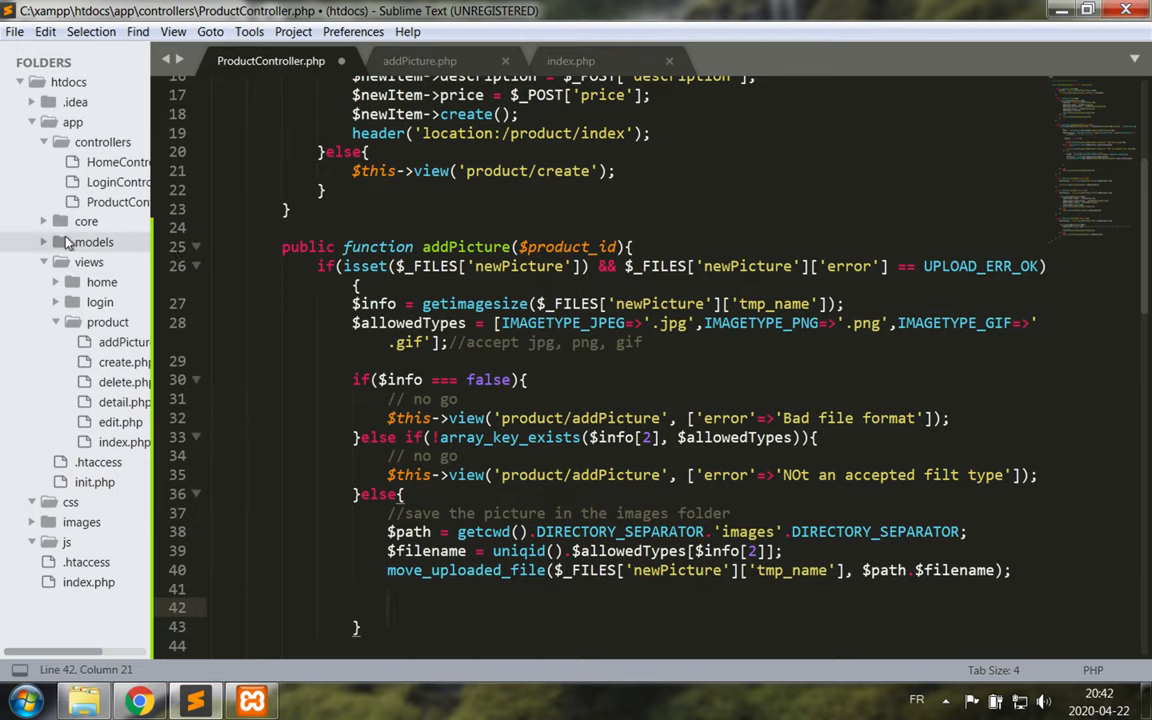
Create and save a new empty Picture.php file inside the app/models folder
click(94, 240)
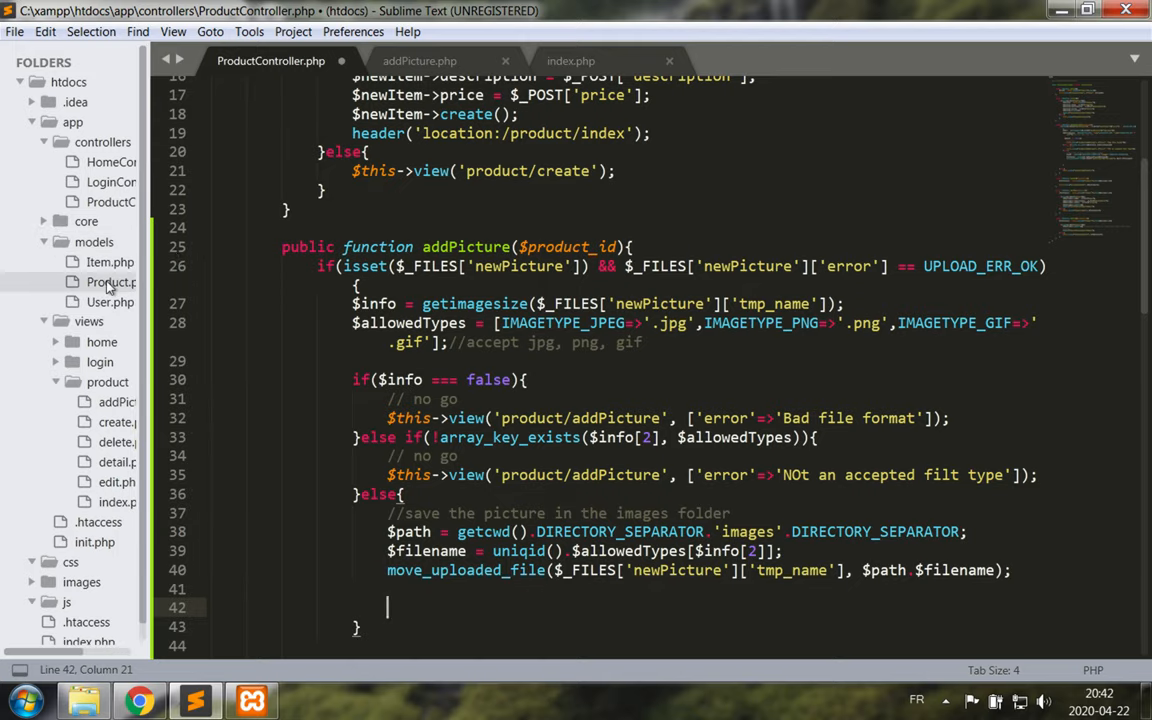
right_click(94, 240)
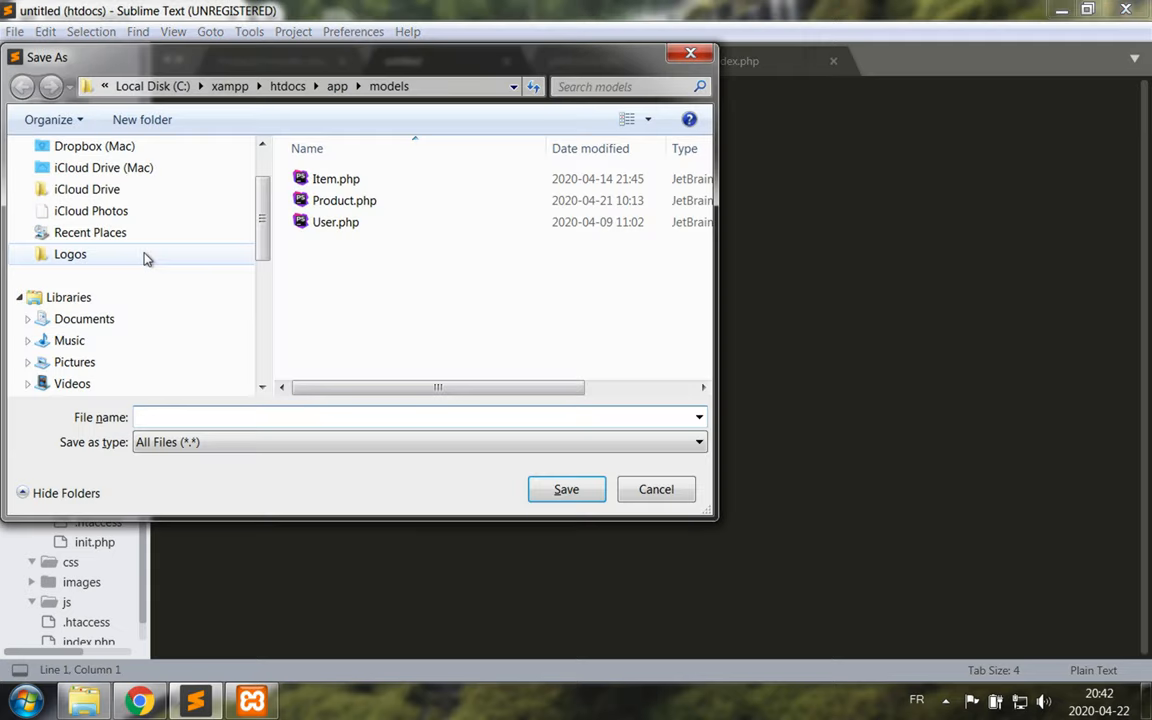
text(Picture)
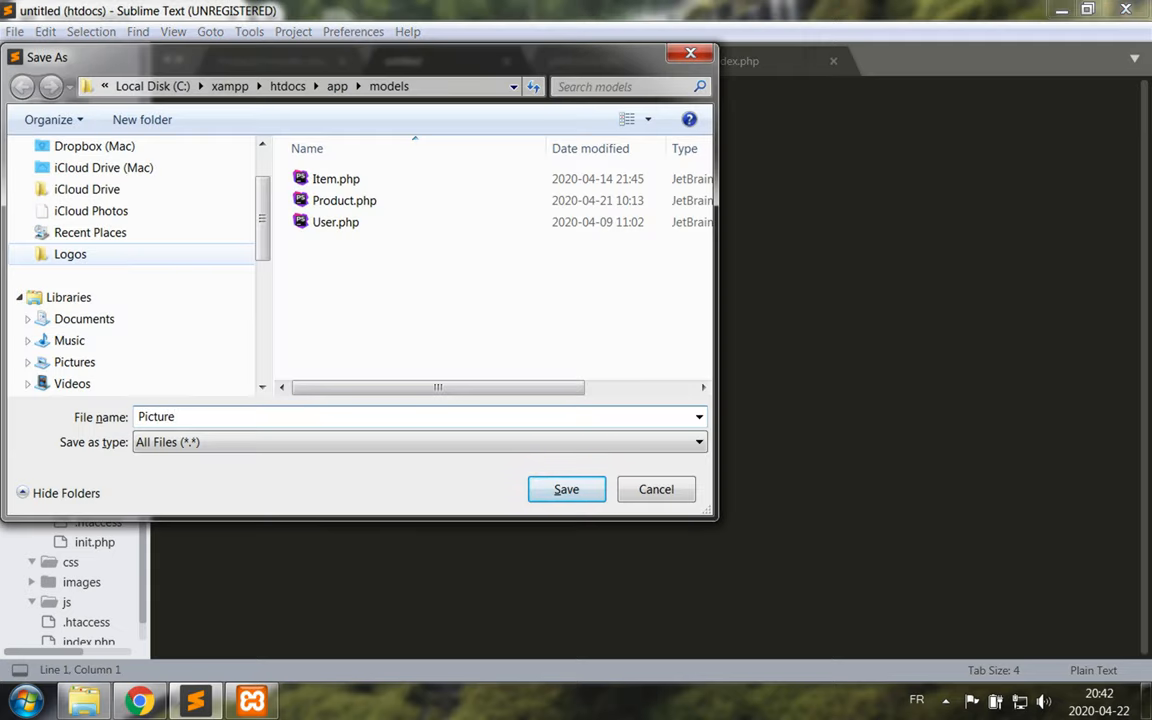
text(.p)
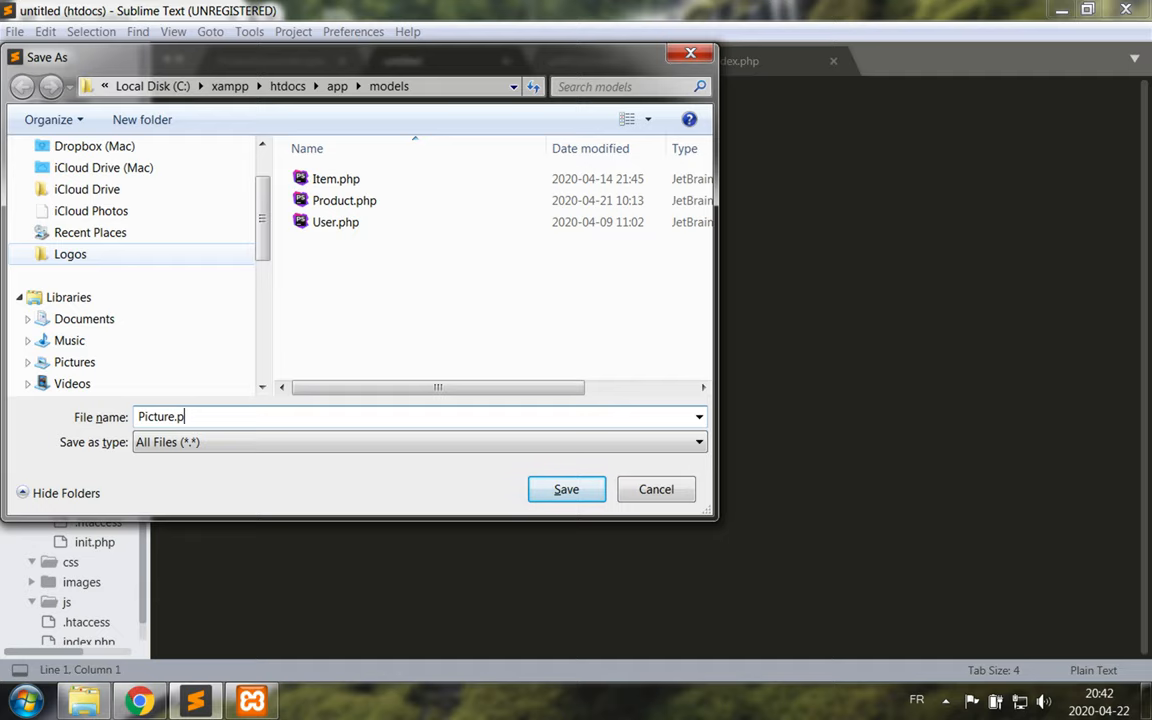
click(566, 488)
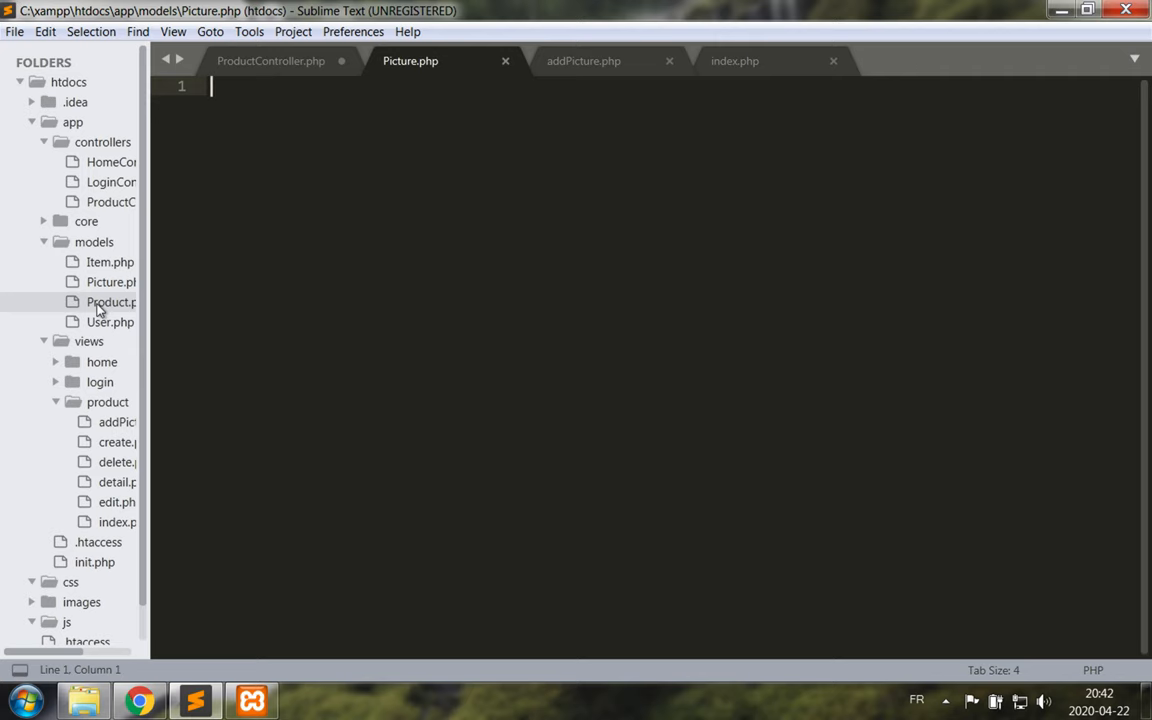
Copy the entire Product.php model code and paste it into Picture.php
click(110, 300)
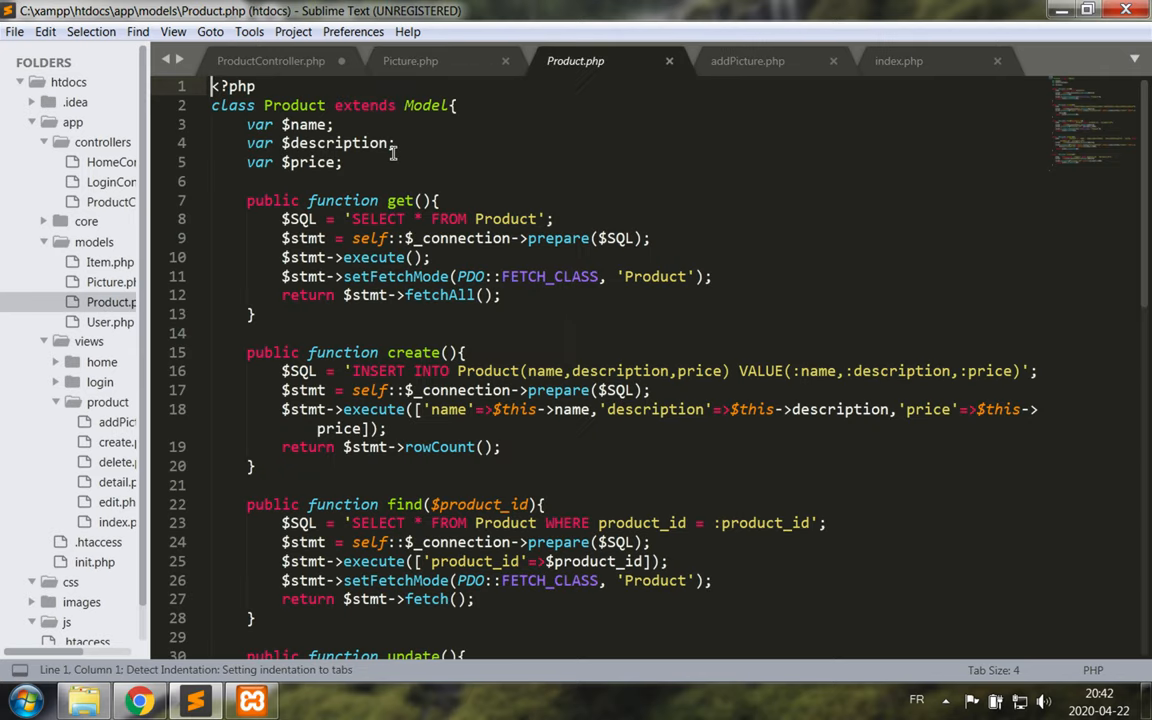
key(ctrl+a)
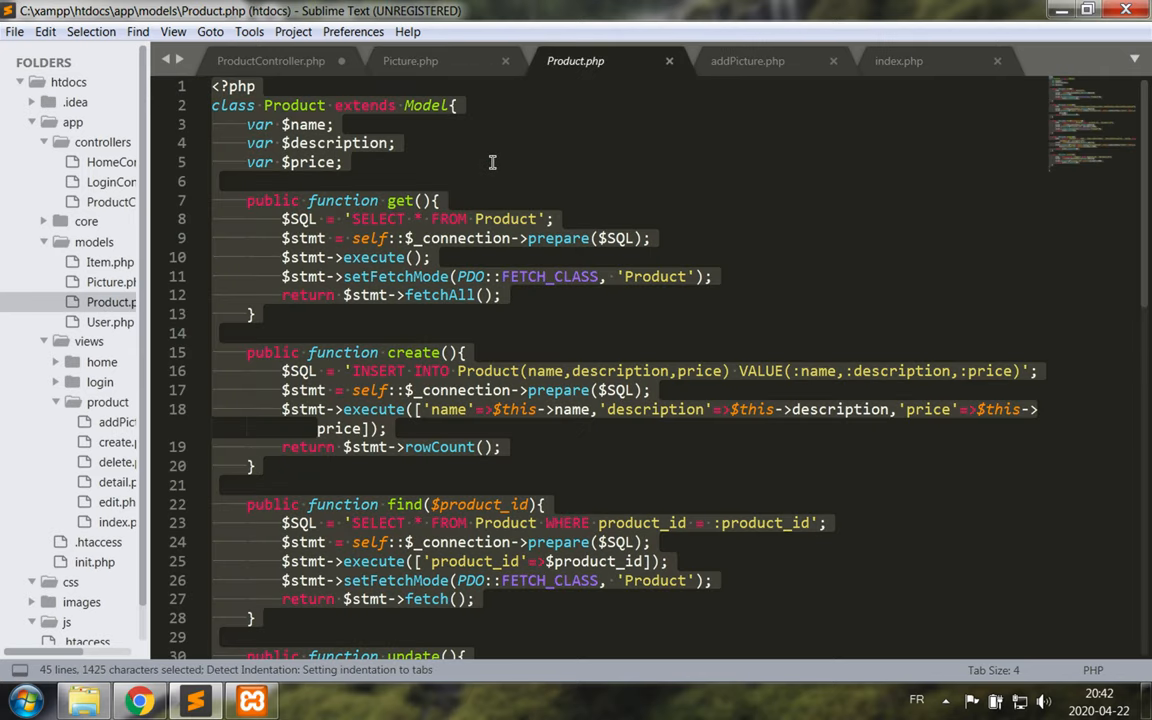
click(410, 60)
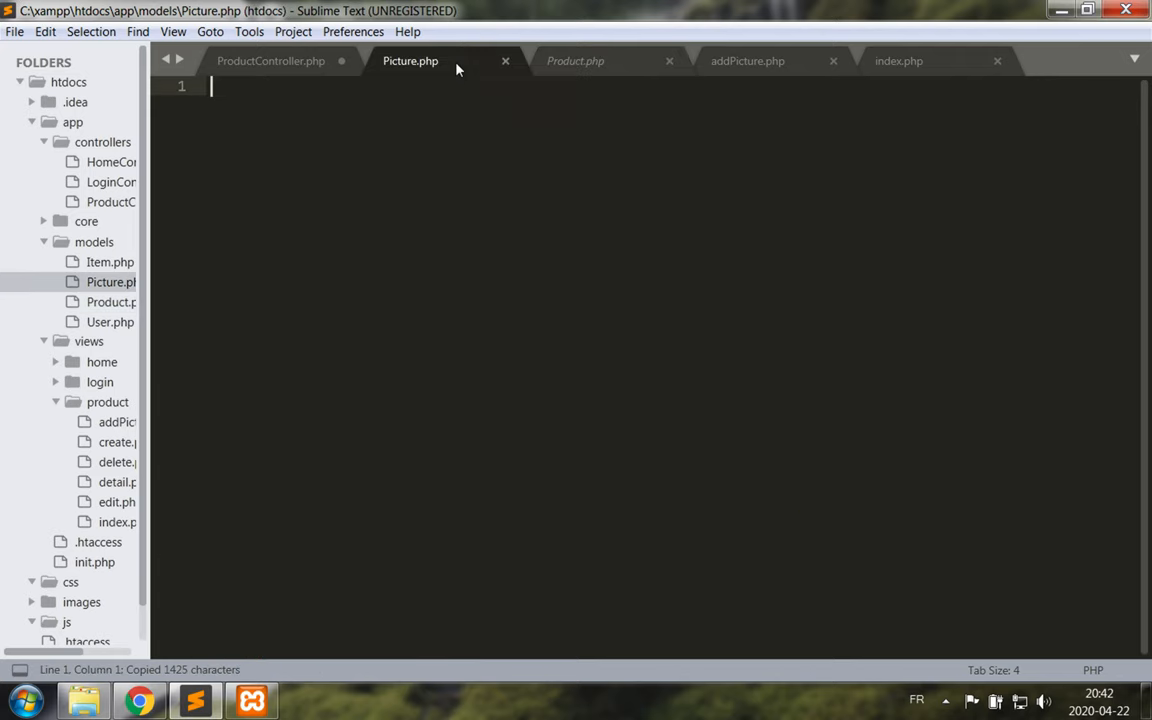
key(ctrl+v)
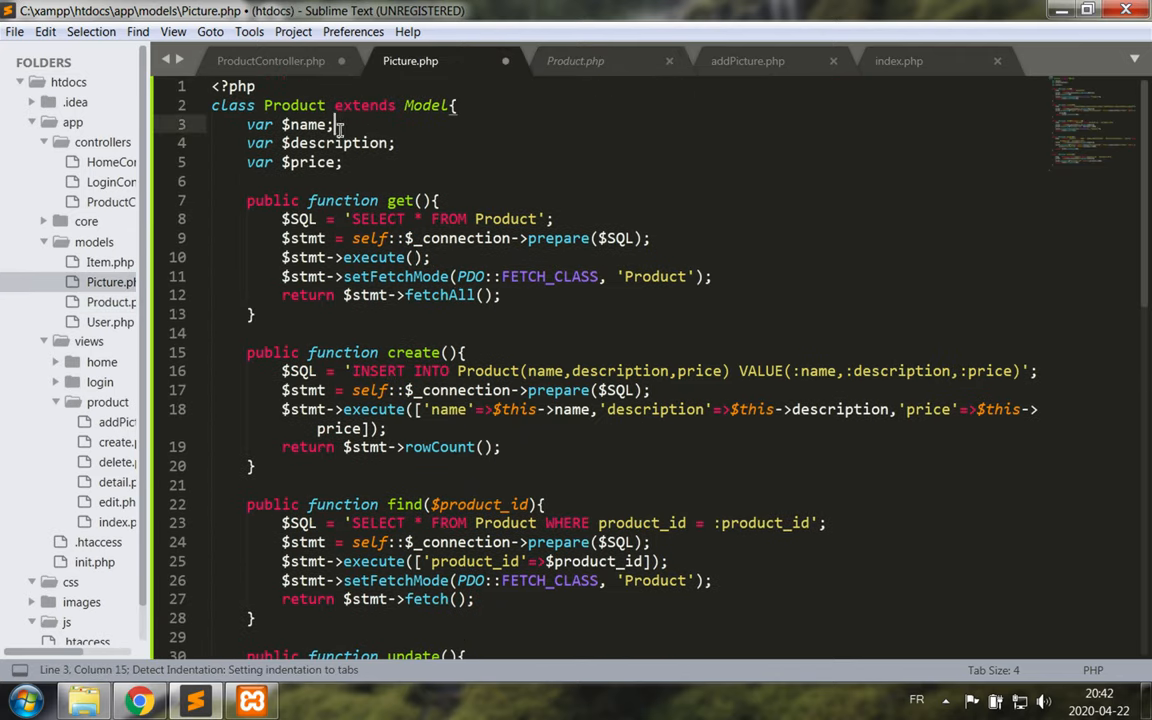
Rename $name to $filename, rename get to getForProduct($product_id) and replace Product with Picture
double_click(308, 124)
text(file)
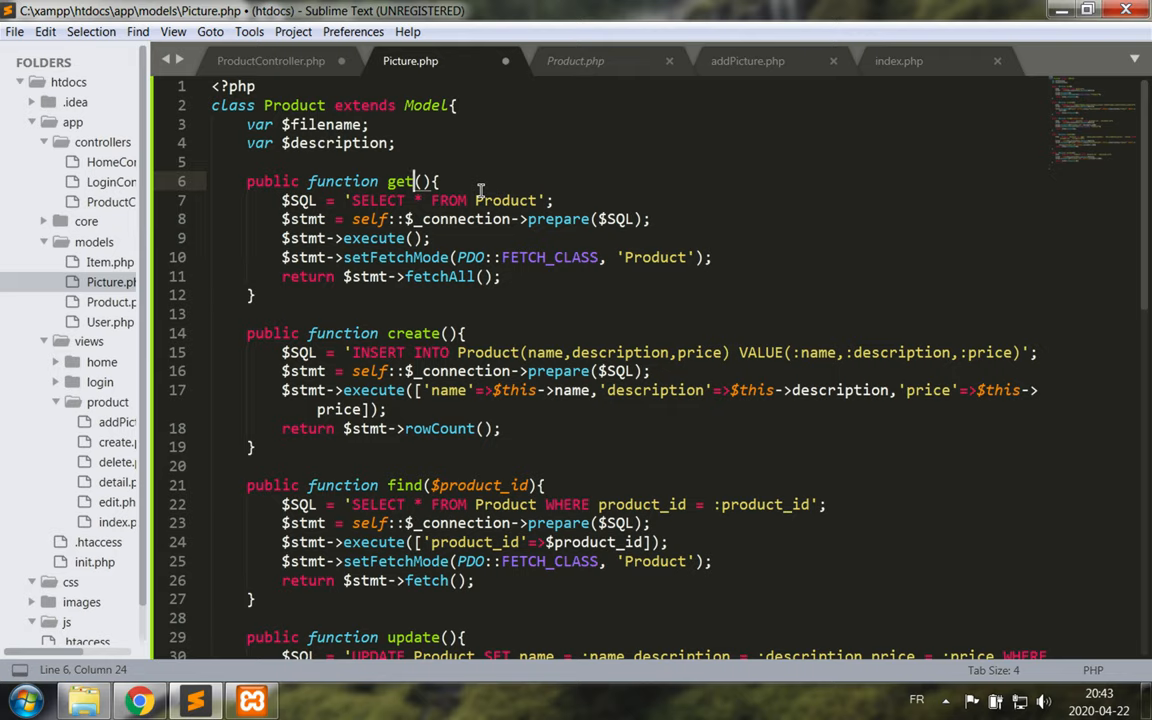
text(ForProduct)
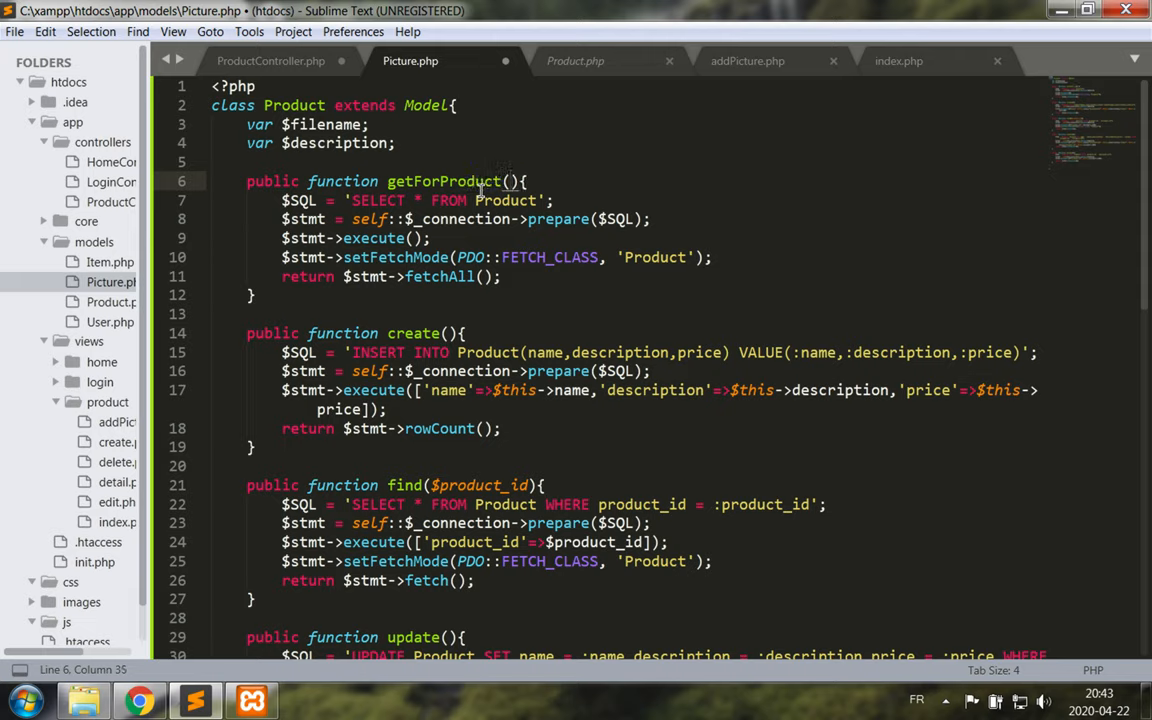
text($product_id)
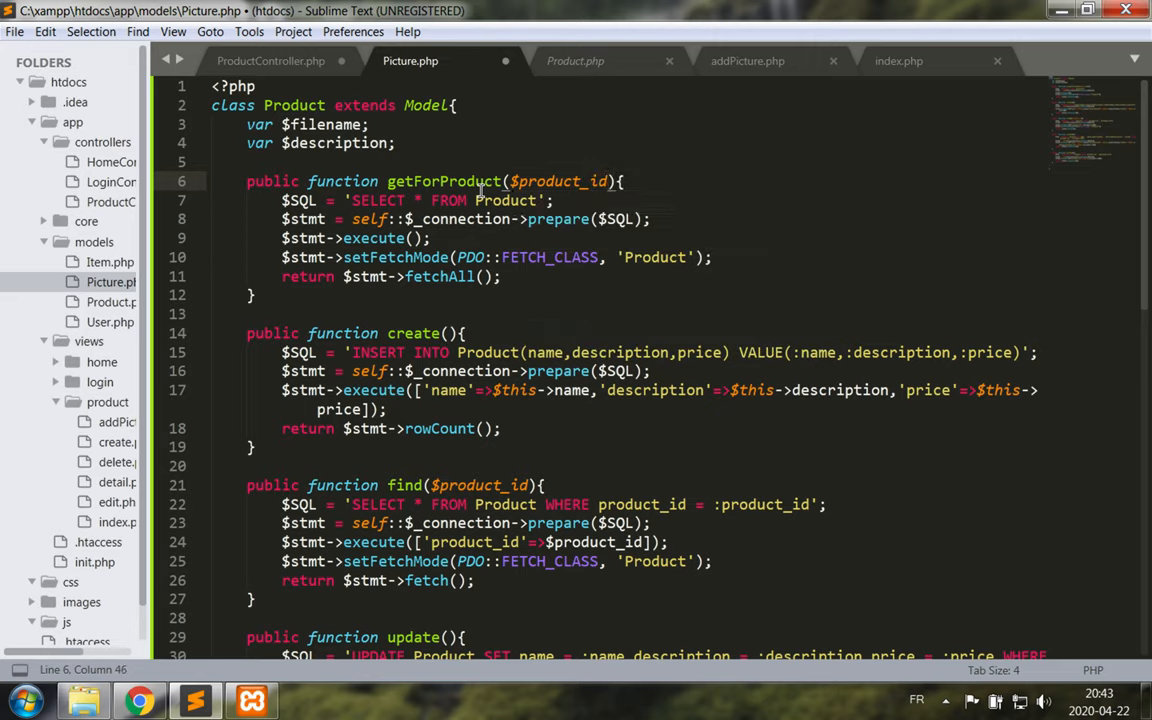
double_click(504, 200)
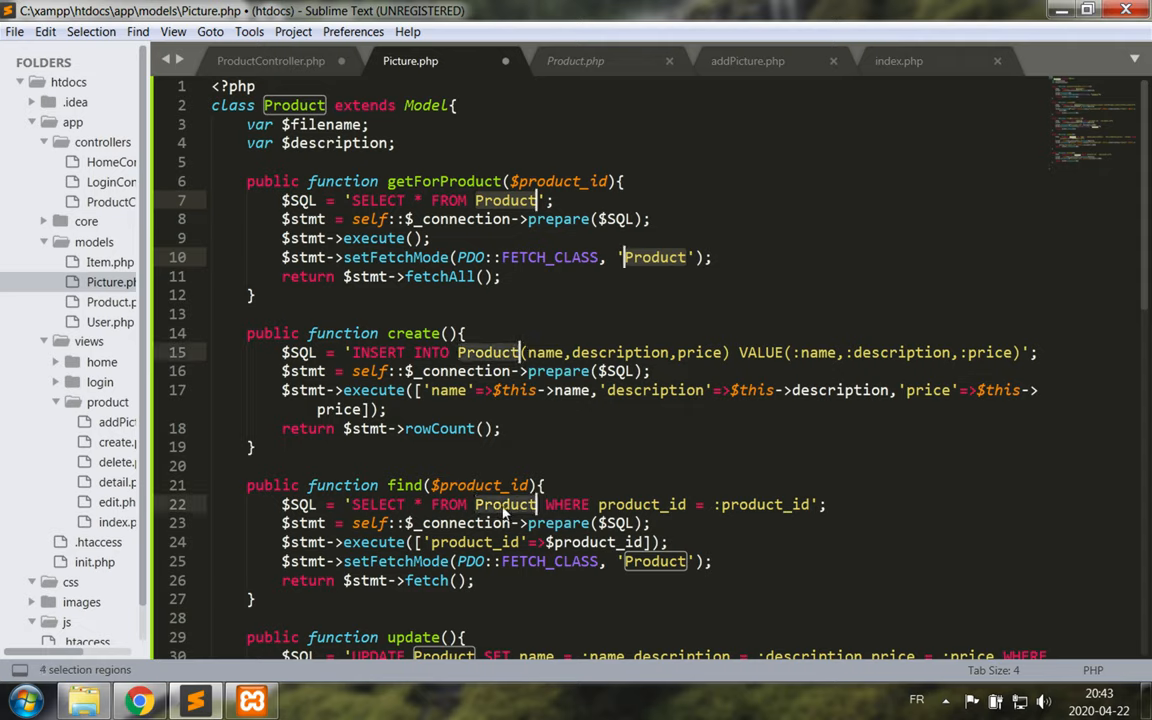
text(Picture)
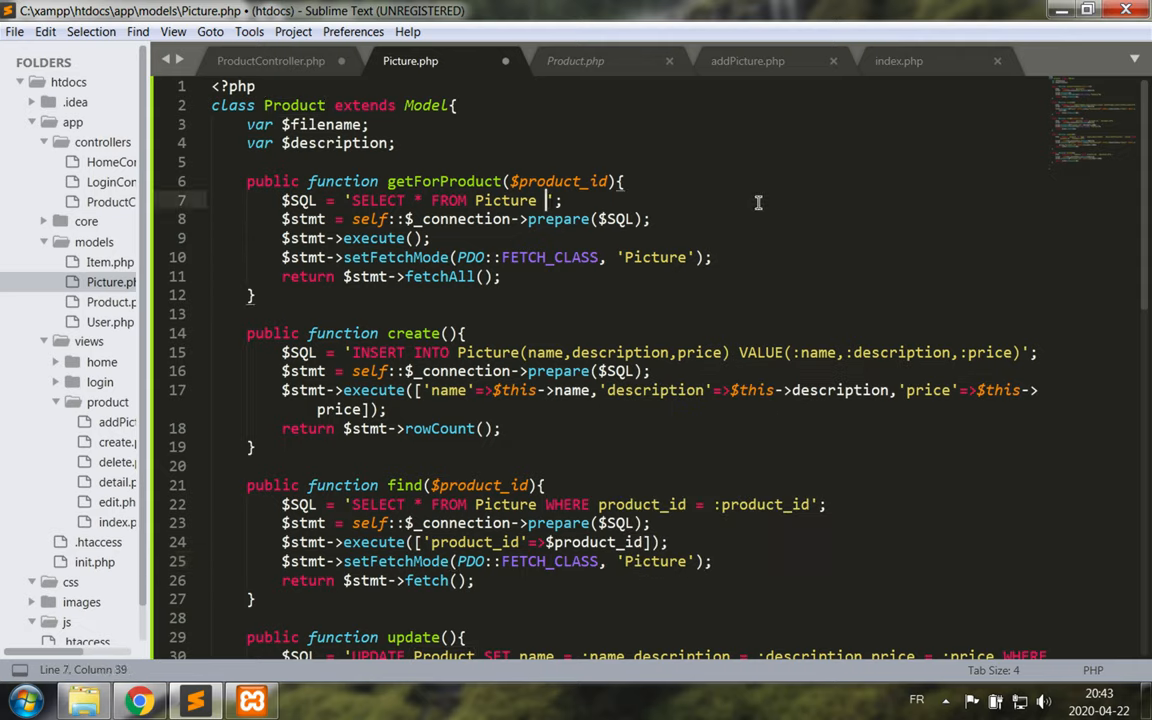
Add a WHERE product_id = :product_id clause and pass 'product_id' => $product_id to execute
text(where)
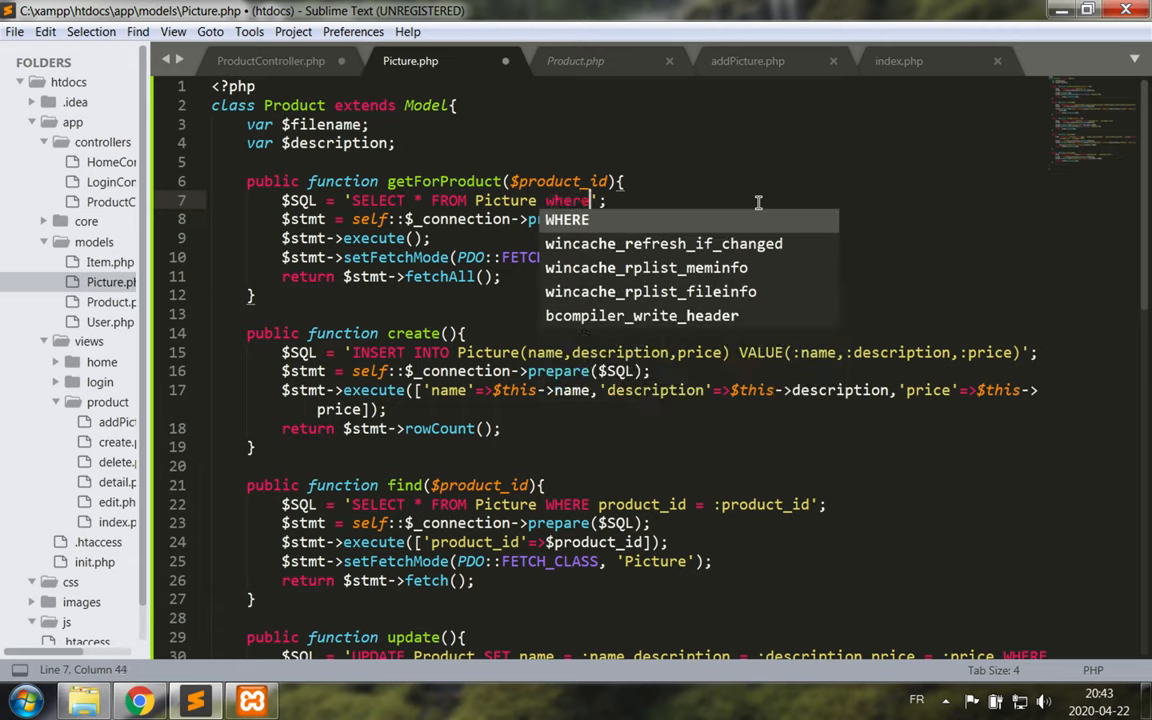
text(product_id =)
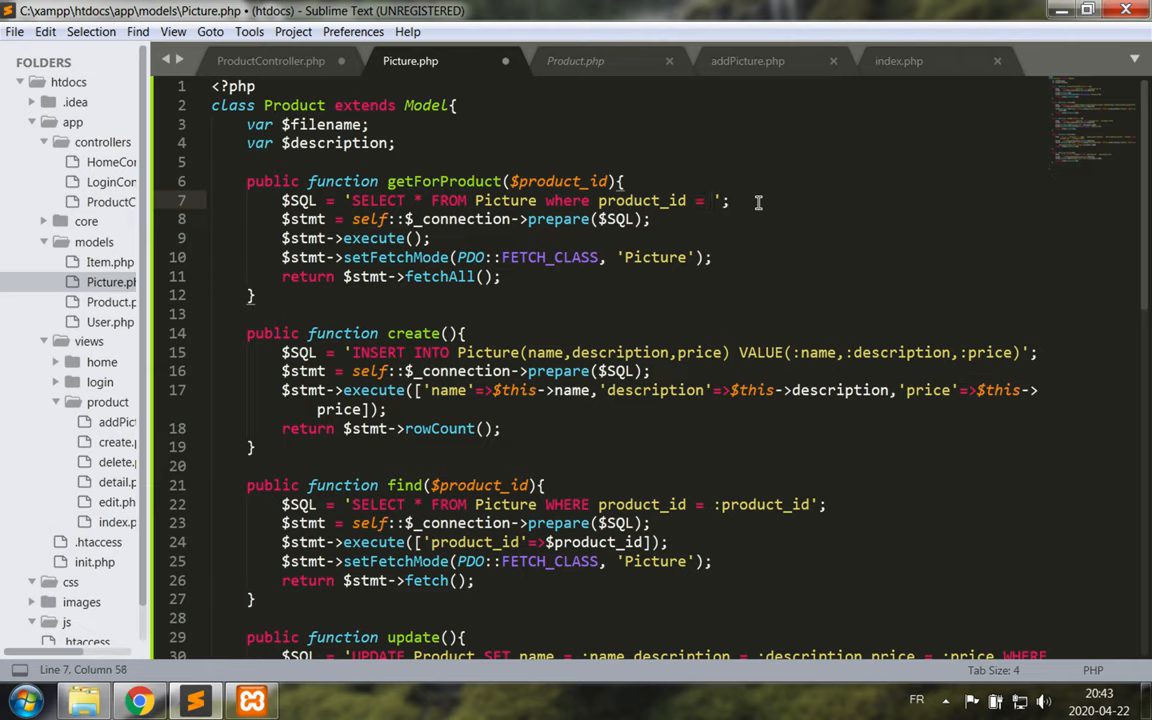
text(:prod)
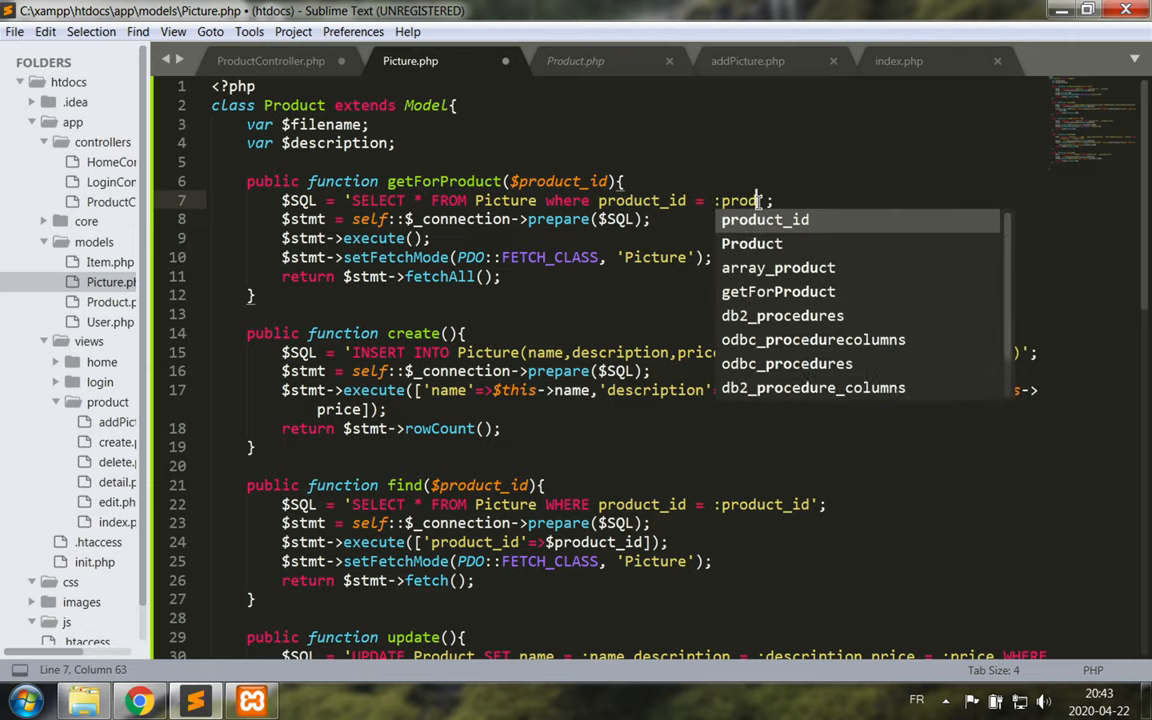
key(Tab)
text([)
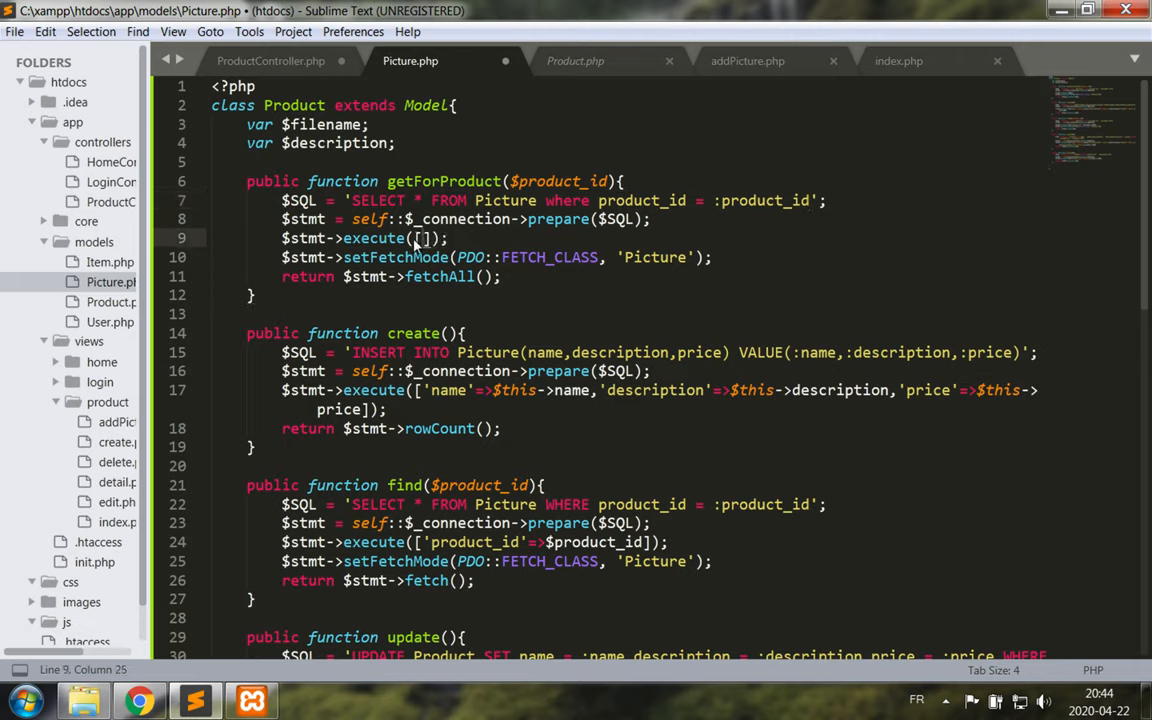
text('product_id)
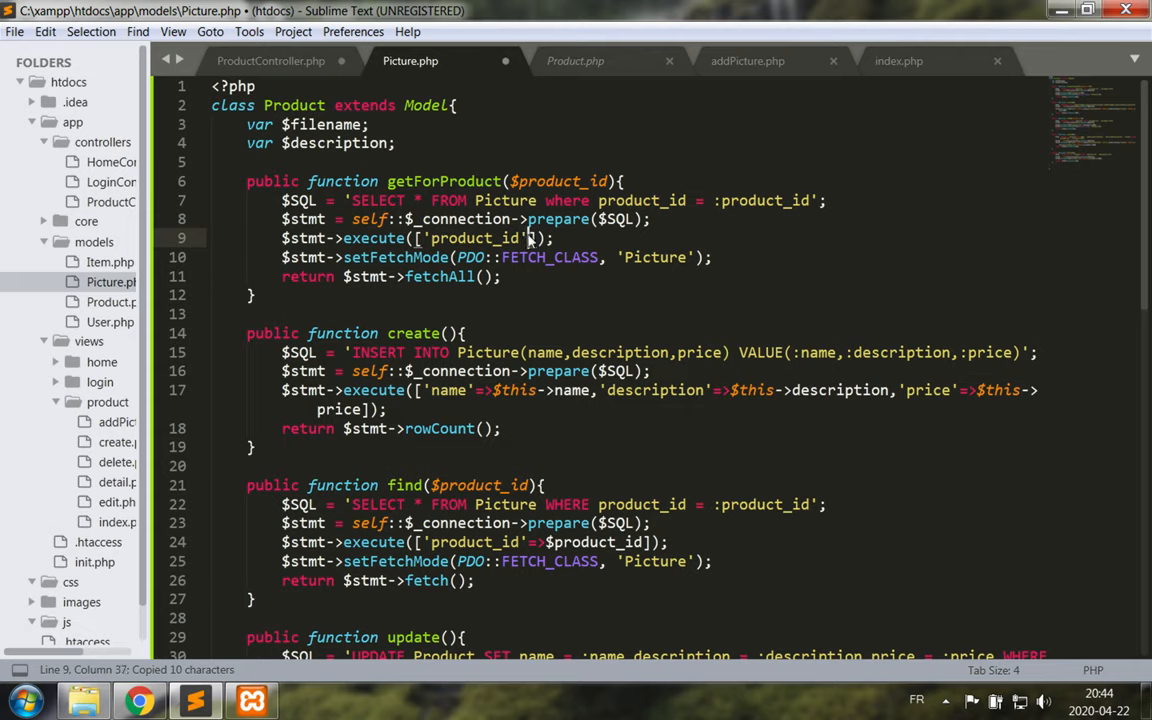
text(=>)
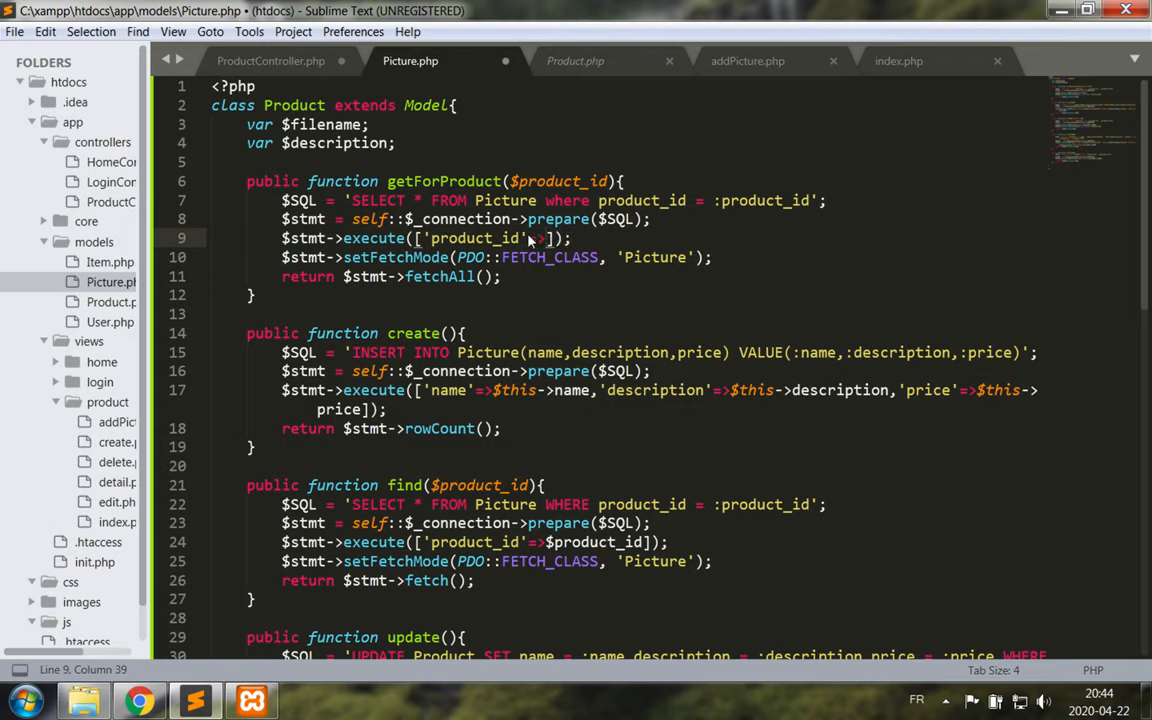
text($product_id)
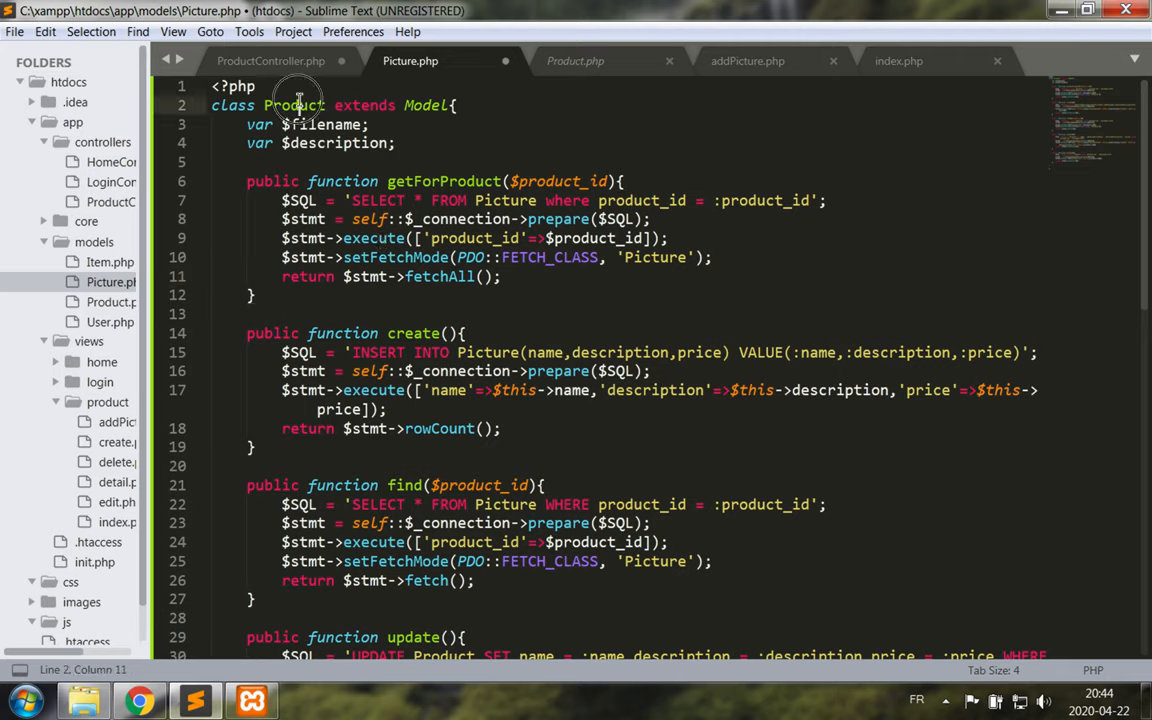
Rename the class to Picture and make create insert only filename and description
text(Picture)
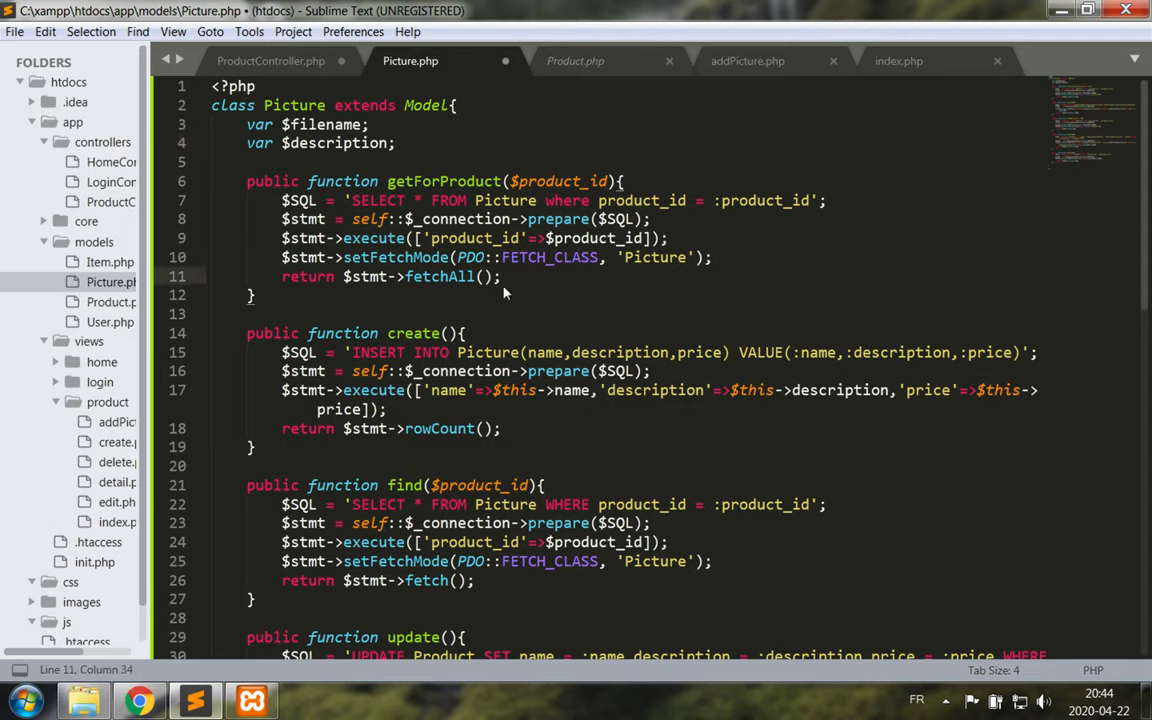
click(476, 332)
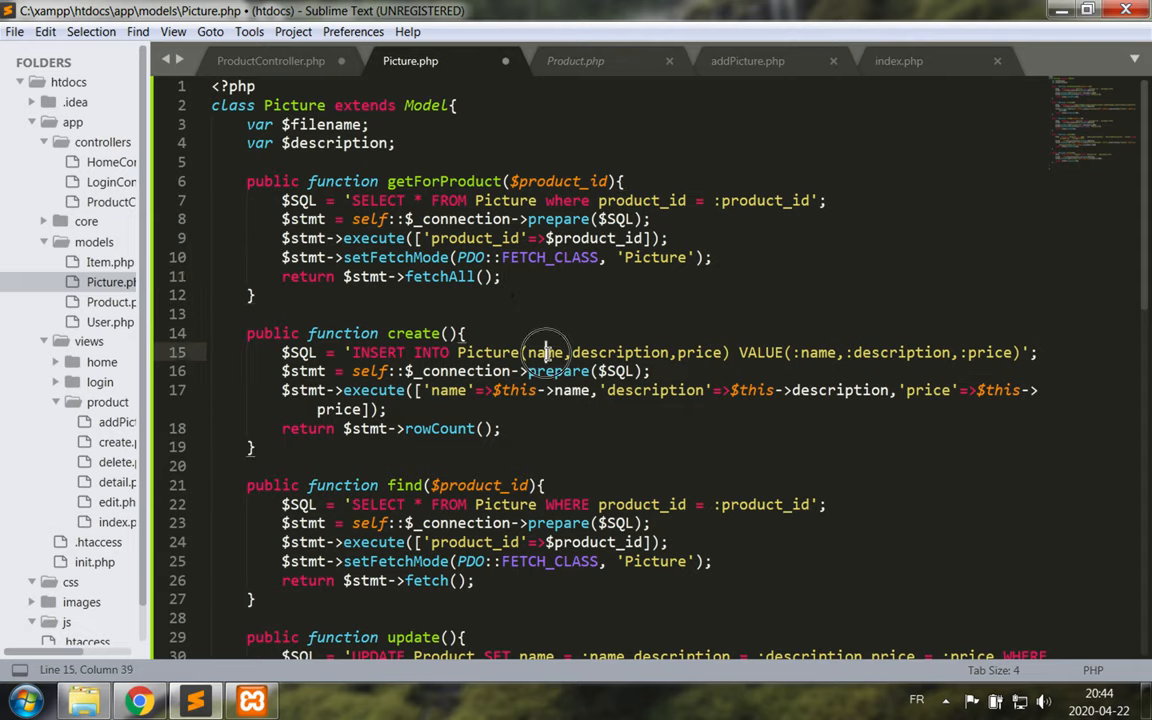
double_click(544, 352)
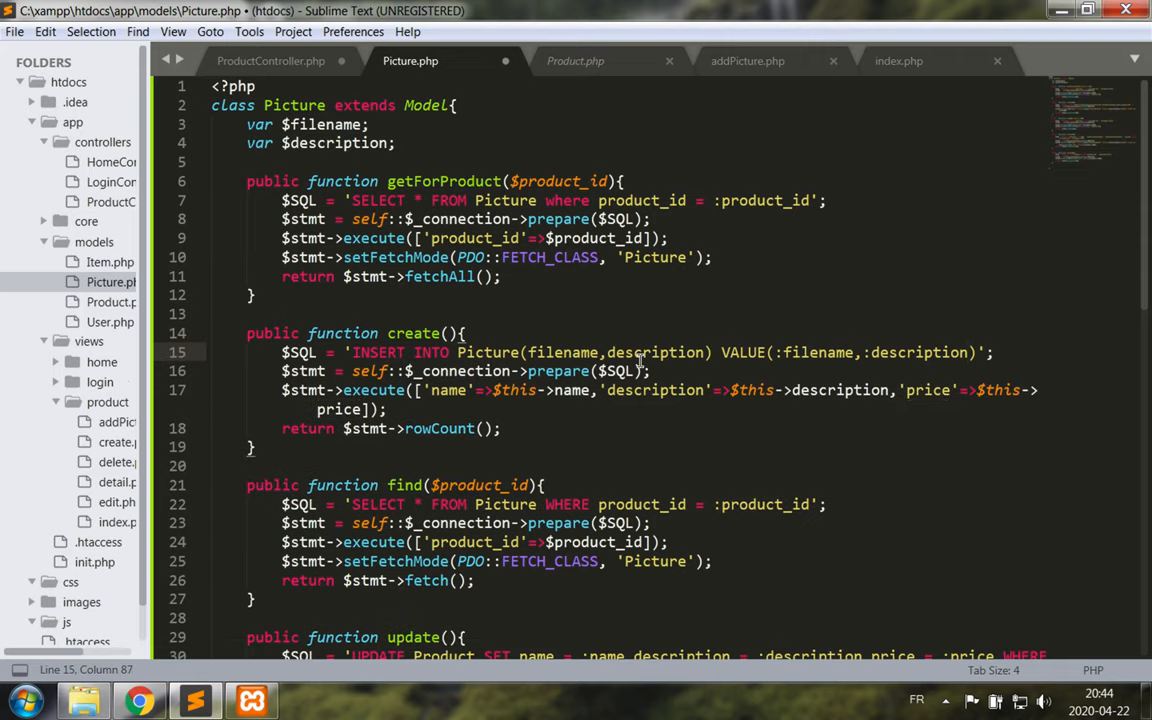
click(432, 390)
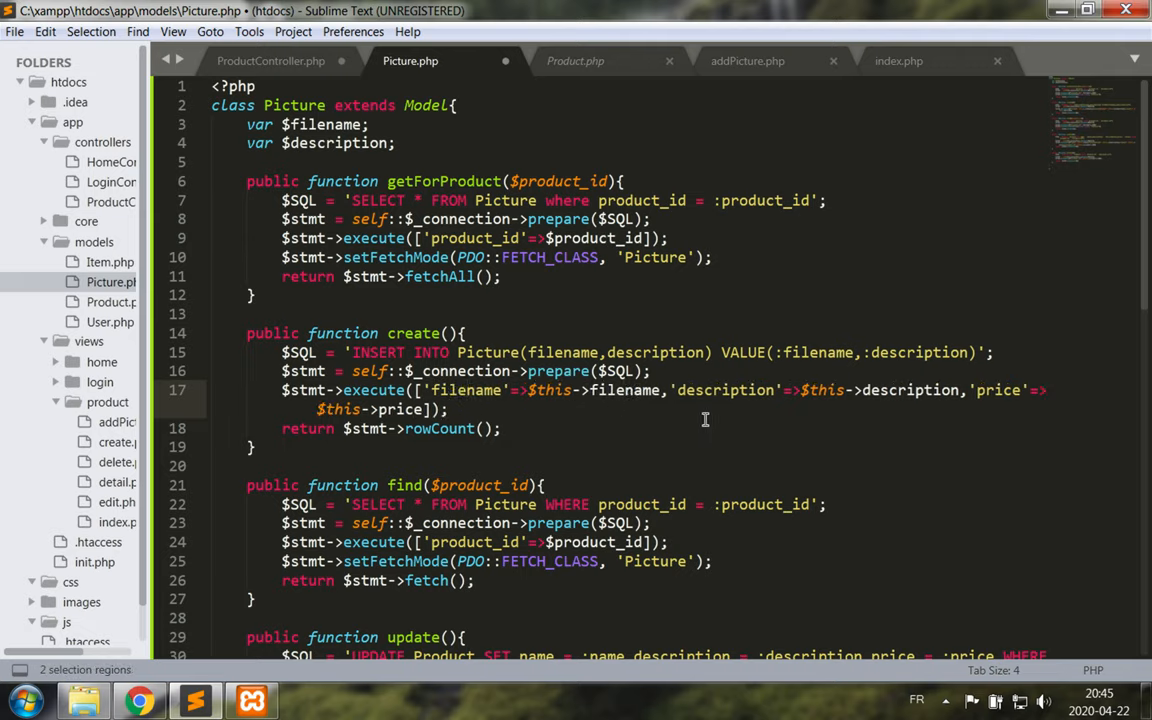
click(958, 390)
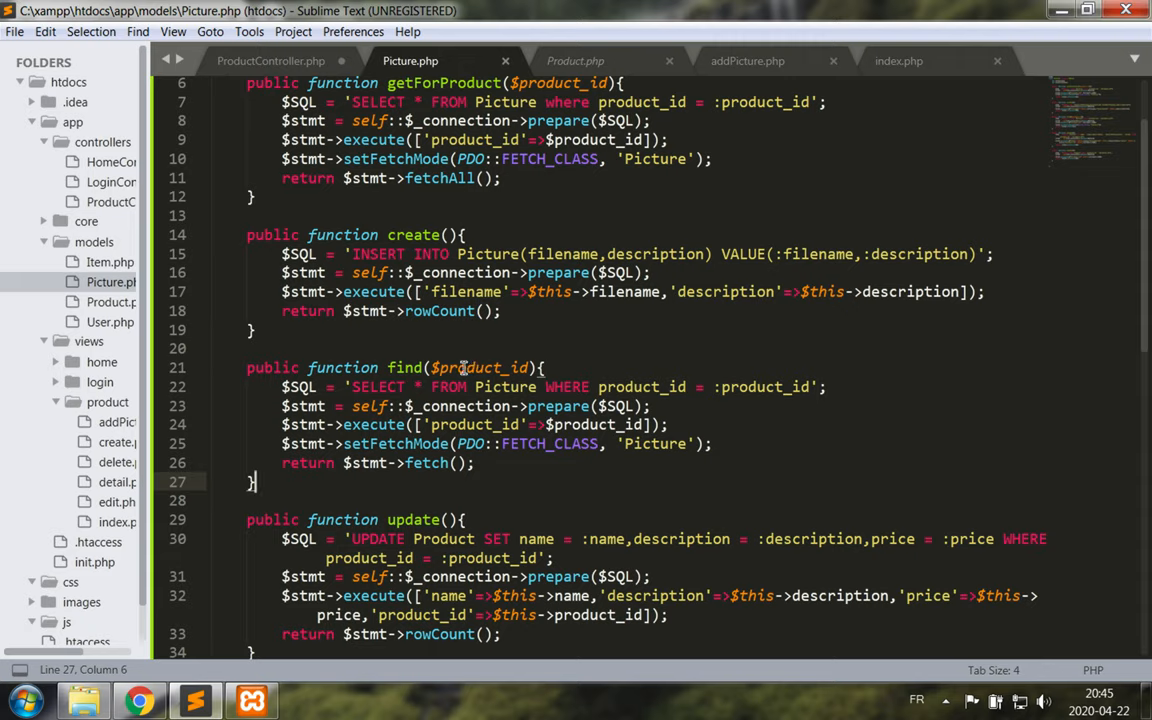
Rename every product_id in find() to picture_id so it selects a Picture by picture_id
double_click(480, 368)
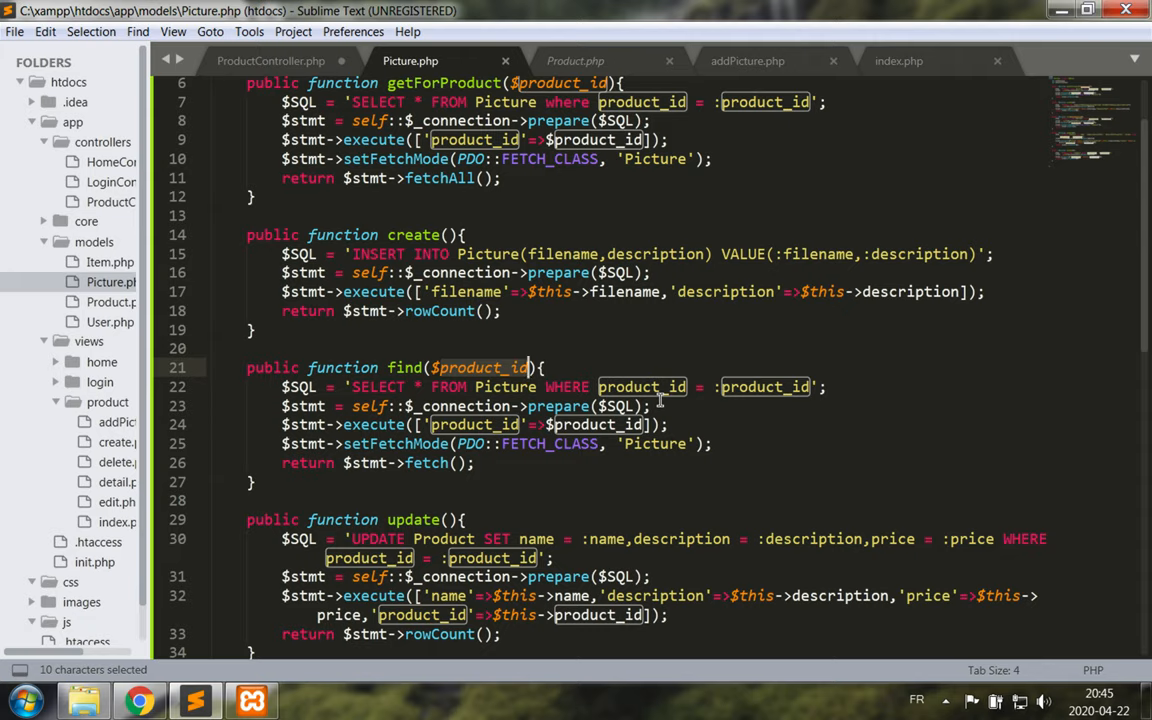
double_click(640, 388)
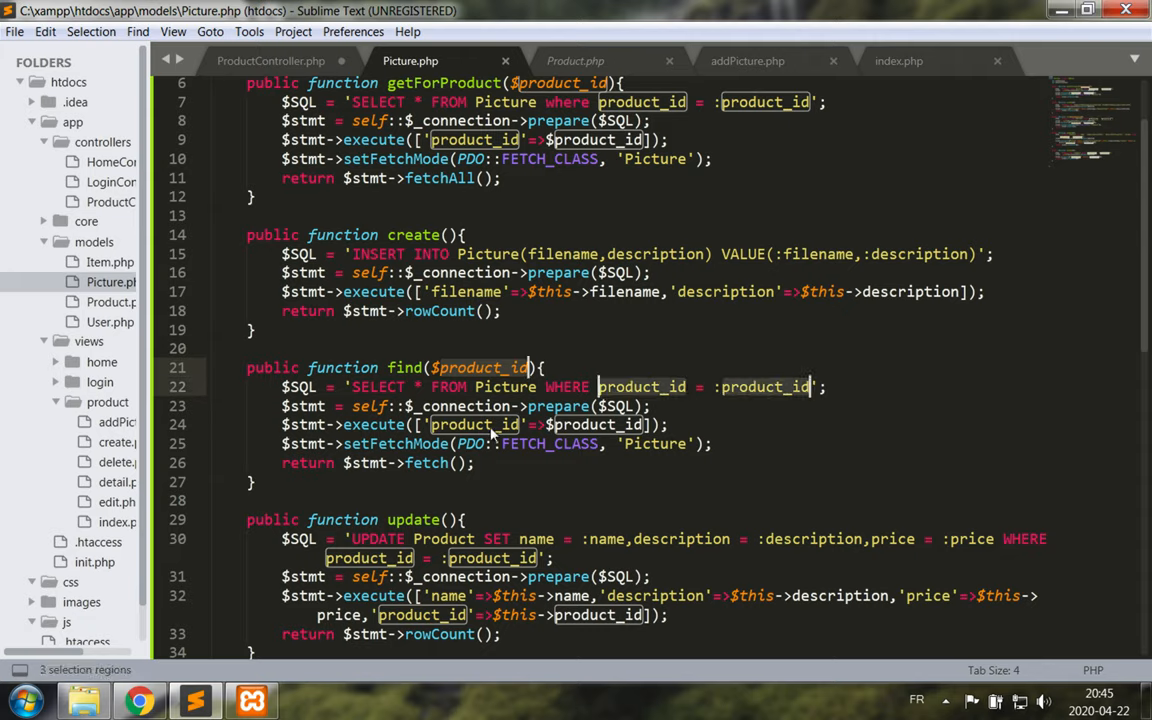
text(picture)
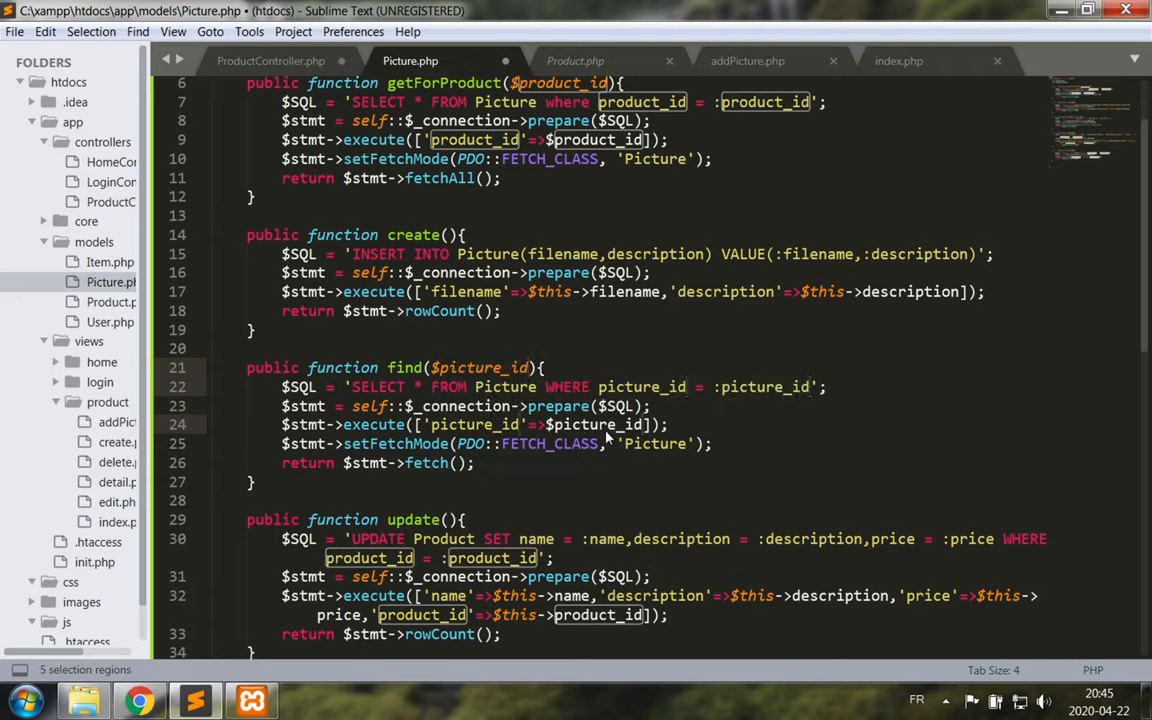
click(704, 404)
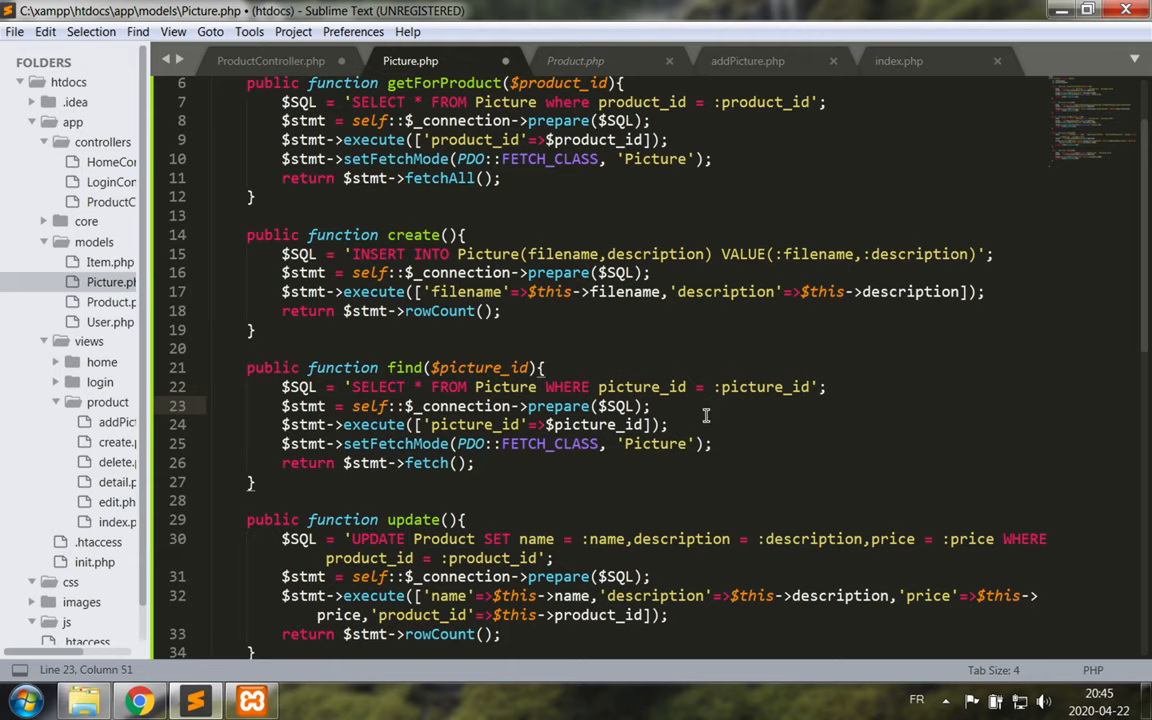
scroll(down, 3)
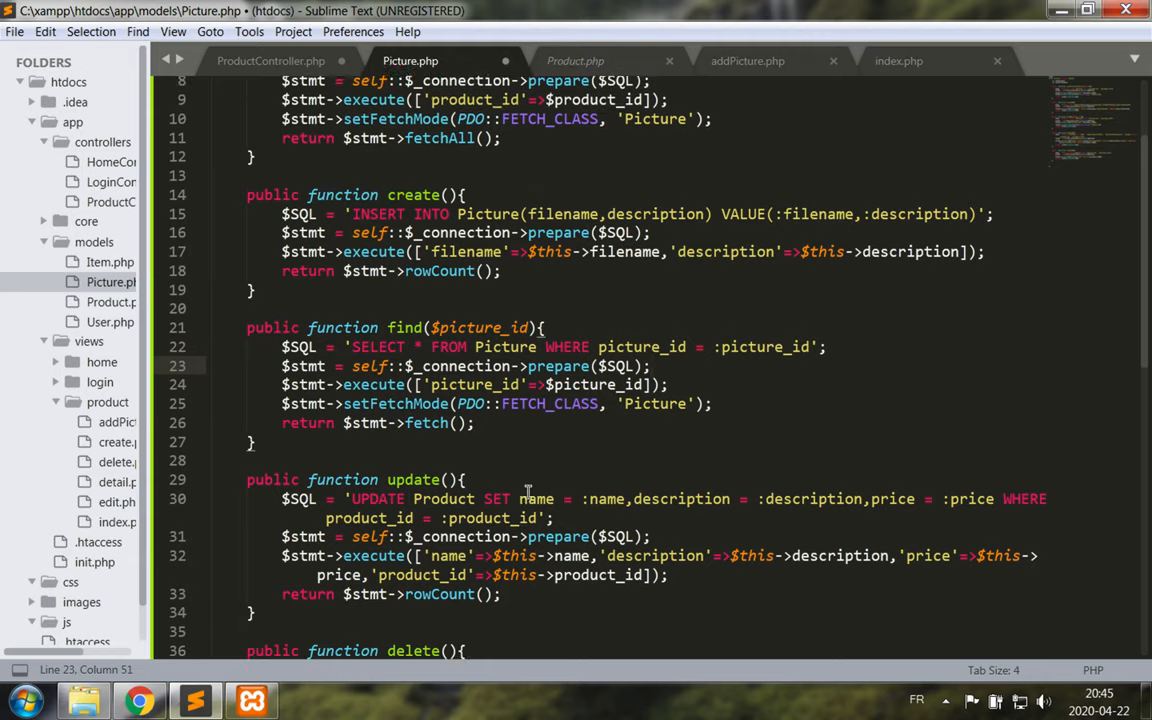
Rewrite update and delete to use filename, description and picture_id on Picture, then save the model
scroll(down, 3)
text(icture)
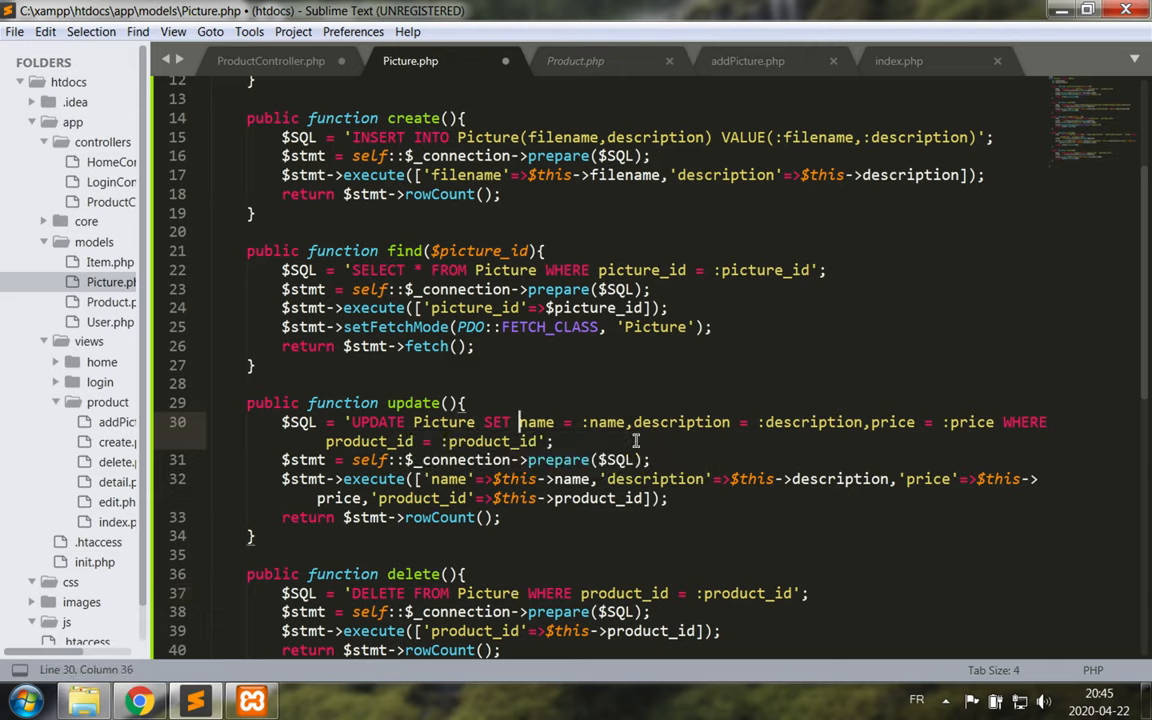
text(file)
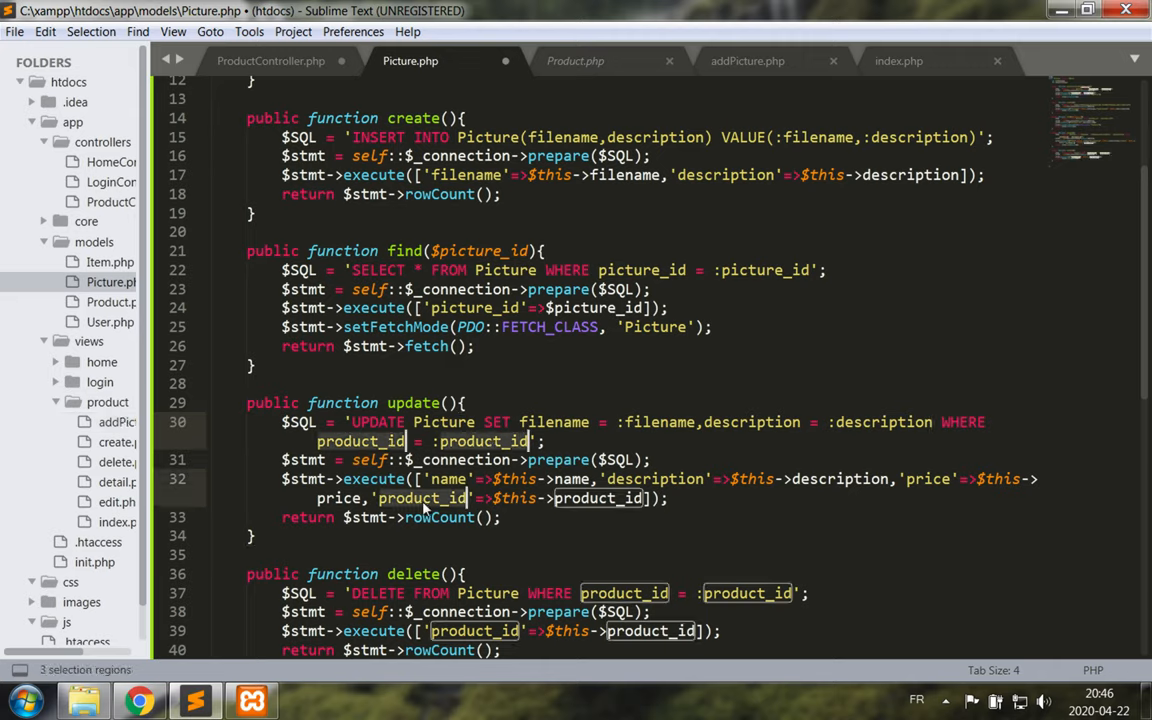
text(picture)
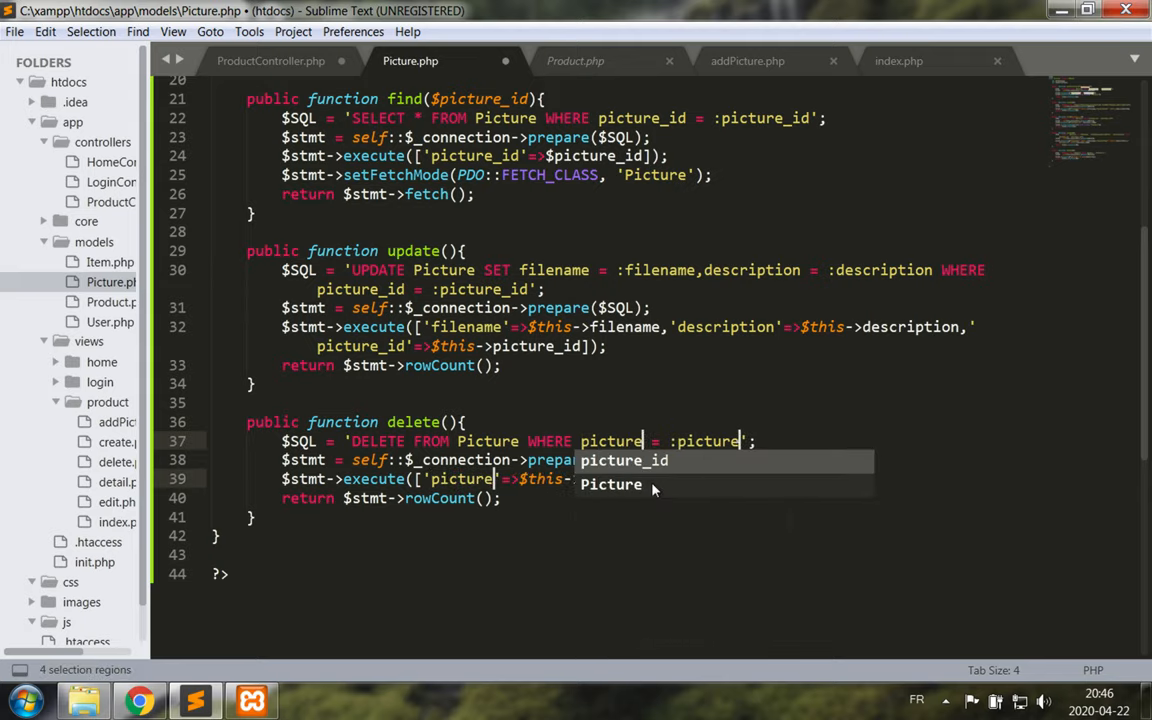
key(Backspace)
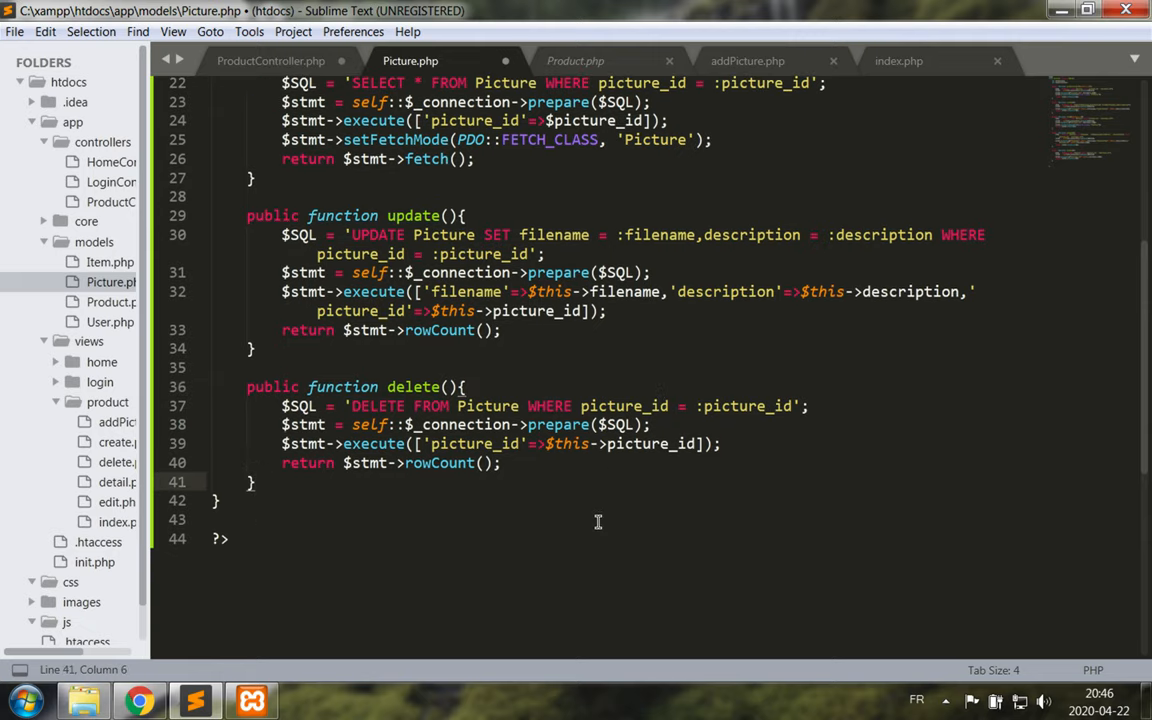
key(ctrl+s)
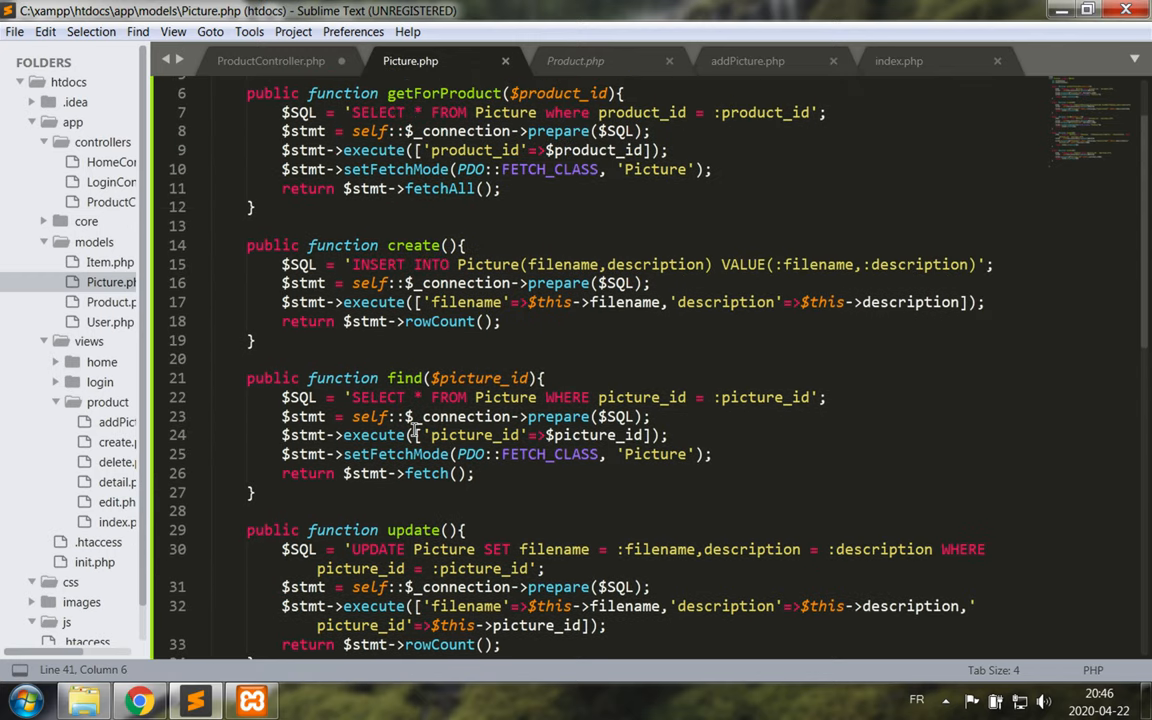
click(252, 700)
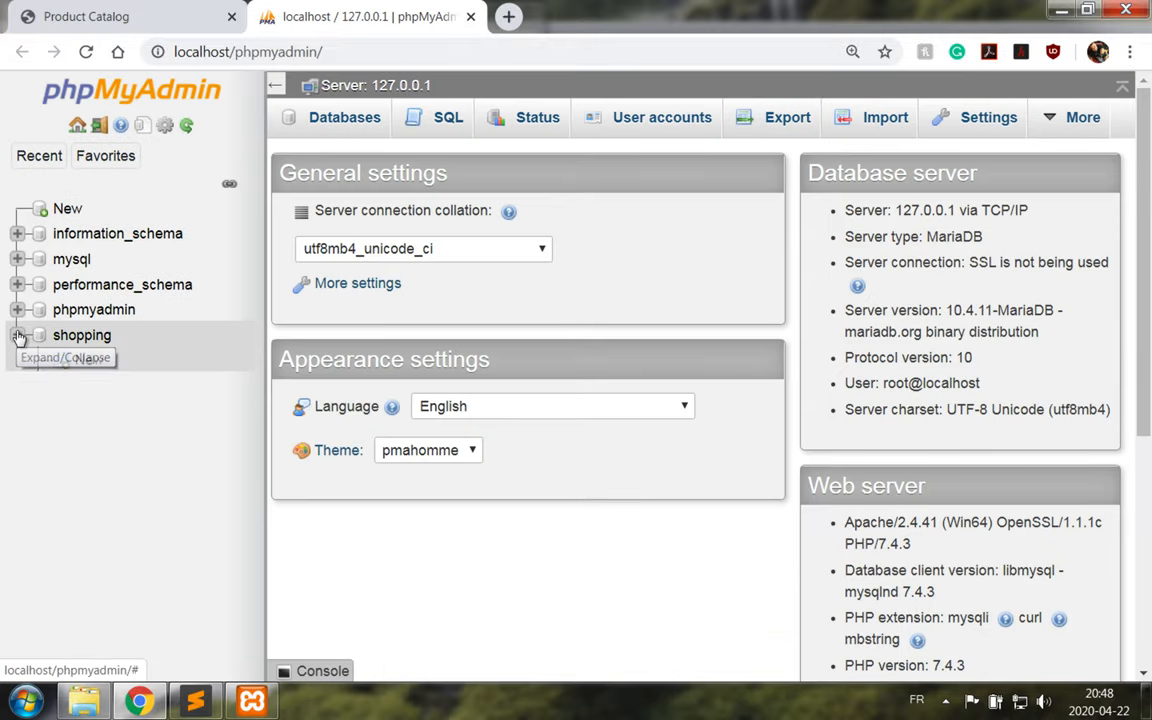
In the shopping database, start creating a new table named Picture with 4 columns
click(18, 336)
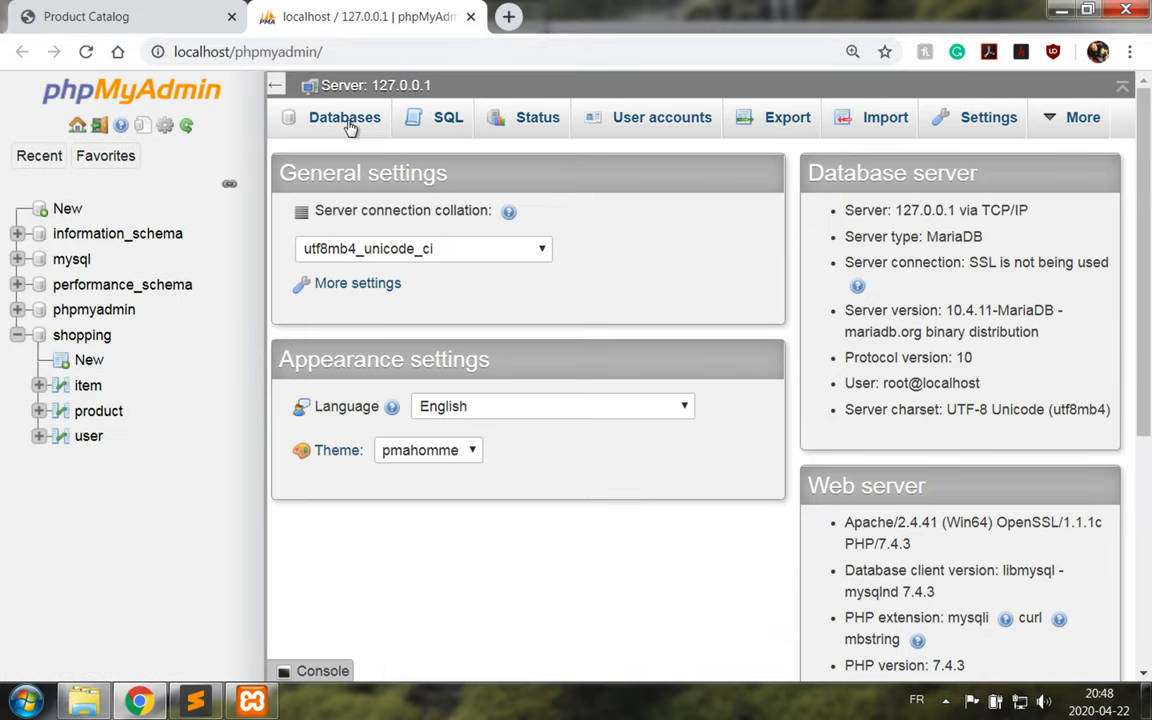
click(82, 336)
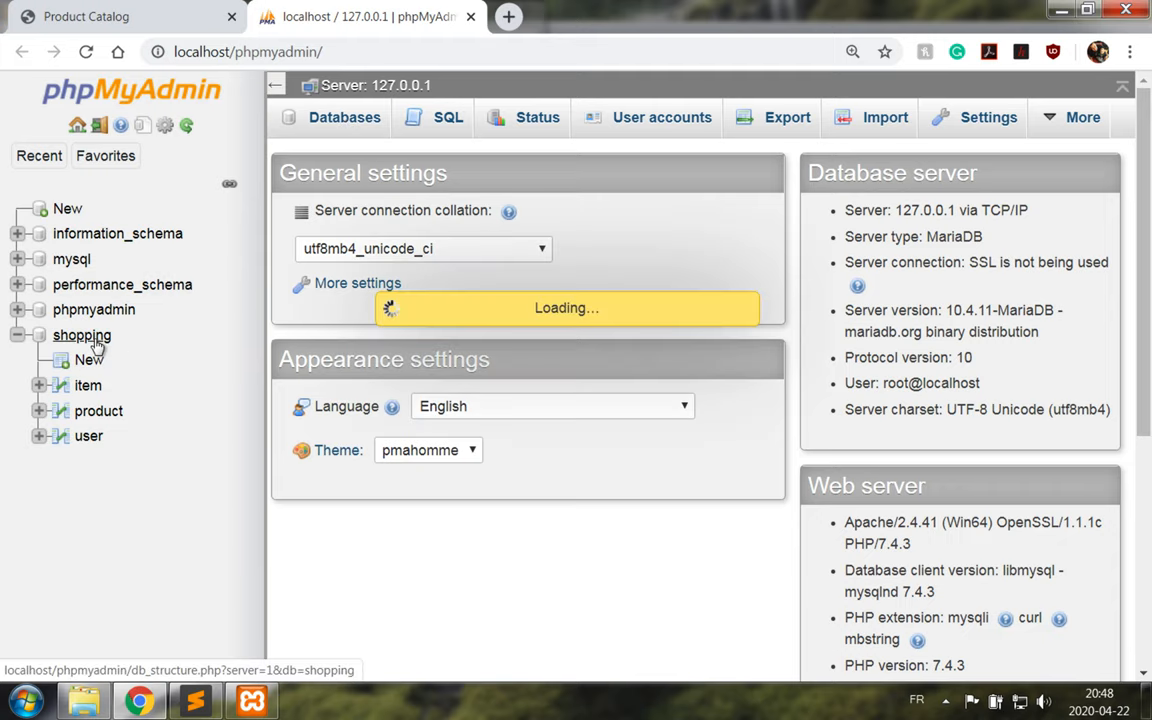
click(82, 336)
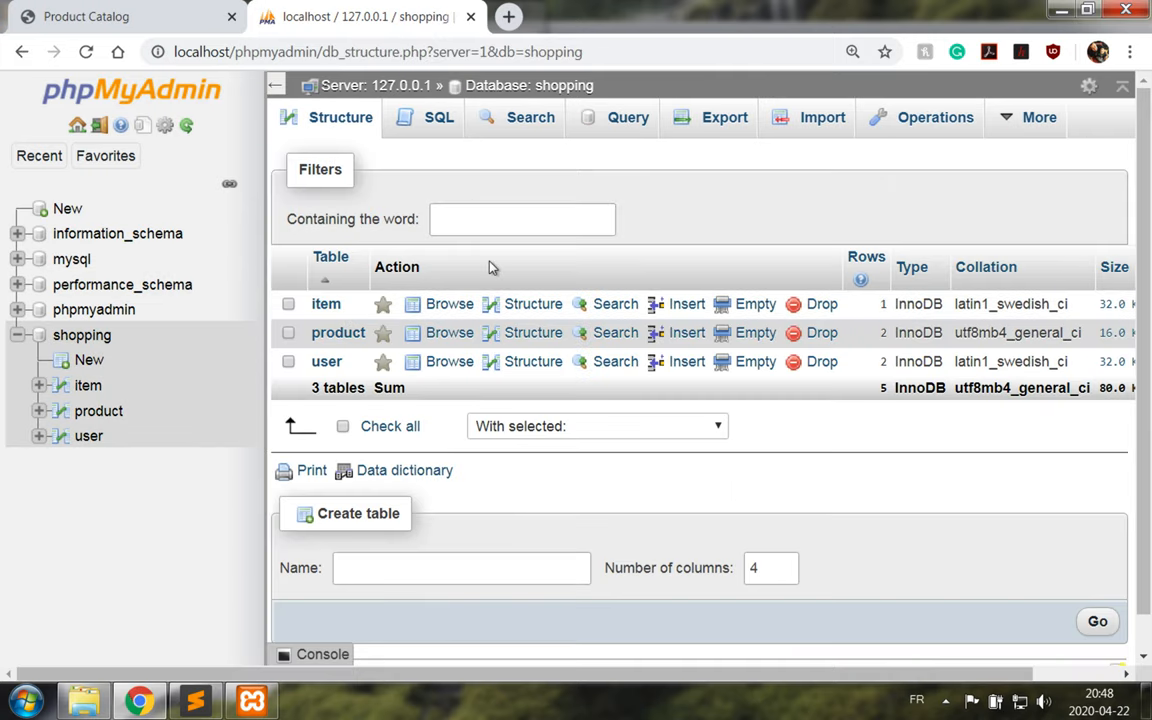
click(460, 568)
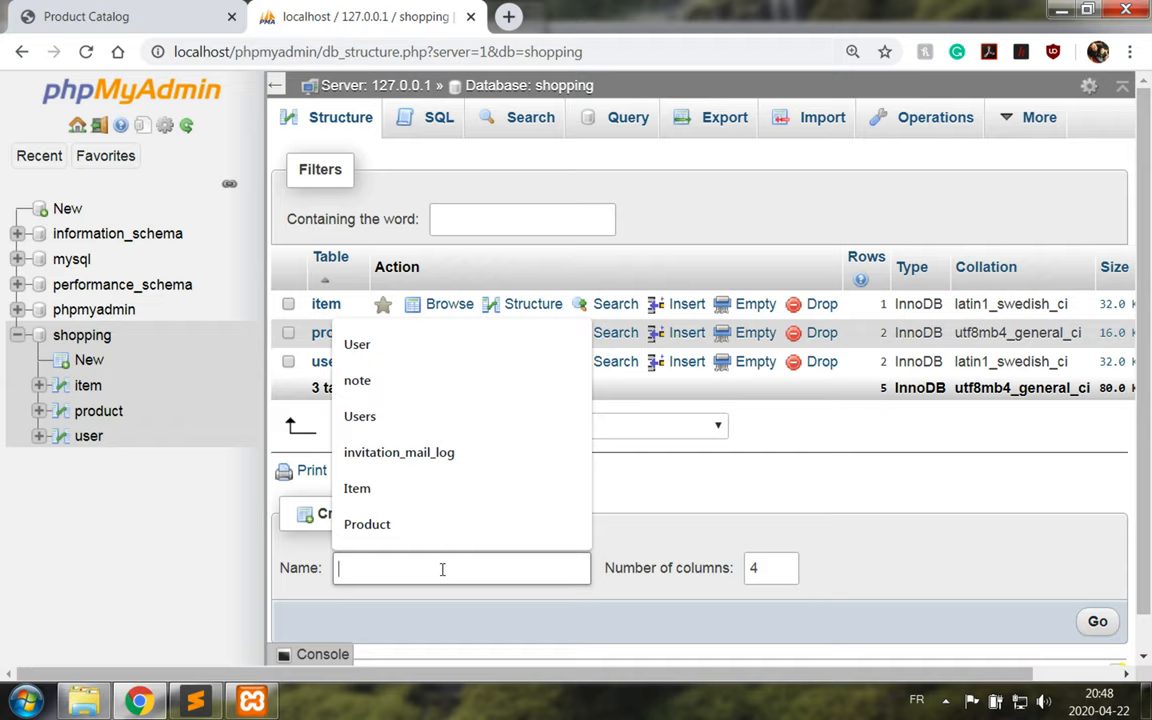
text(Picture)
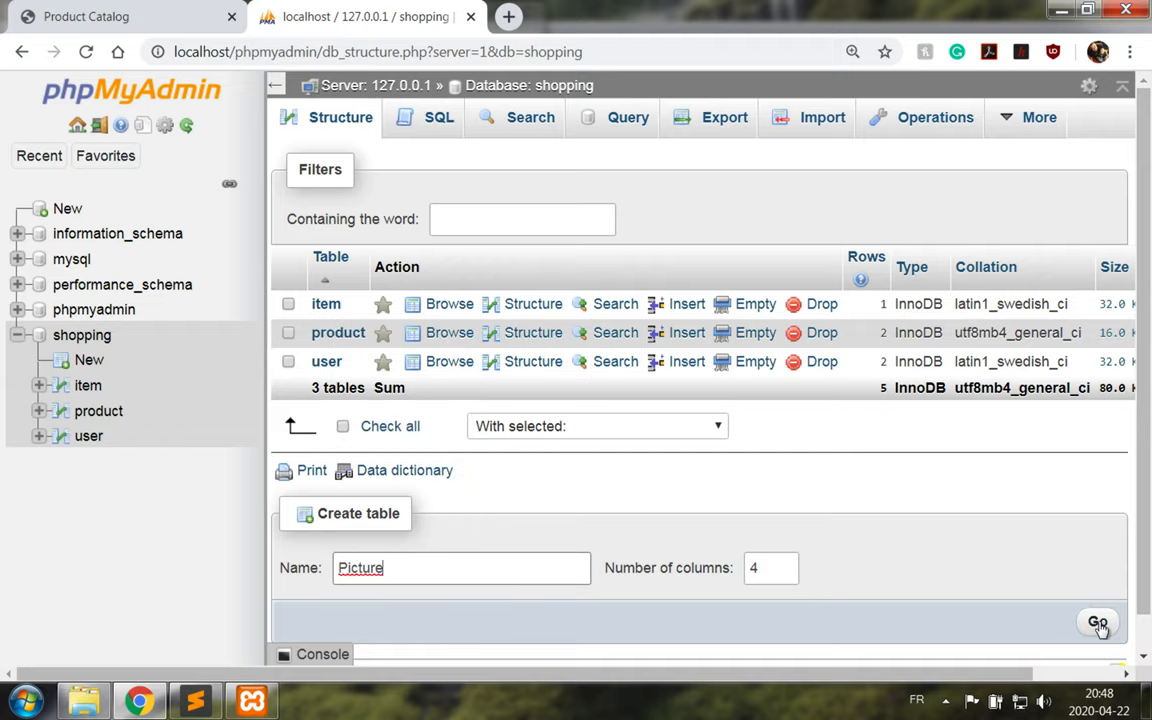
click(1098, 622)
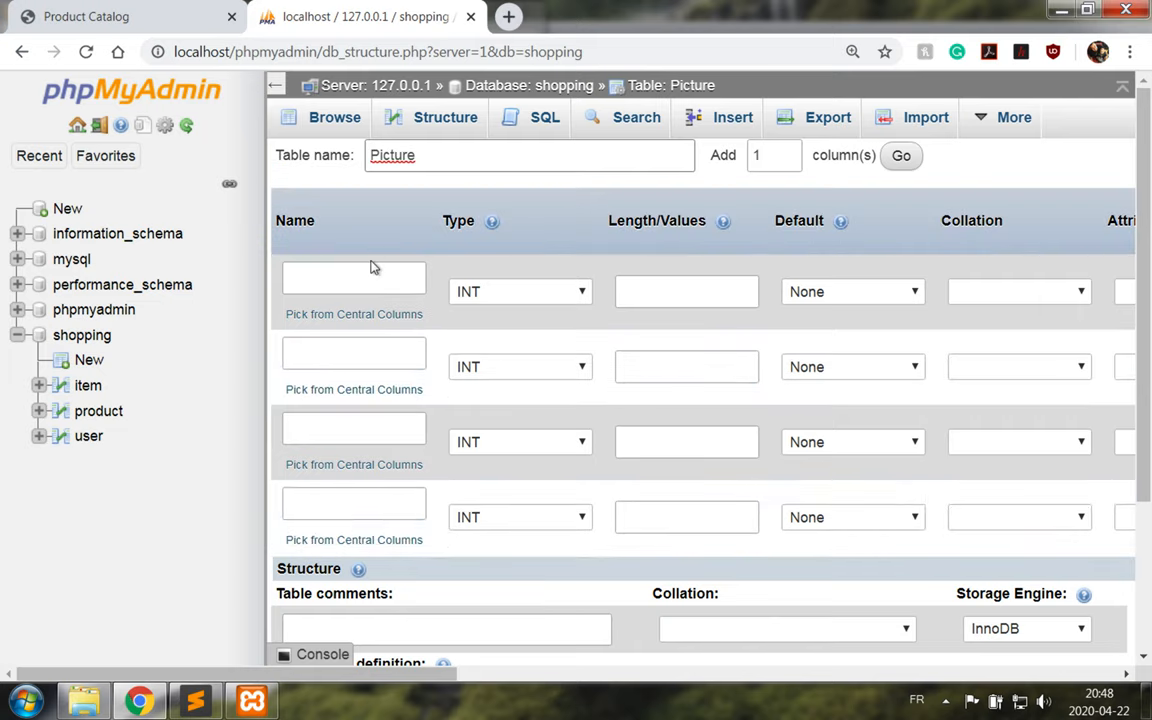
Name the four columns picture_id, product_id, filename and description
text(pictu)
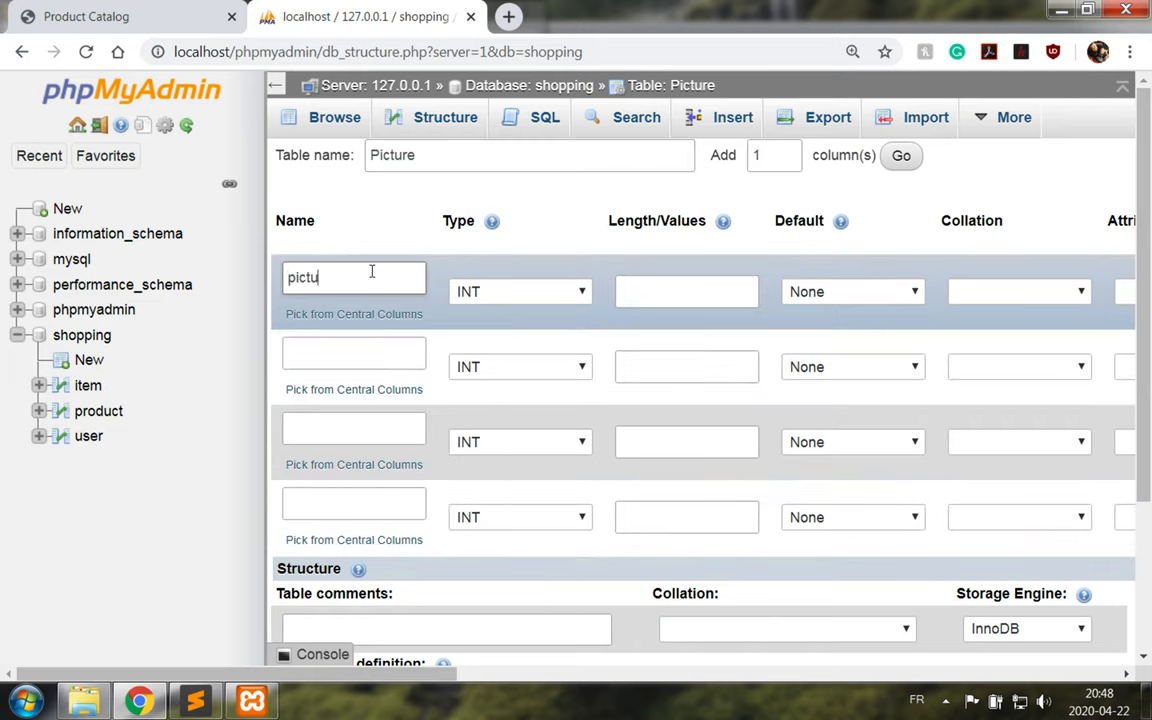
text(re_id)
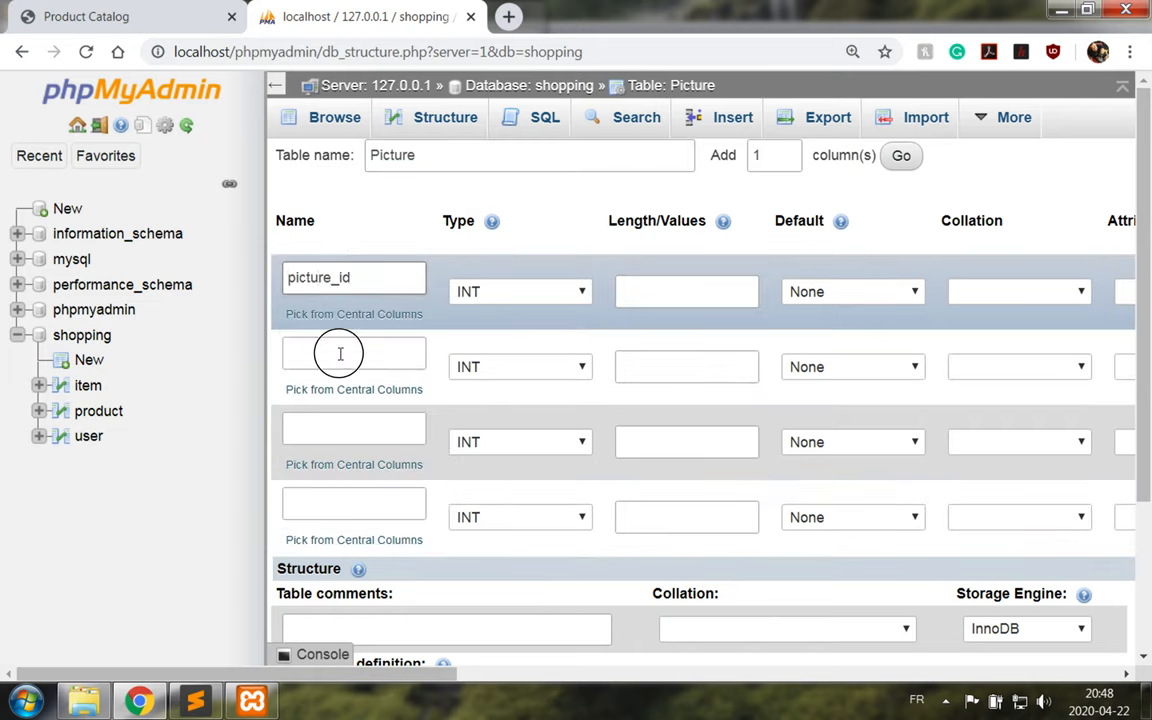
text(product)
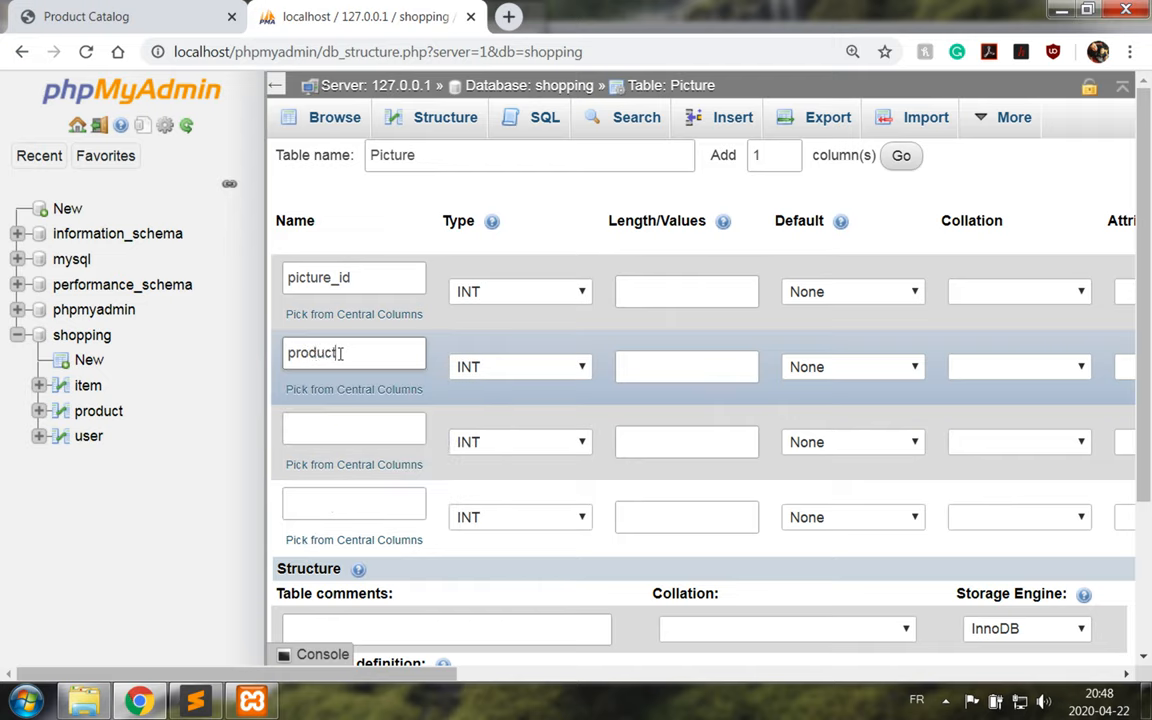
click(352, 428)
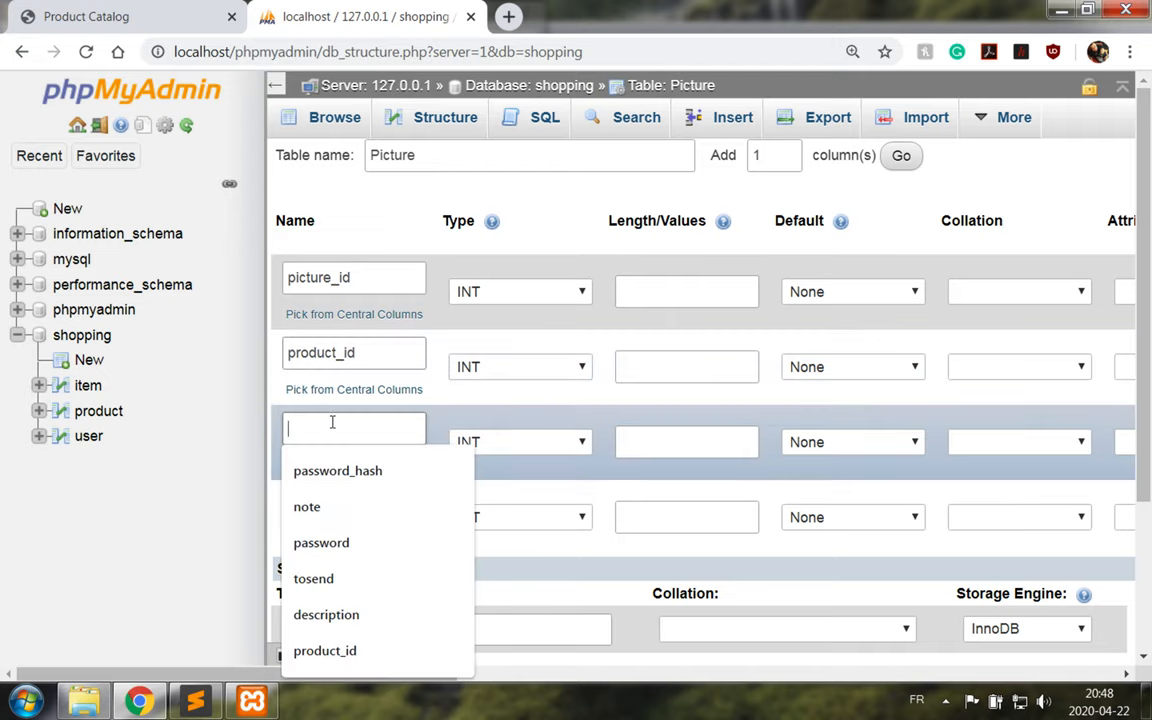
text(filename)
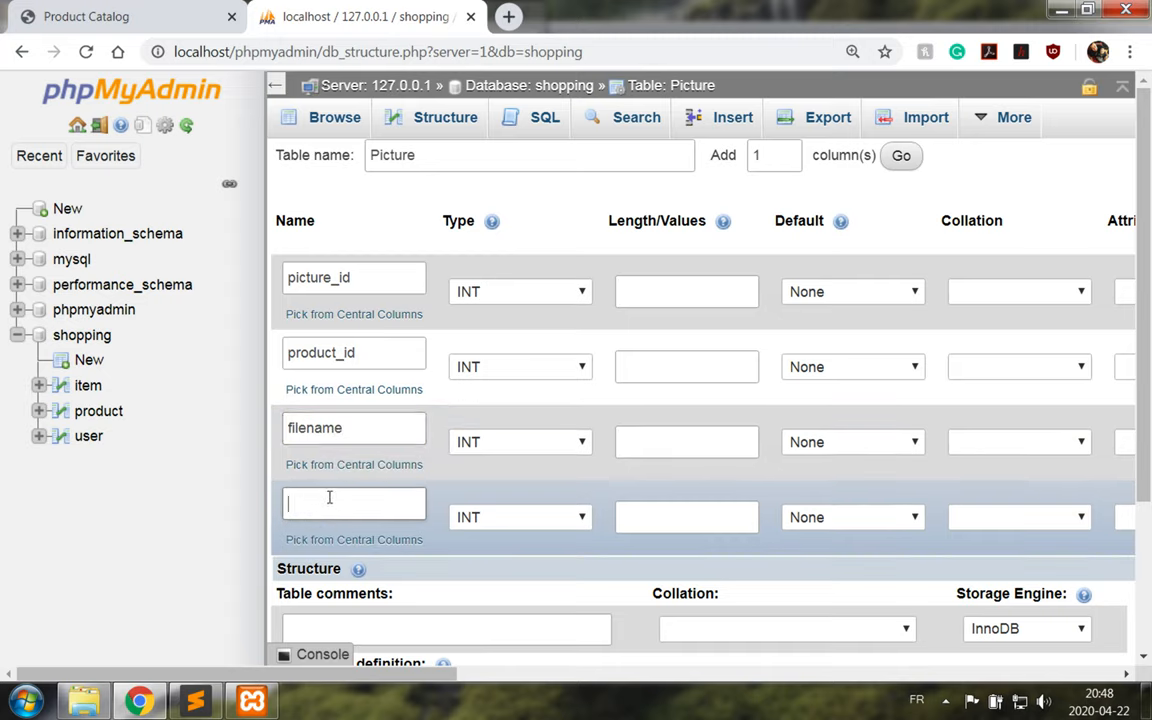
text(description)
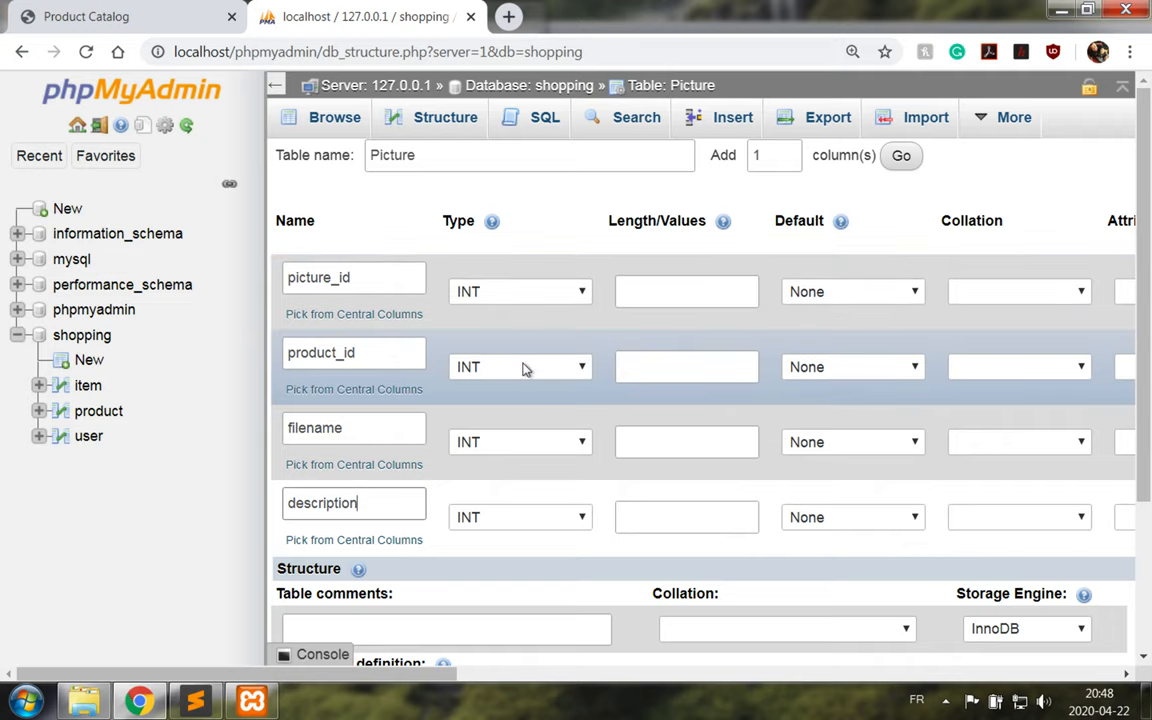
Set filename to VARCHAR 50 and description to TEXT, then save the Picture table
scroll(right, 3)
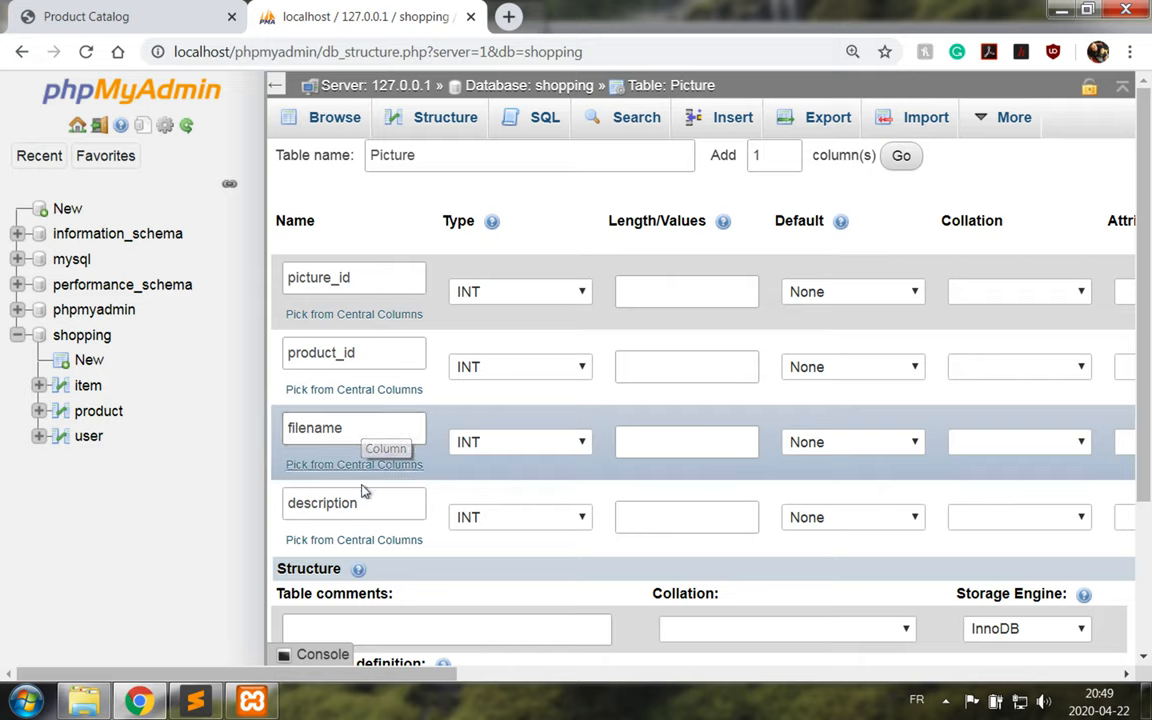
mouse_move(476, 472)
text(50)
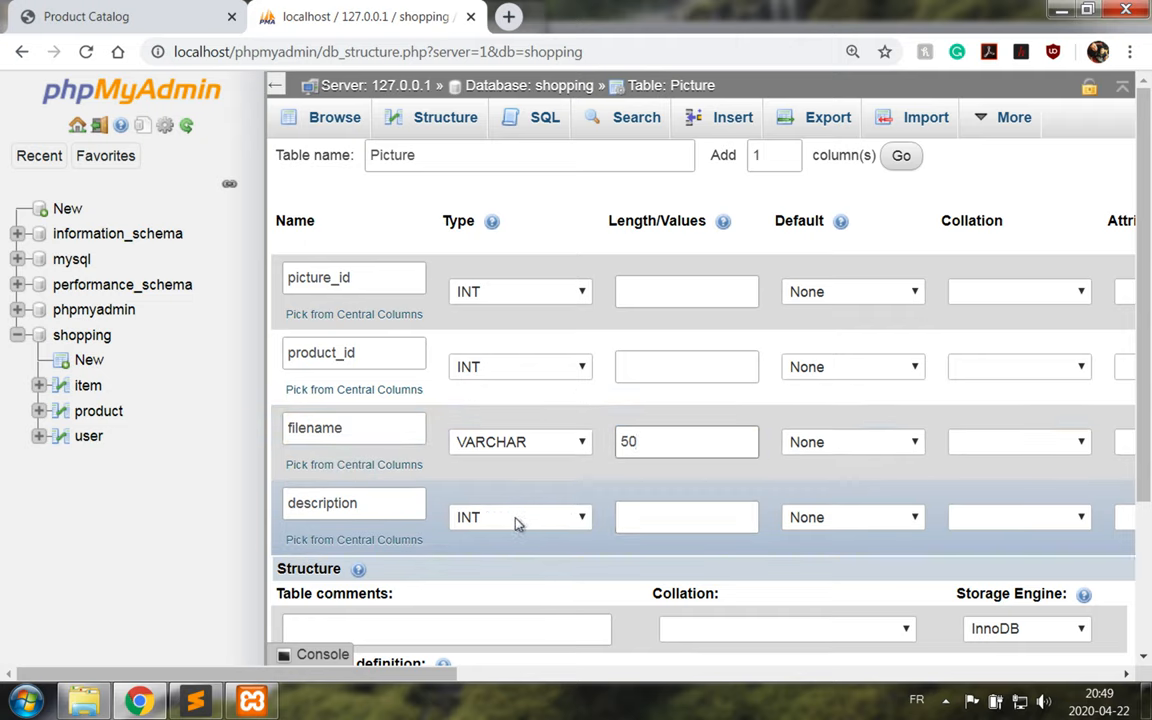
click(520, 516)
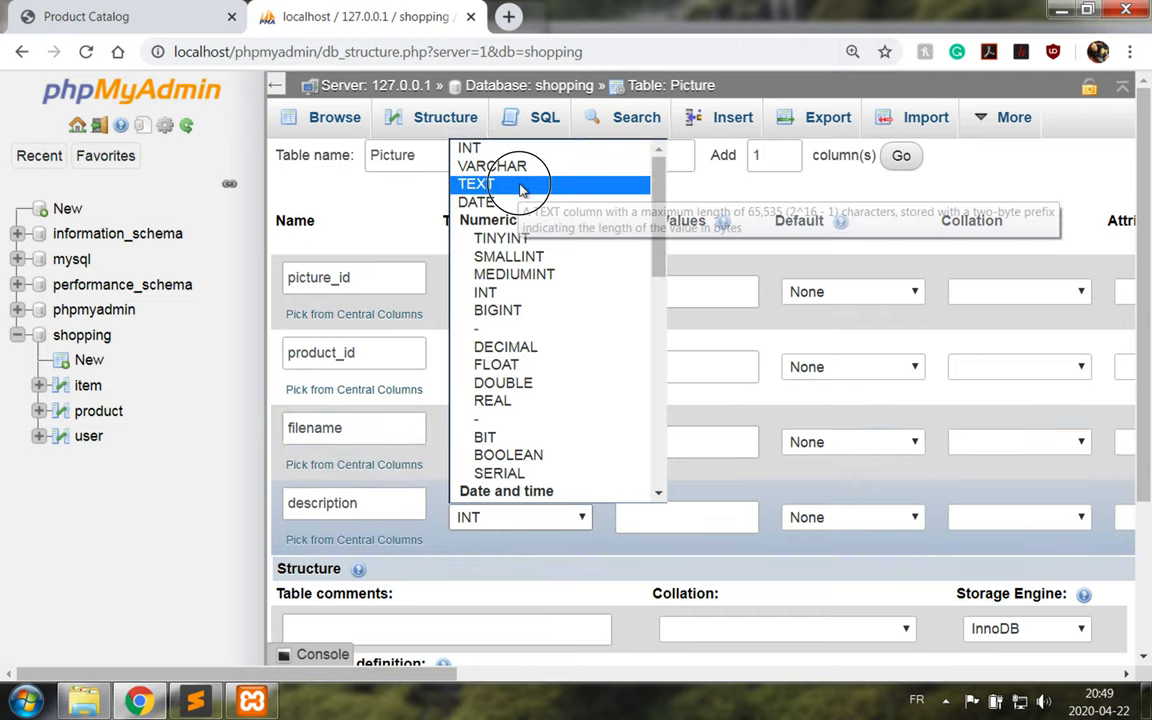
click(476, 184)
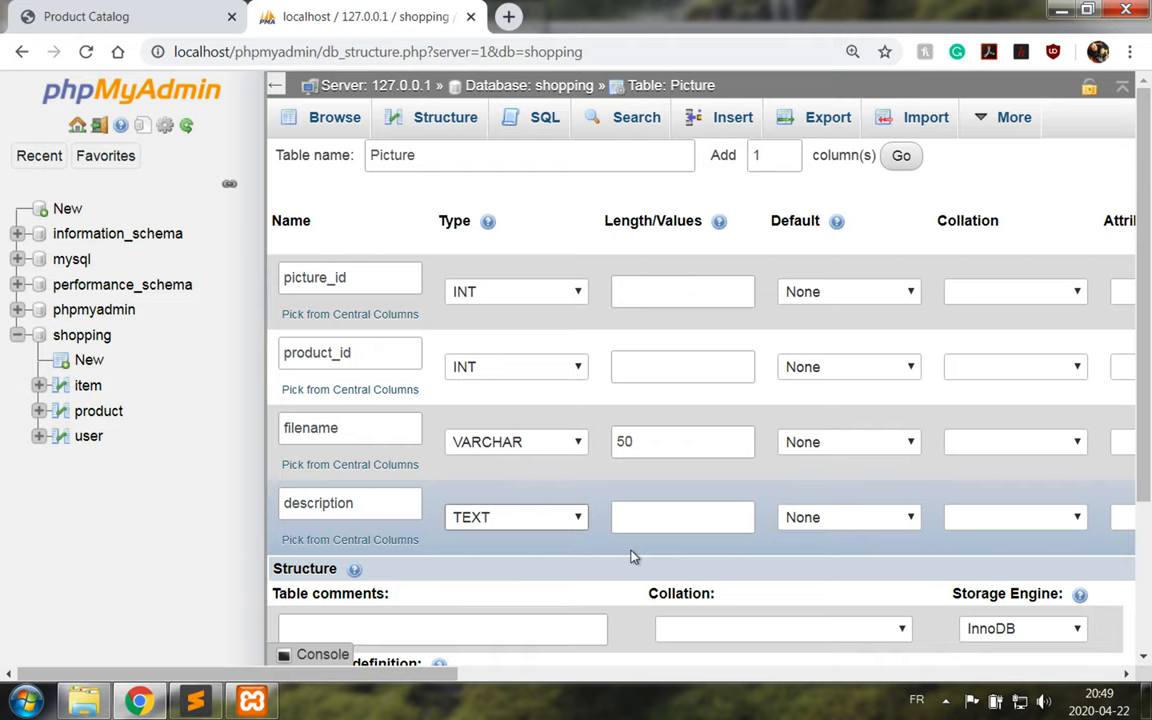
scroll(down, 3)
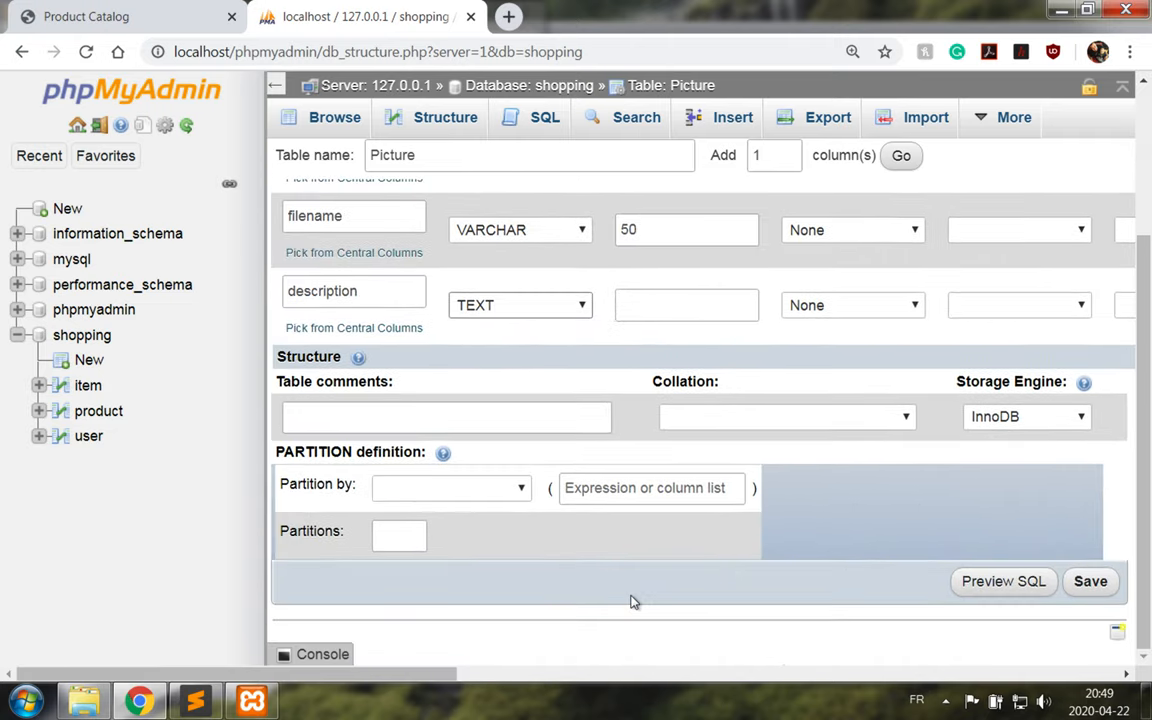
click(1090, 580)
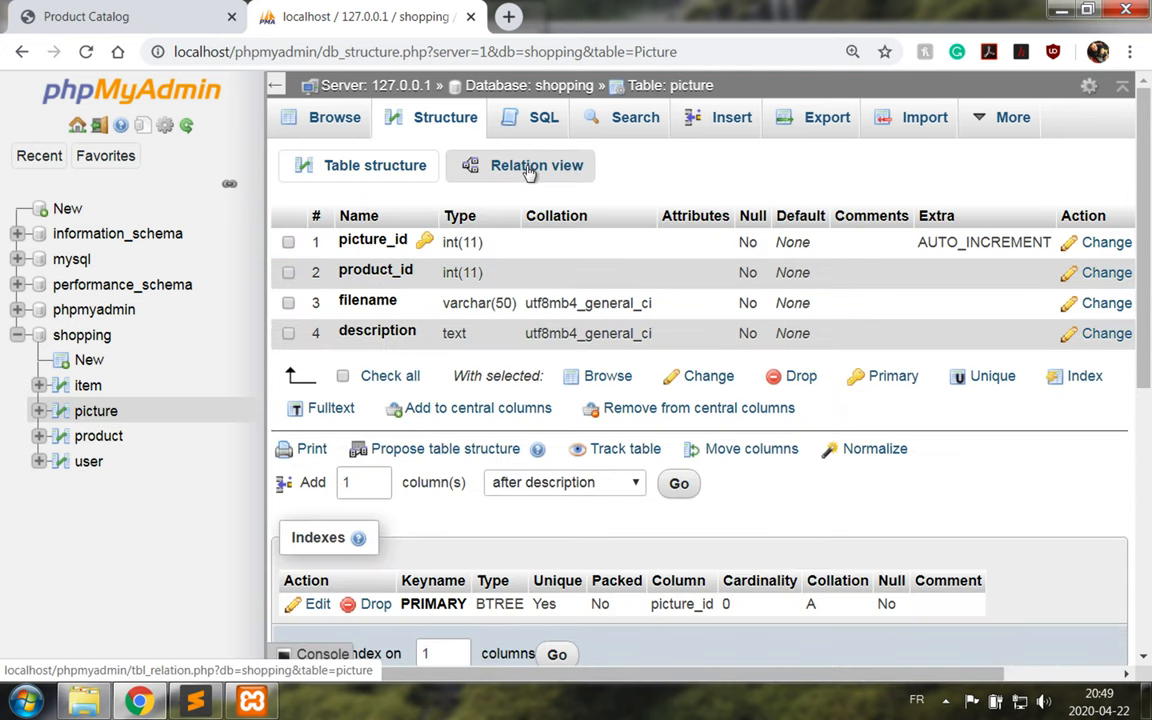
In Relation view, define foreign key picture_to_product linking picture.product_id to shopping.product.product_id
click(536, 164)
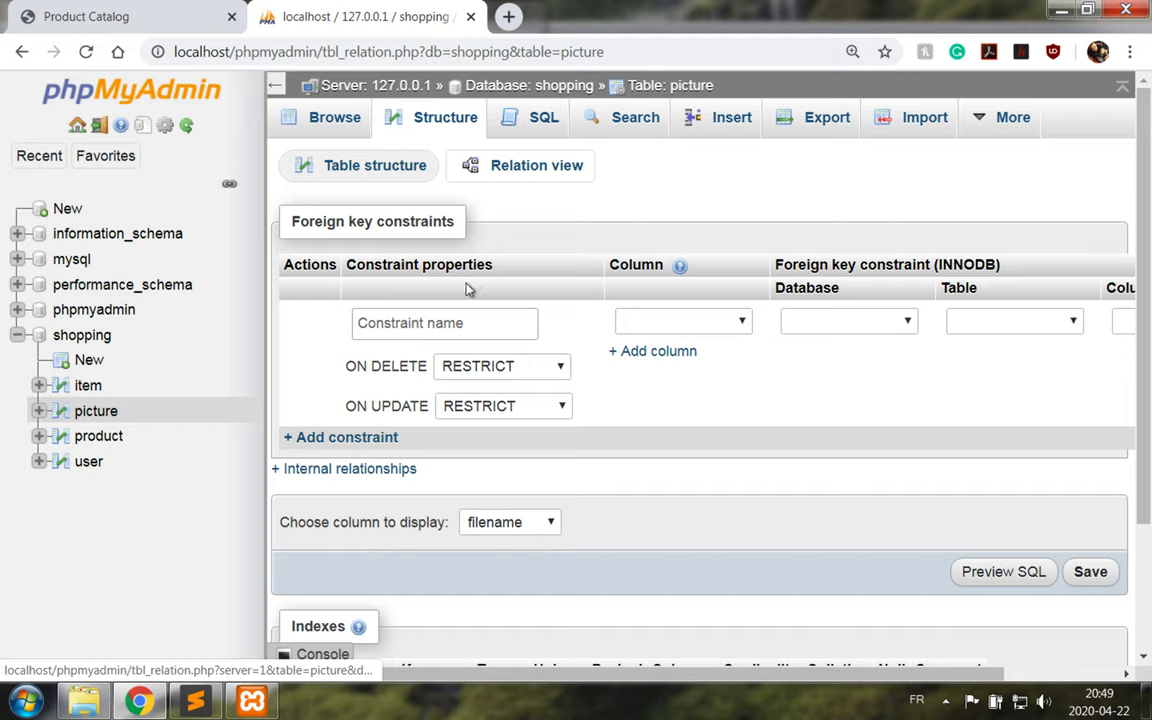
click(444, 322)
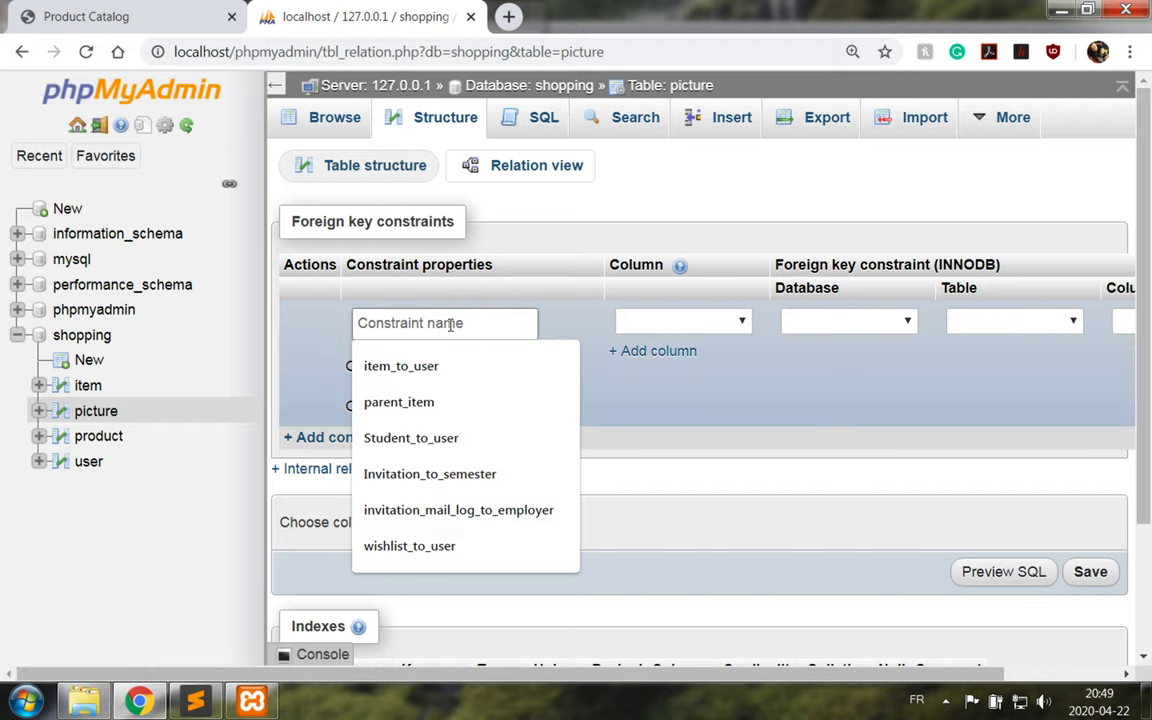
text(picture)
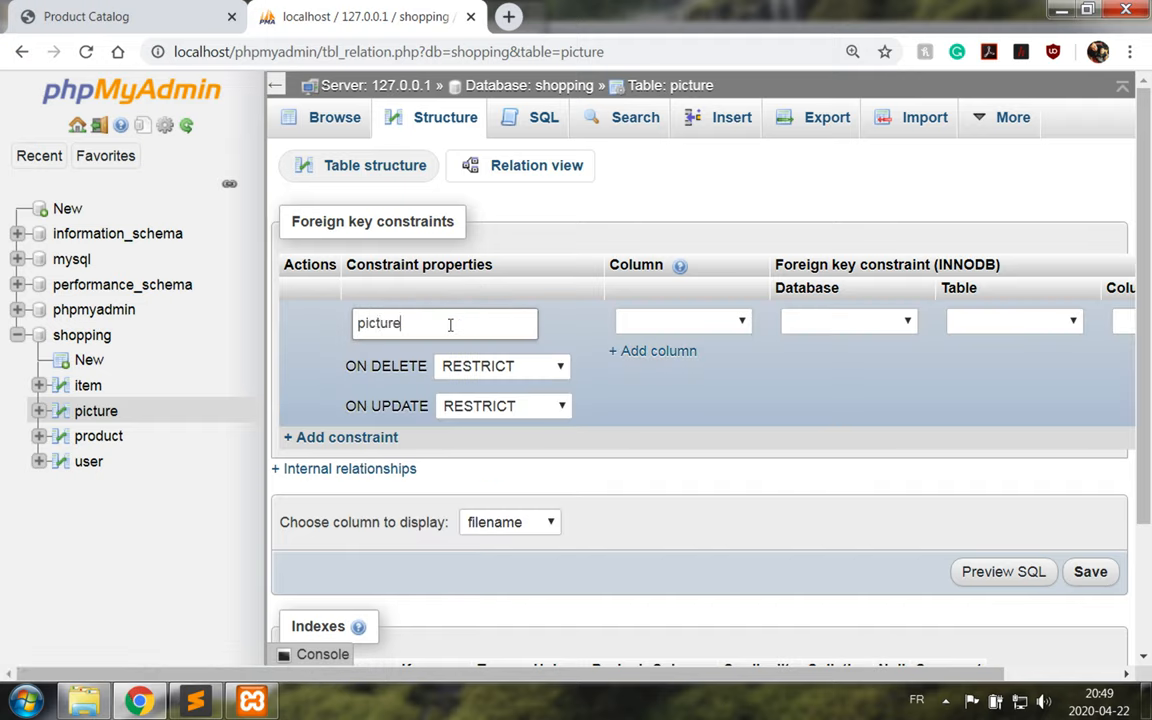
text(_to_prod)
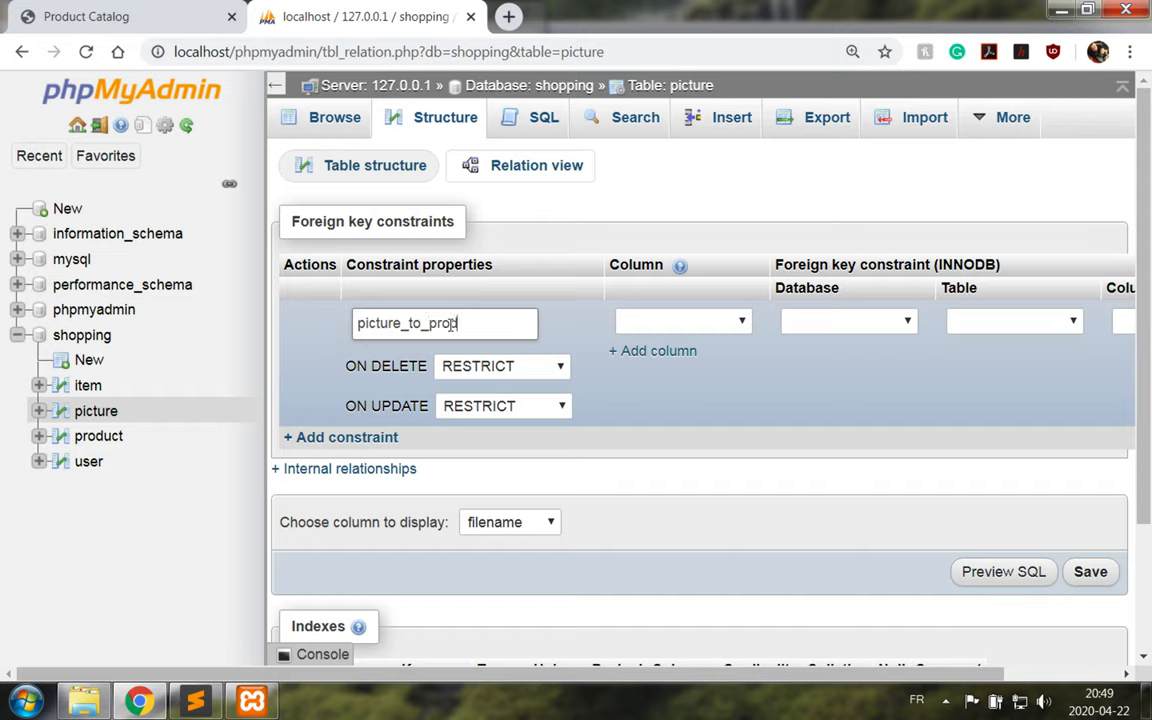
click(684, 320)
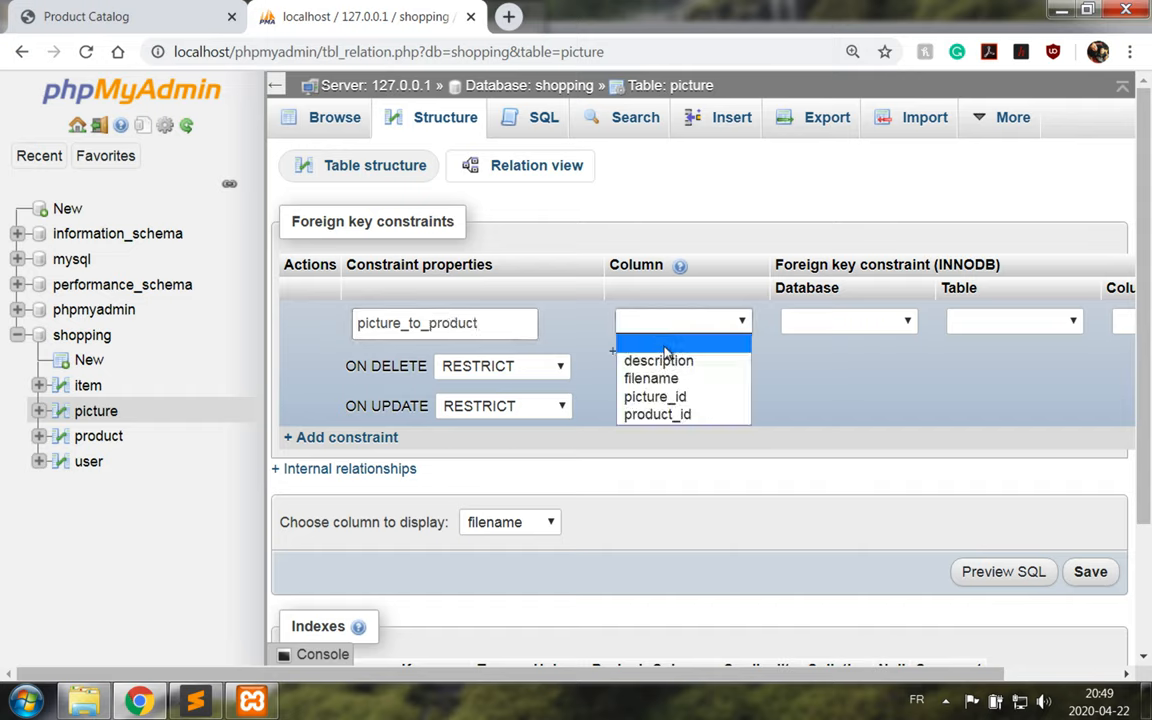
click(656, 414)
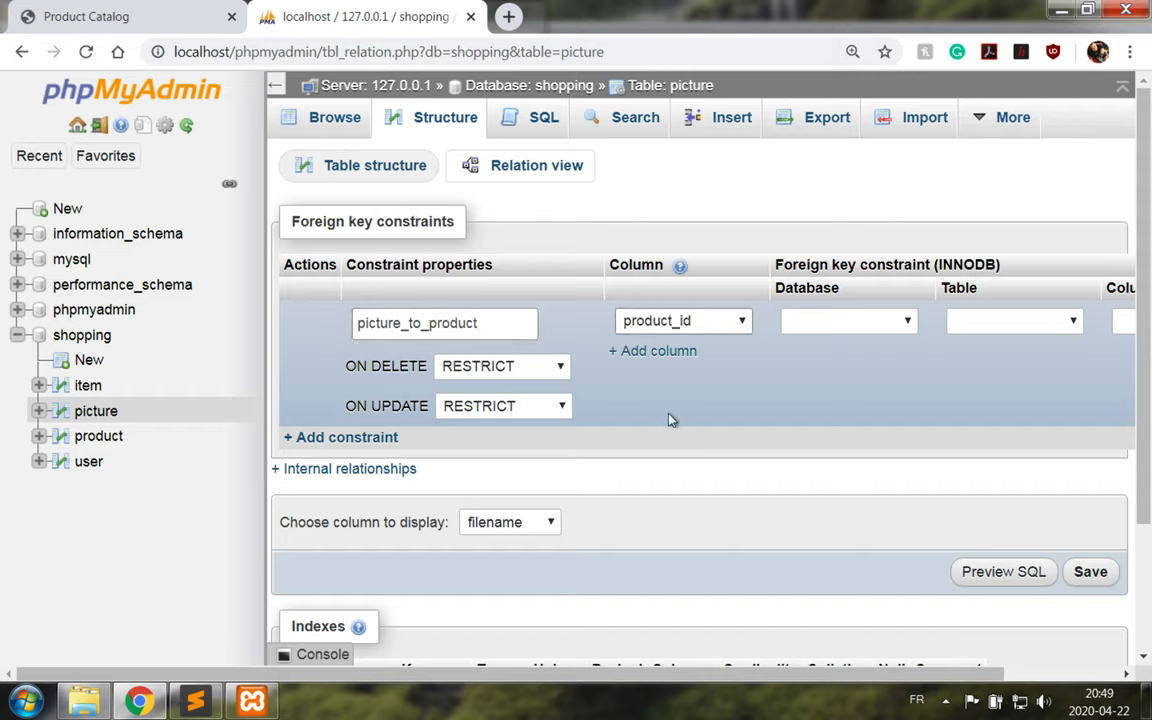
click(848, 320)
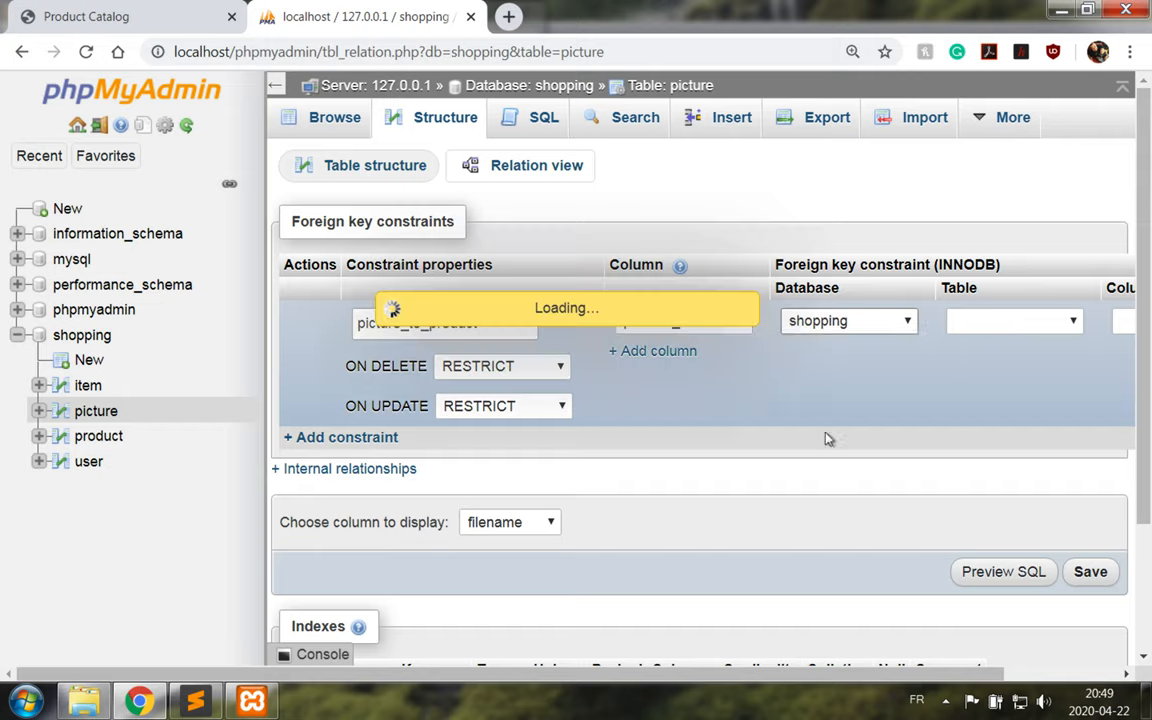
click(1012, 320)
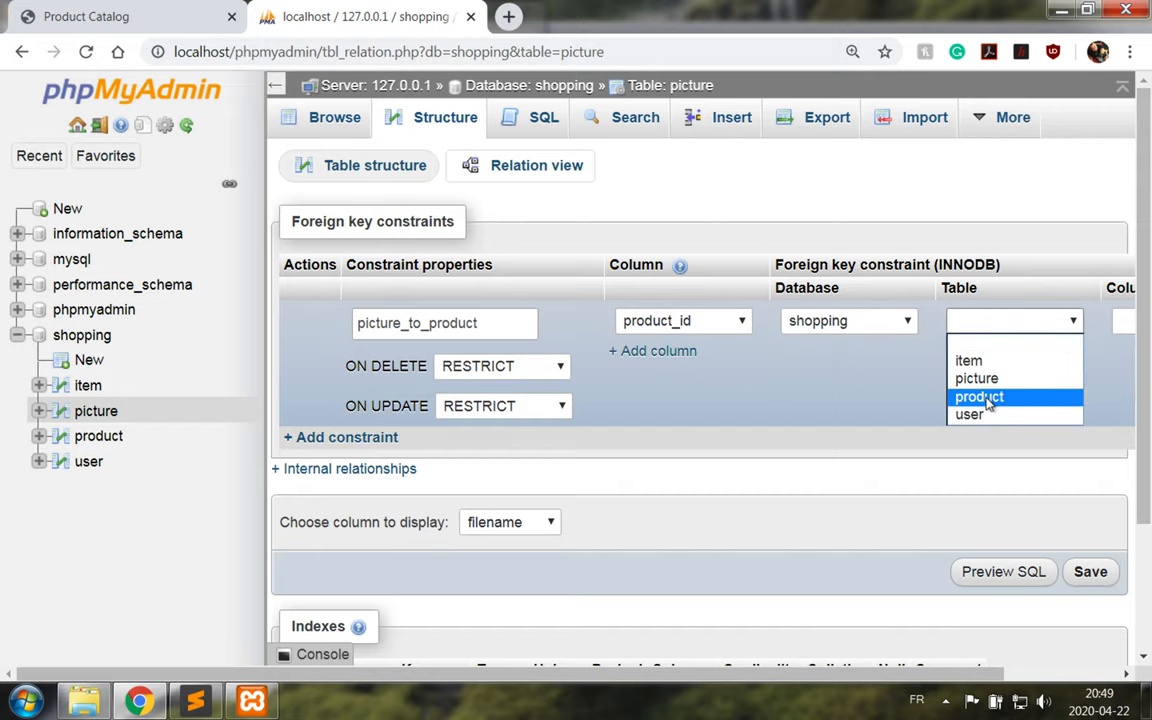
click(980, 396)
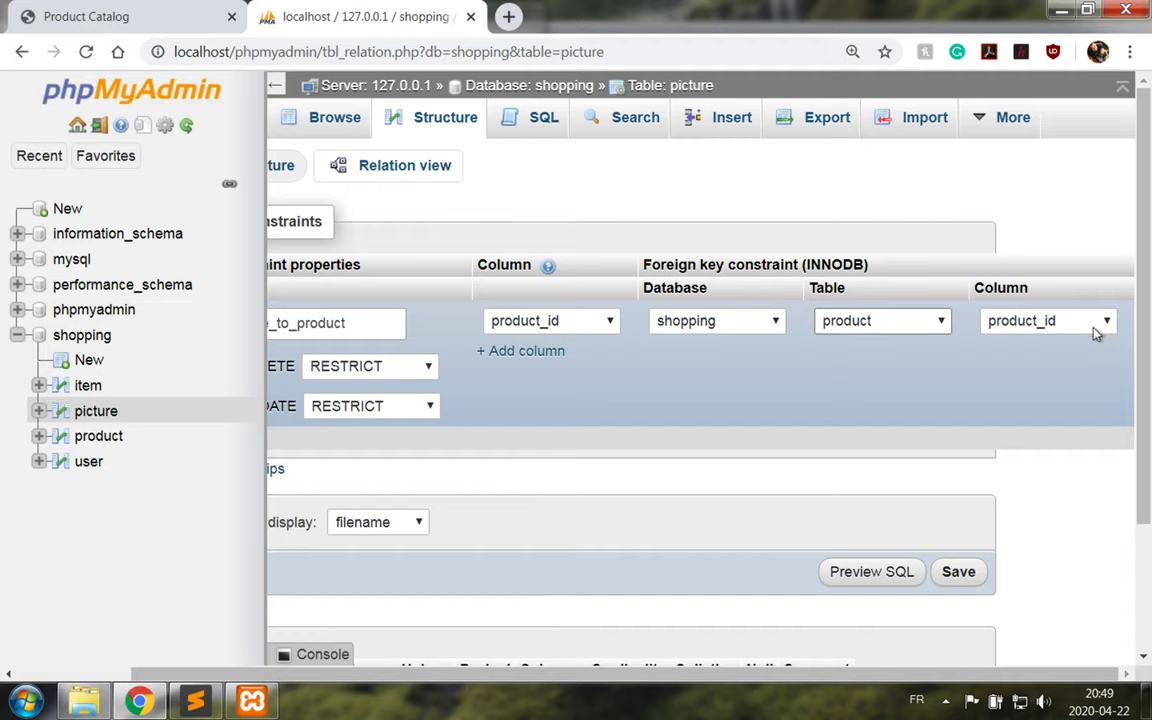
click(956, 572)
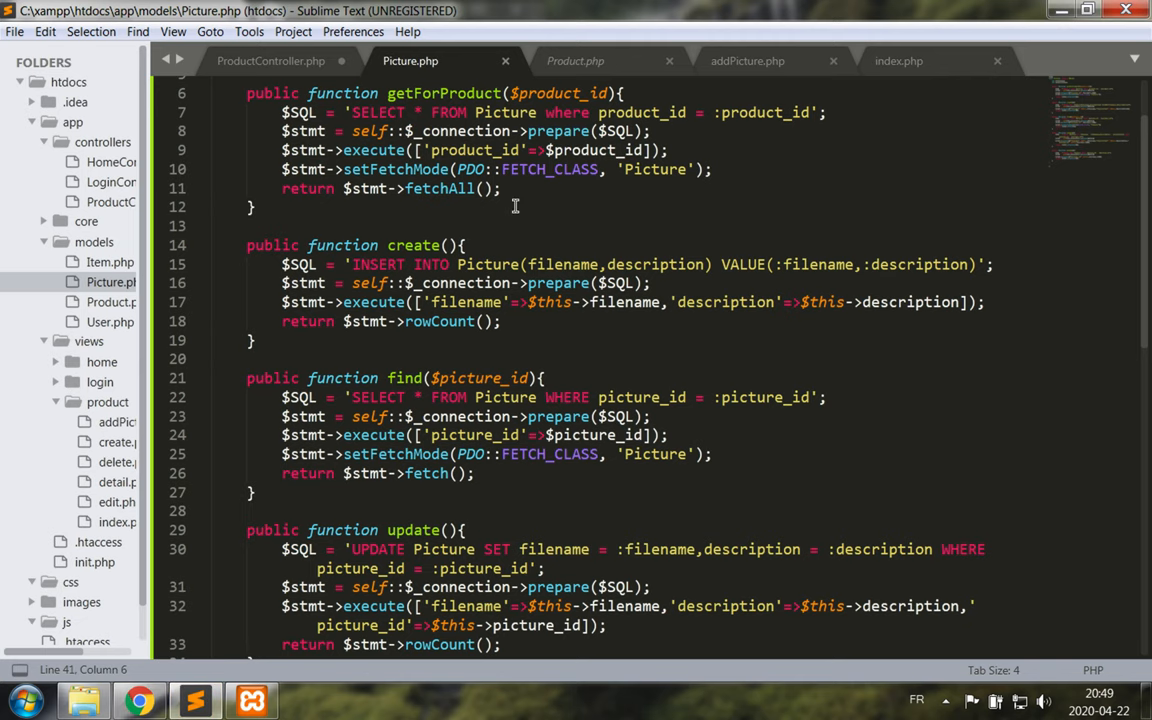
mouse_move(628, 196)
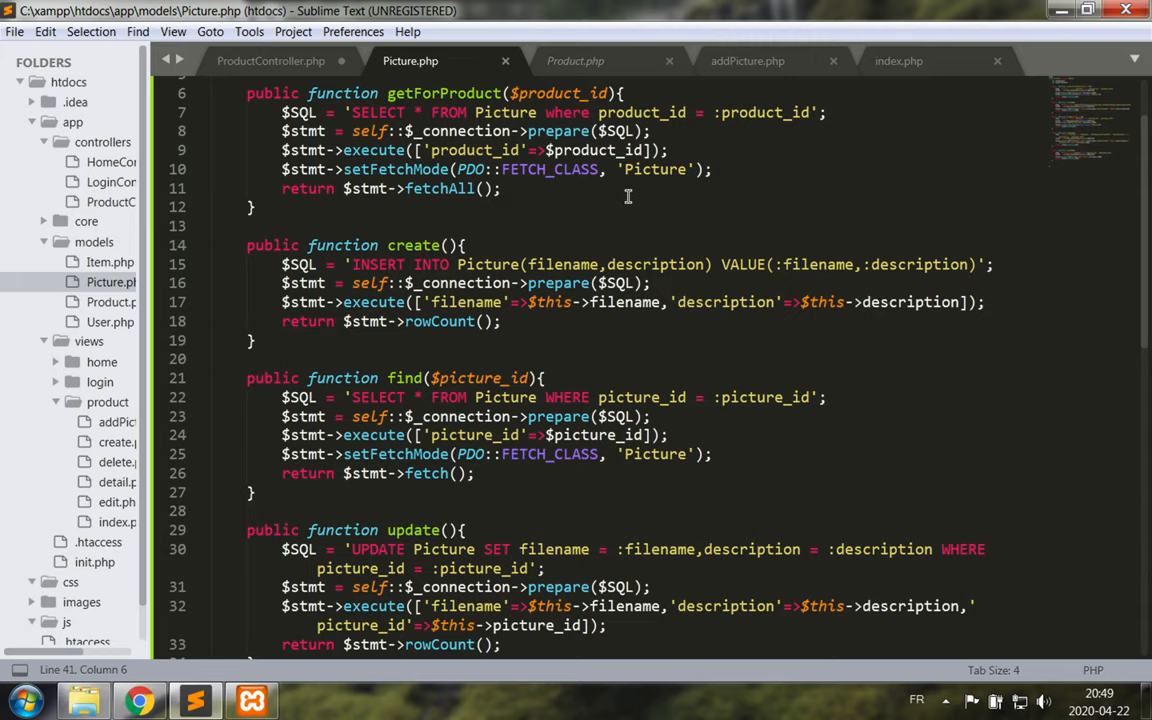
mouse_move(672, 80)
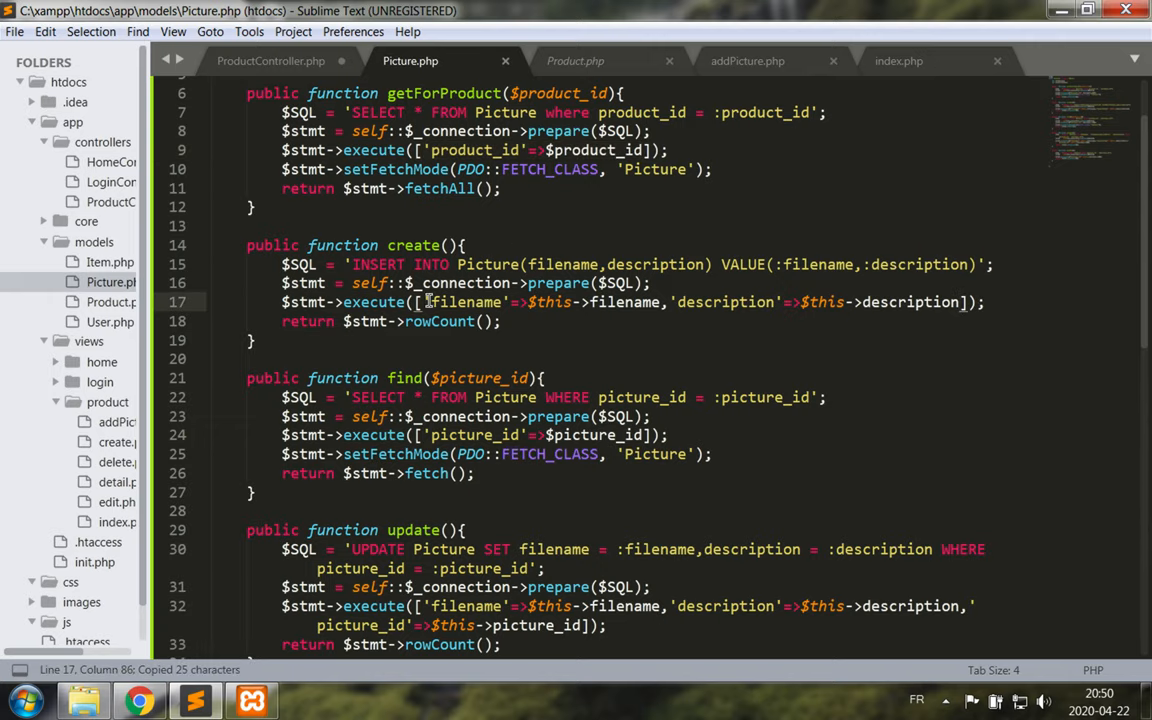
Add product_id to create()'s INSERT and execute array in Picture.php, save, and switch to ProductController.php
text('product_id'=>$product_id,)
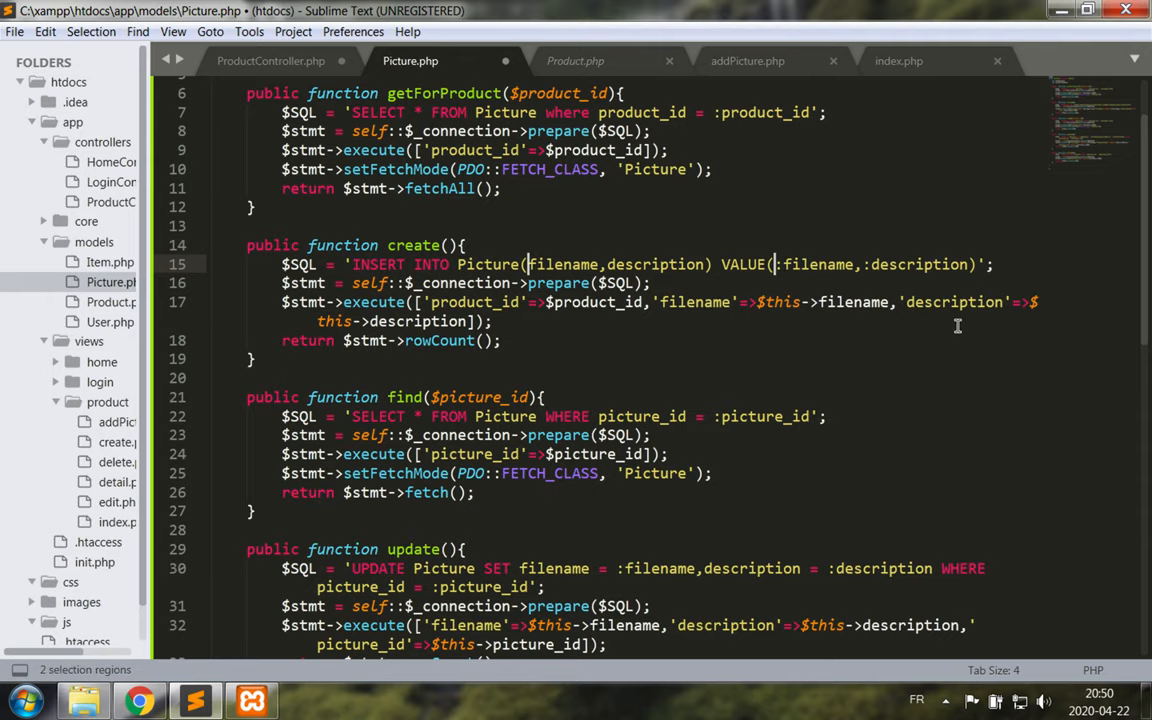
text(product_id,)
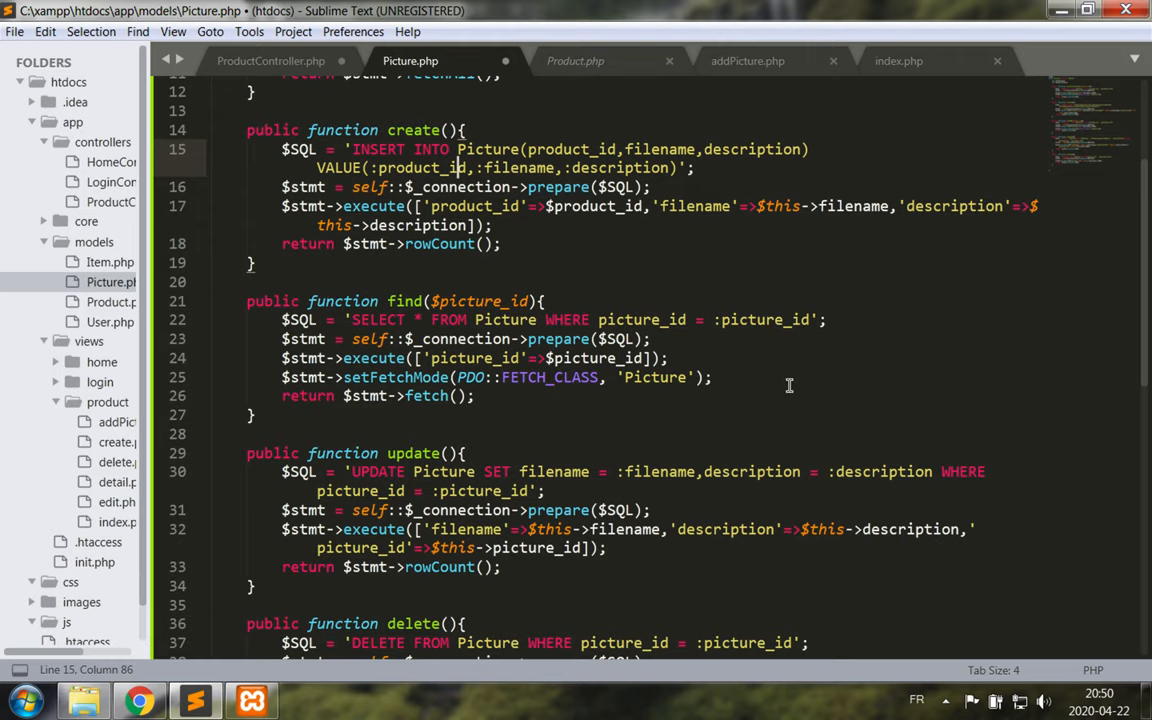
scroll(down, 3)
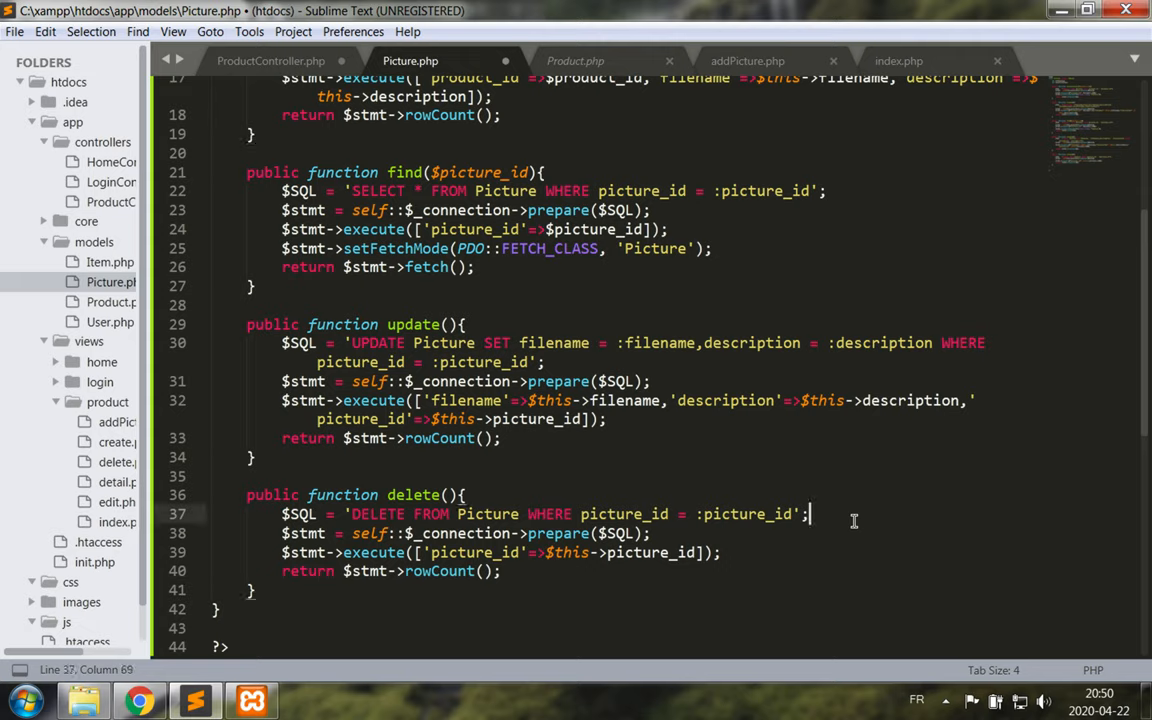
click(1012, 344)
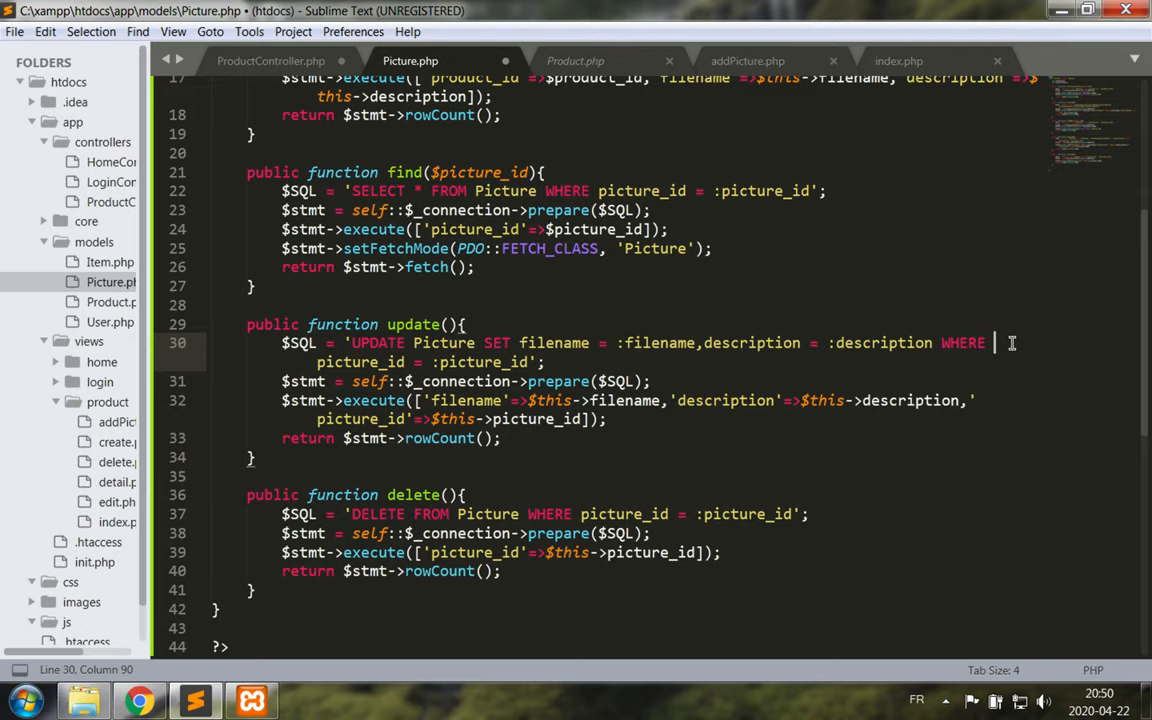
key(ctrl+s)
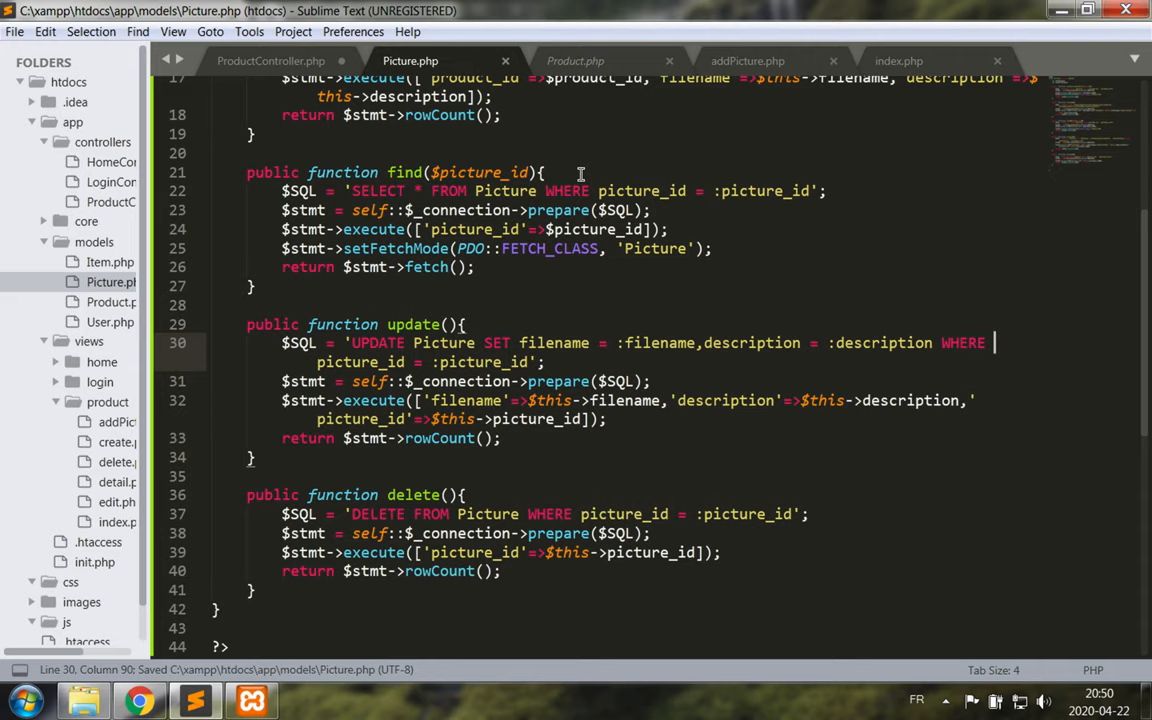
click(270, 60)
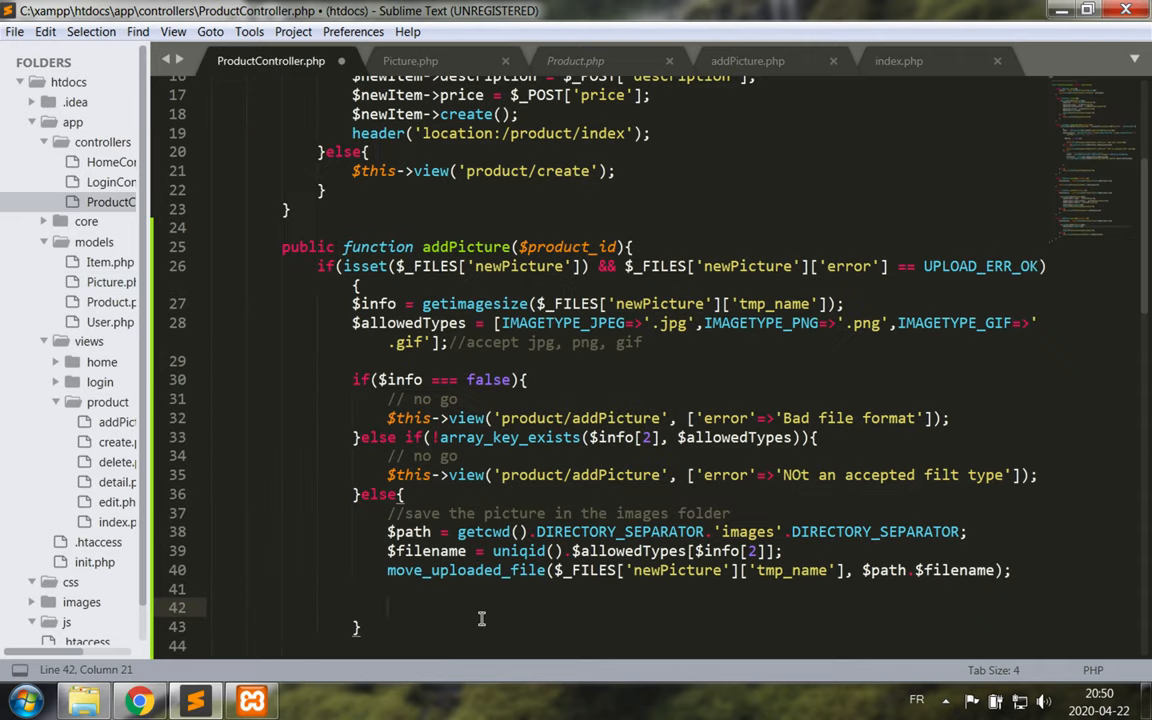
Load the Picture model into $newPicture and set $newPicture->product_id = $product_id
text($this->)
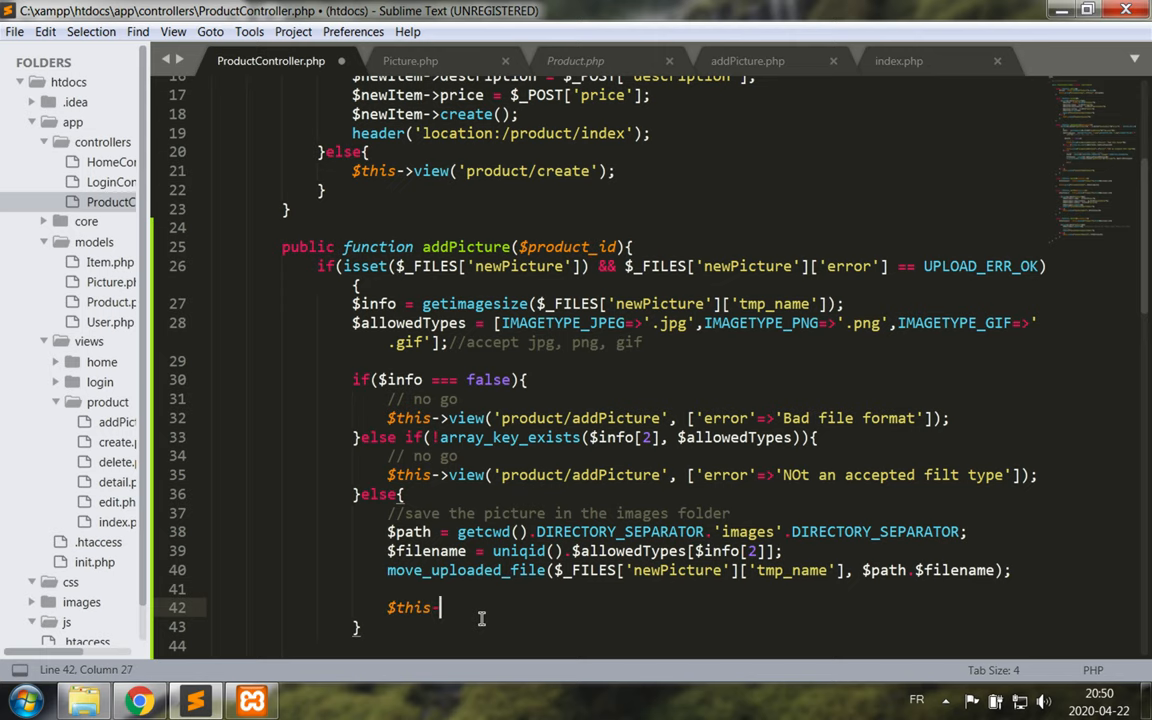
text(model('Picture)
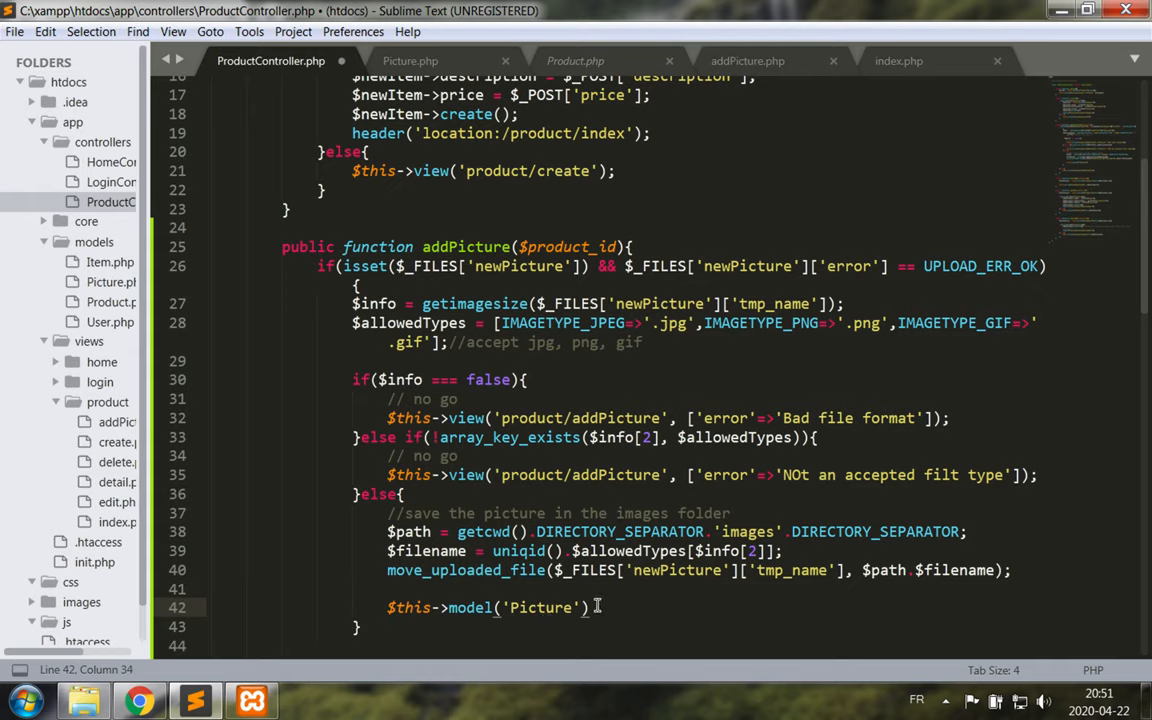
click(388, 608)
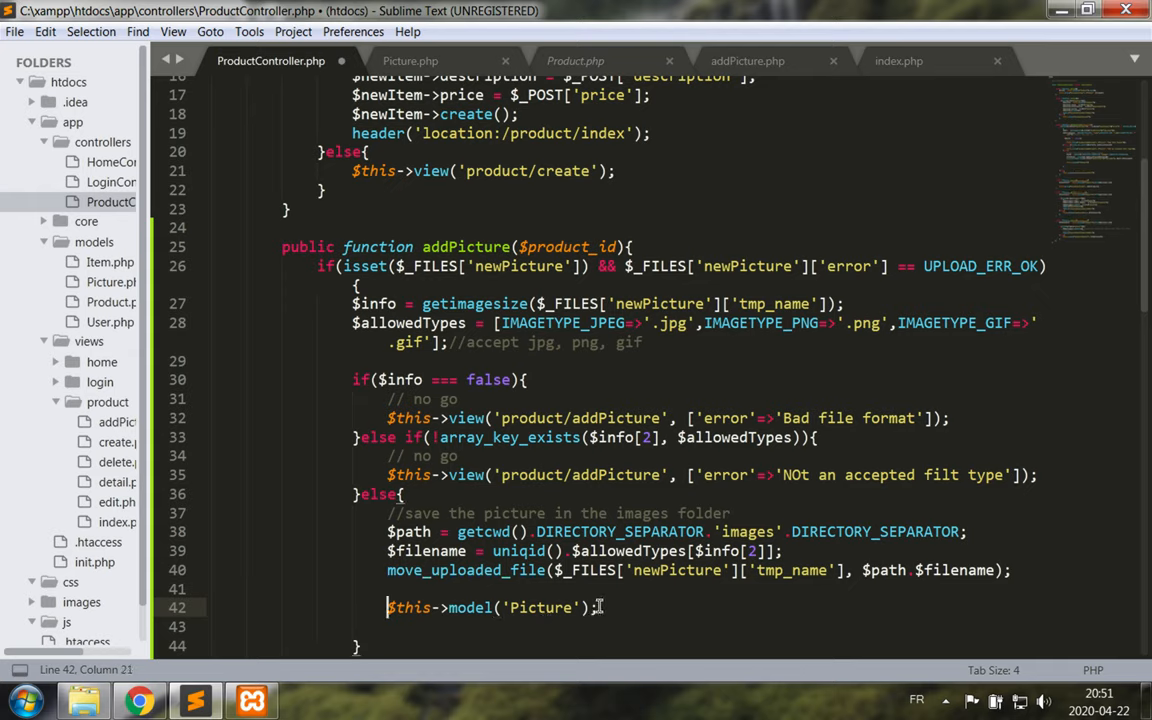
text($newP)
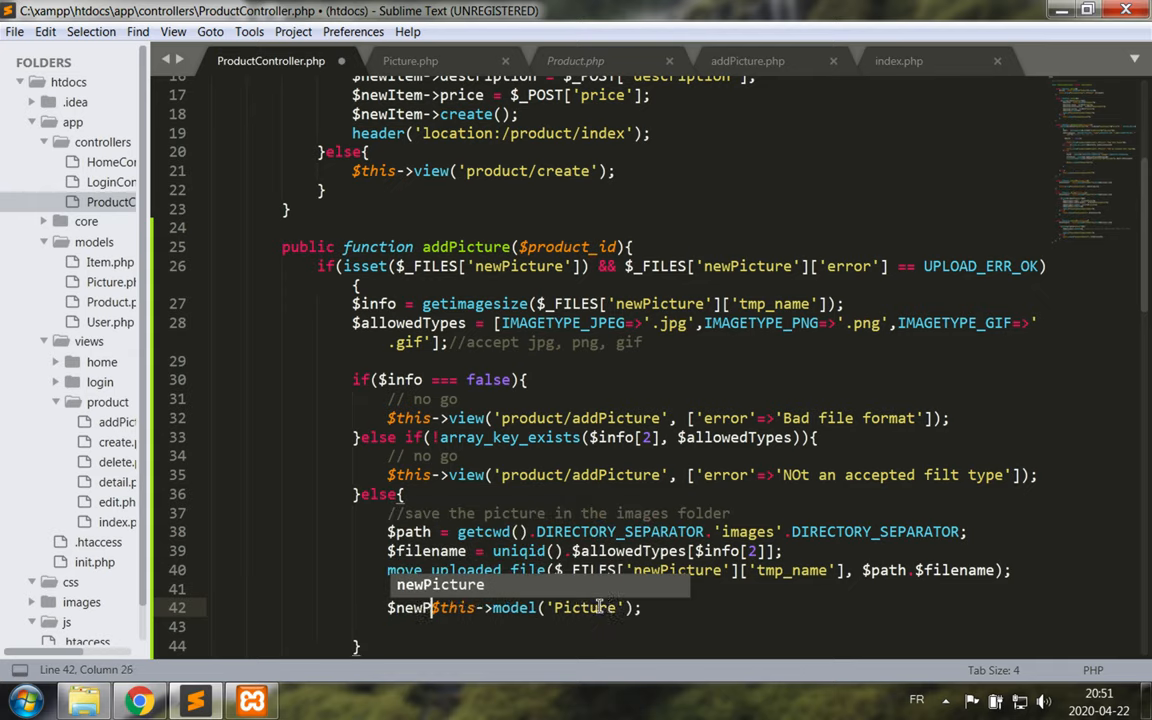
key(Tab)
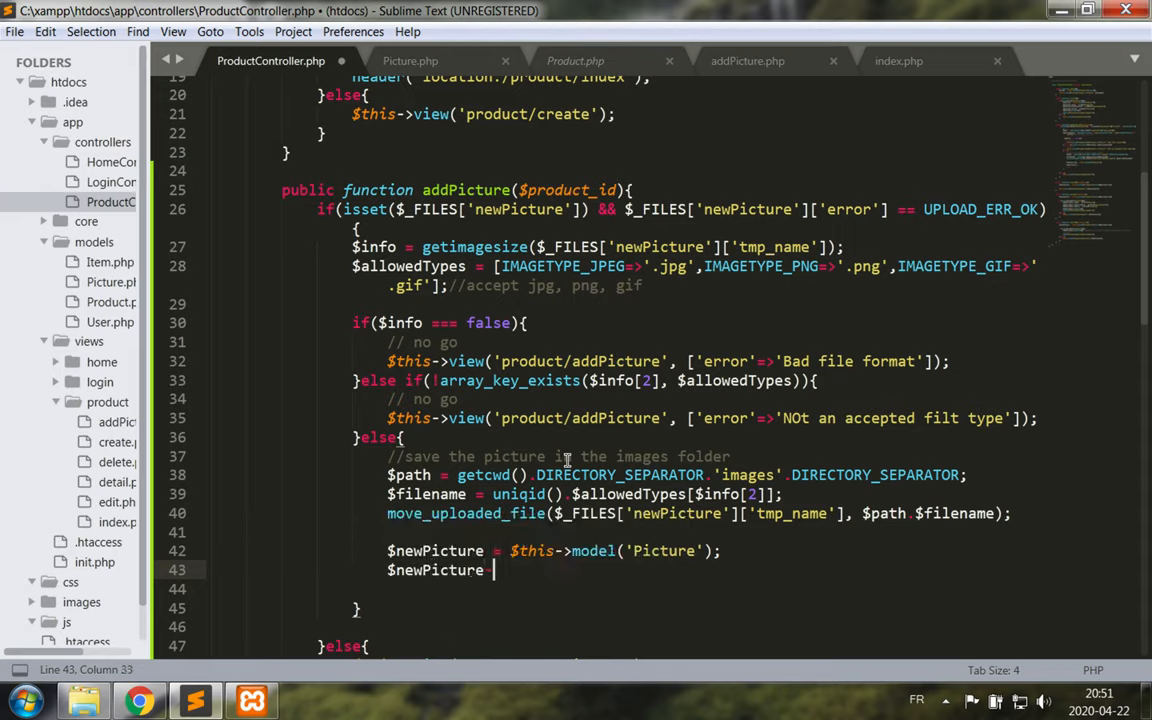
text(->product)
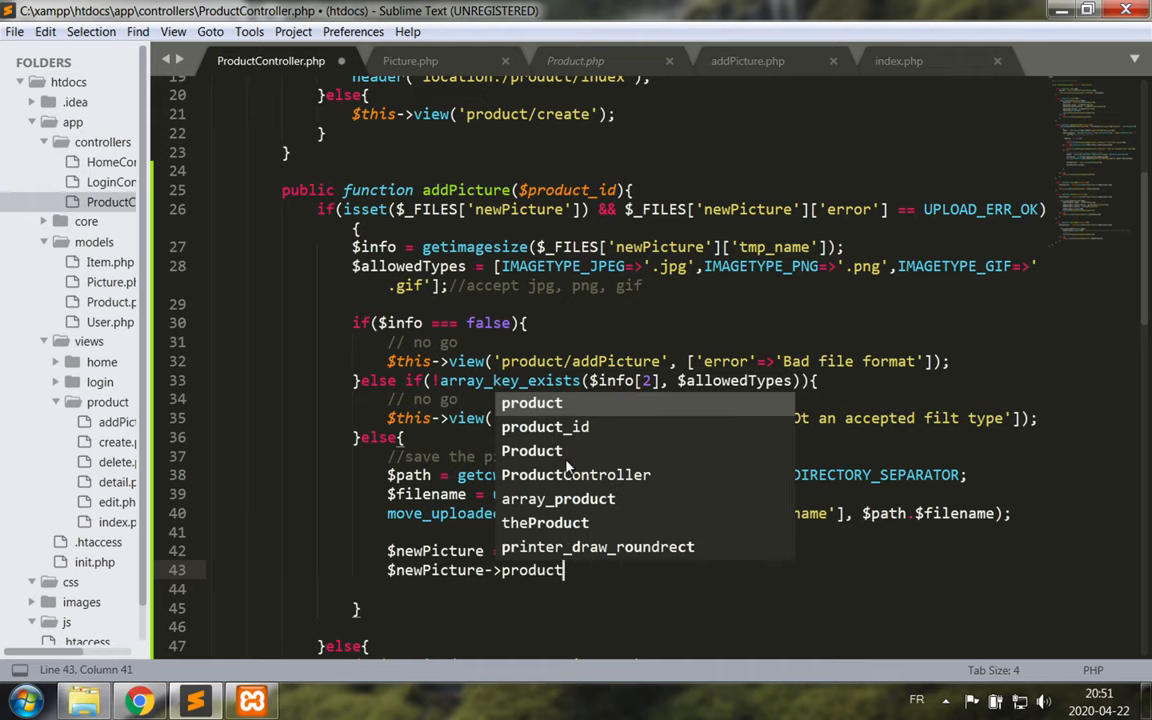
text(_id = $)
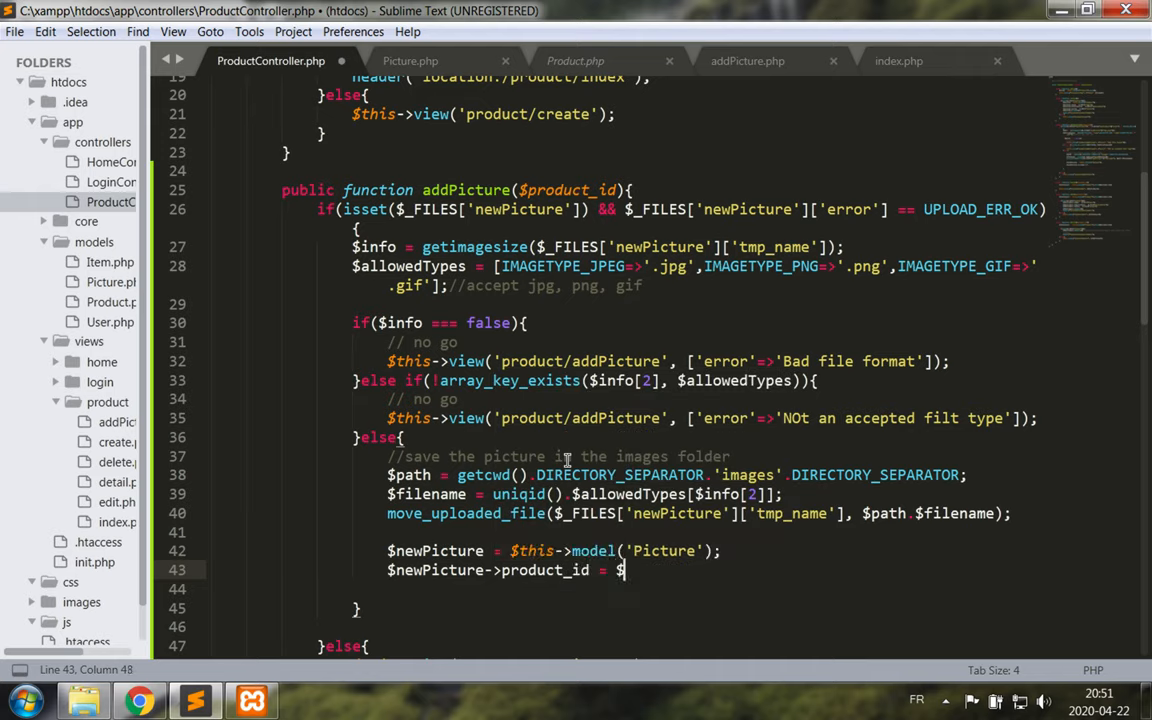
text(product_id;)
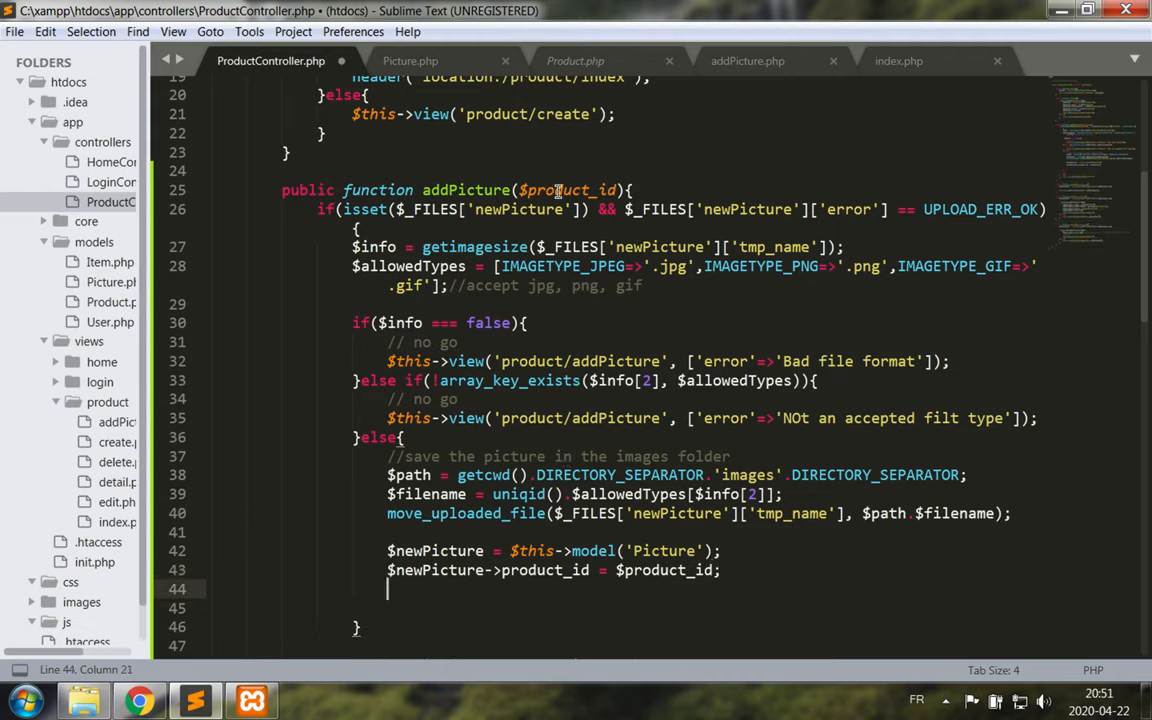
Set $newPicture->filename = $filename and ->description = $_POST['description'], then call create()
text($)
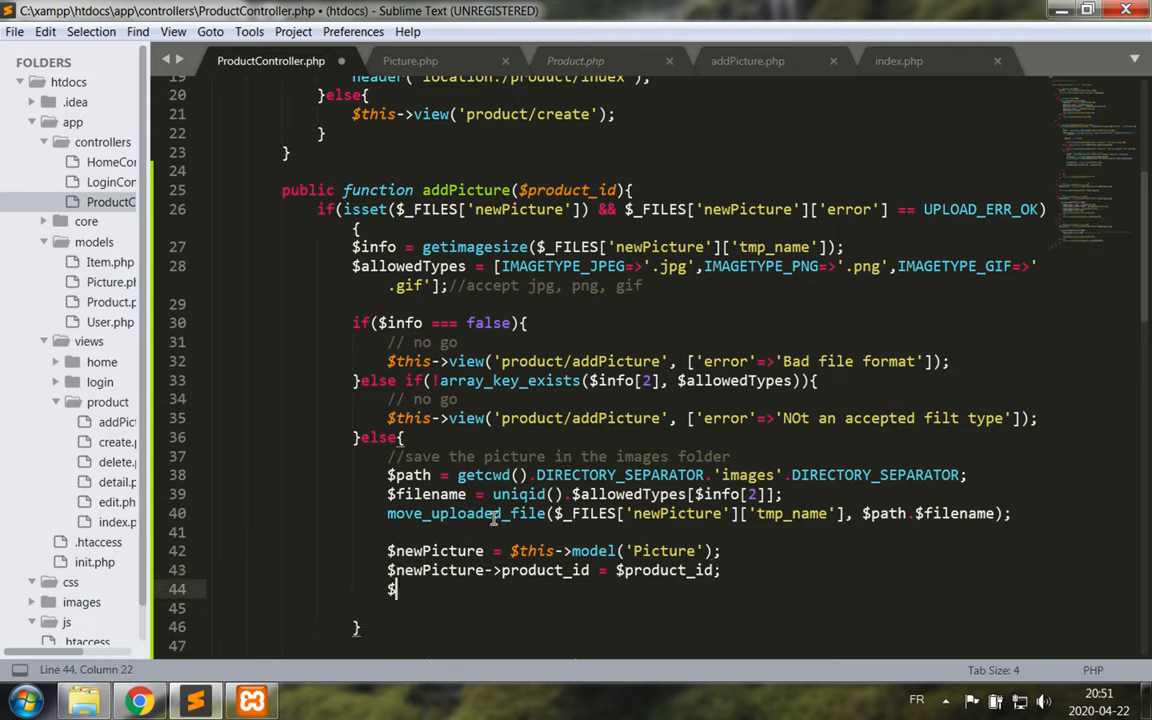
text(newPicture)
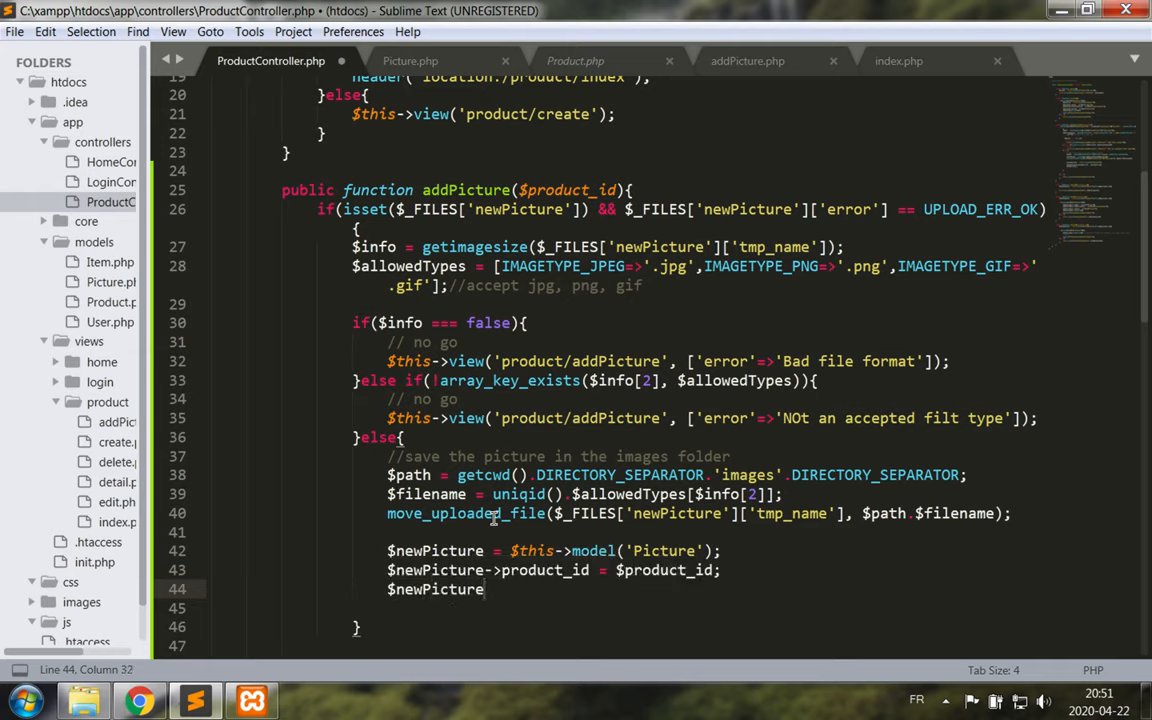
text(filename = $)
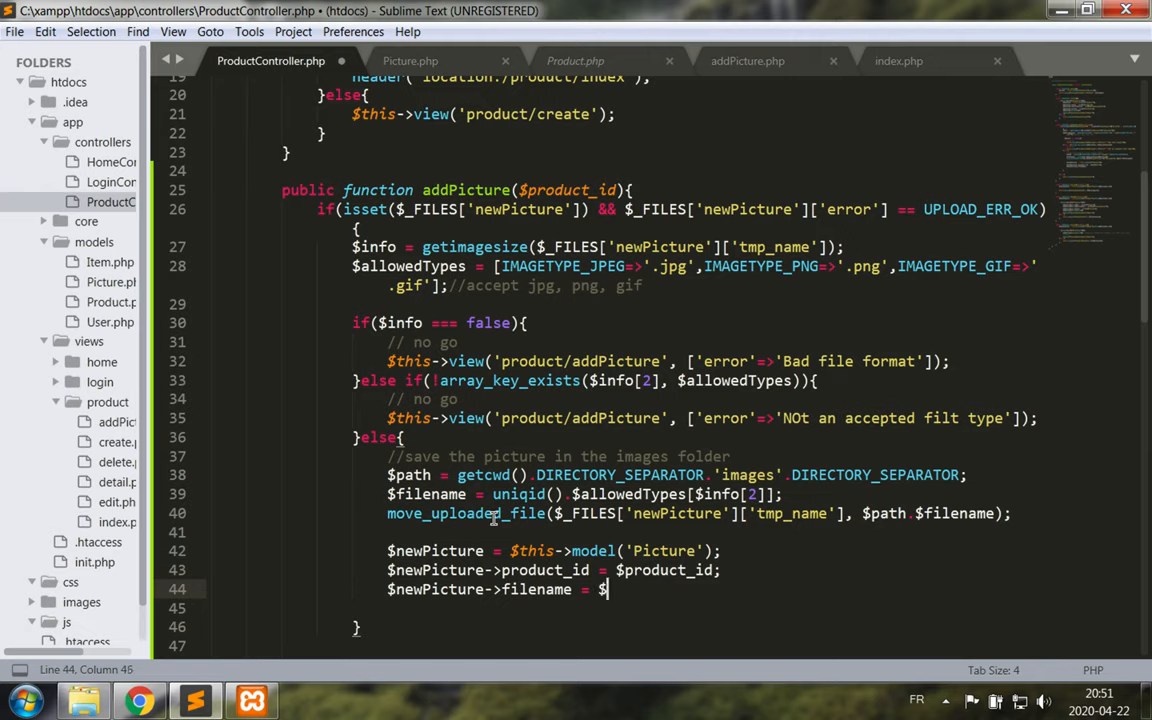
text(filename;)
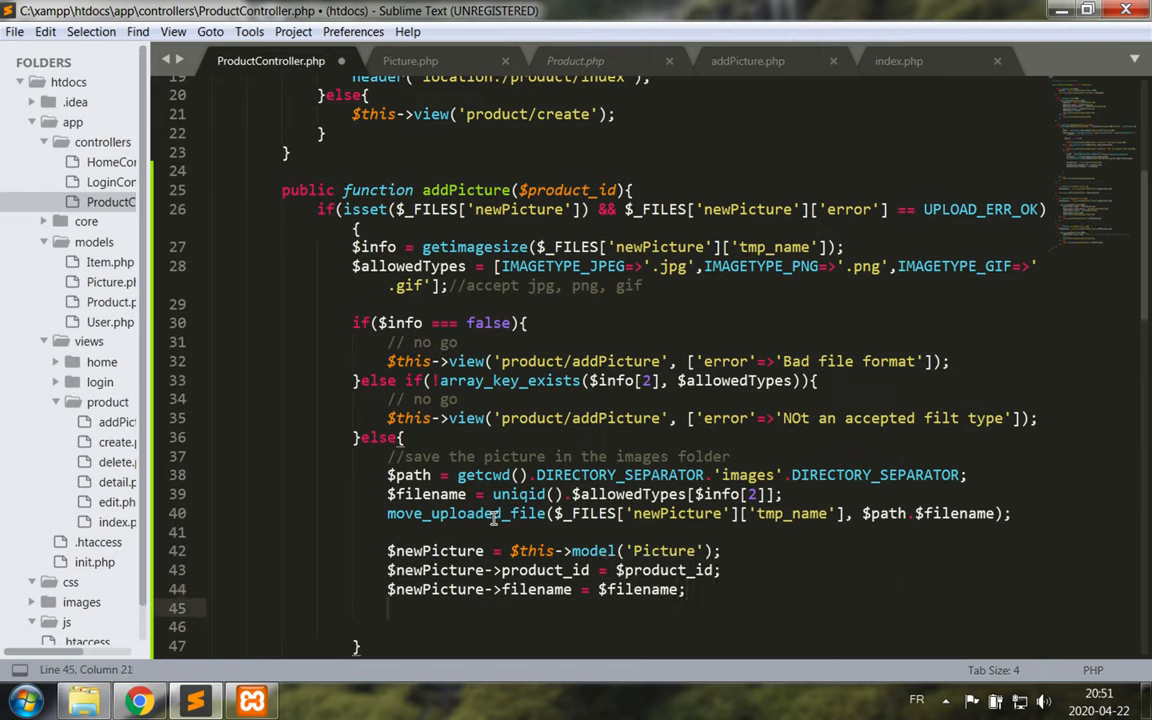
text($)
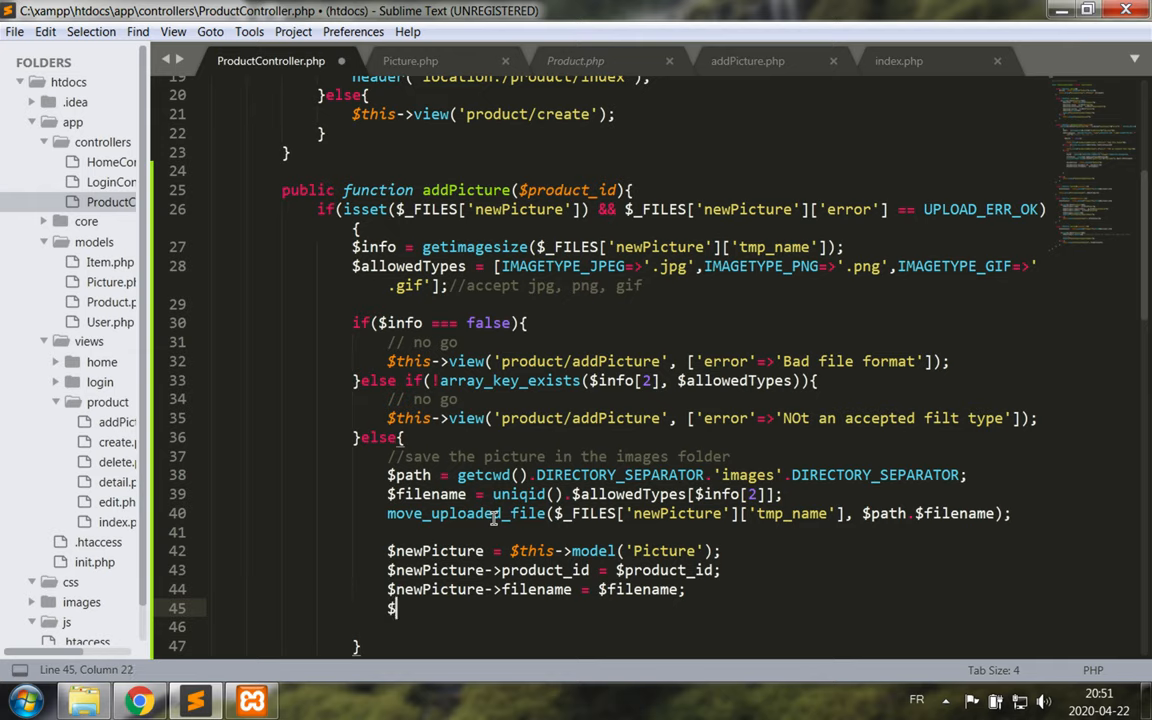
text(newPic)
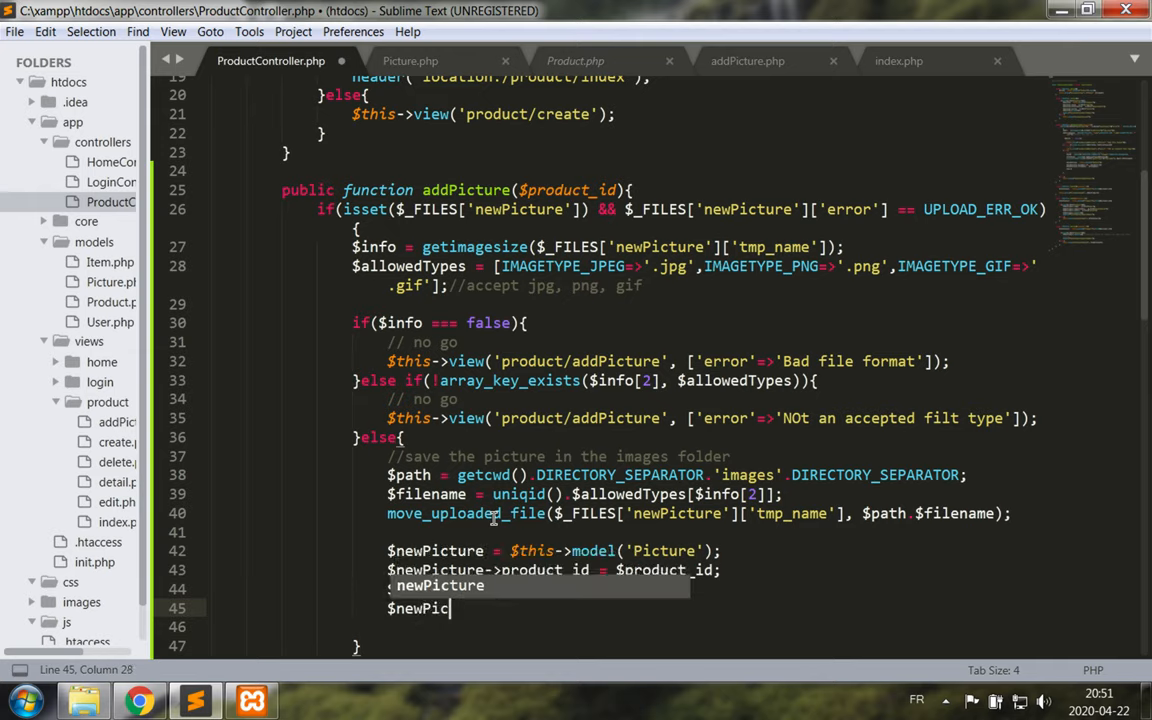
text(description =)
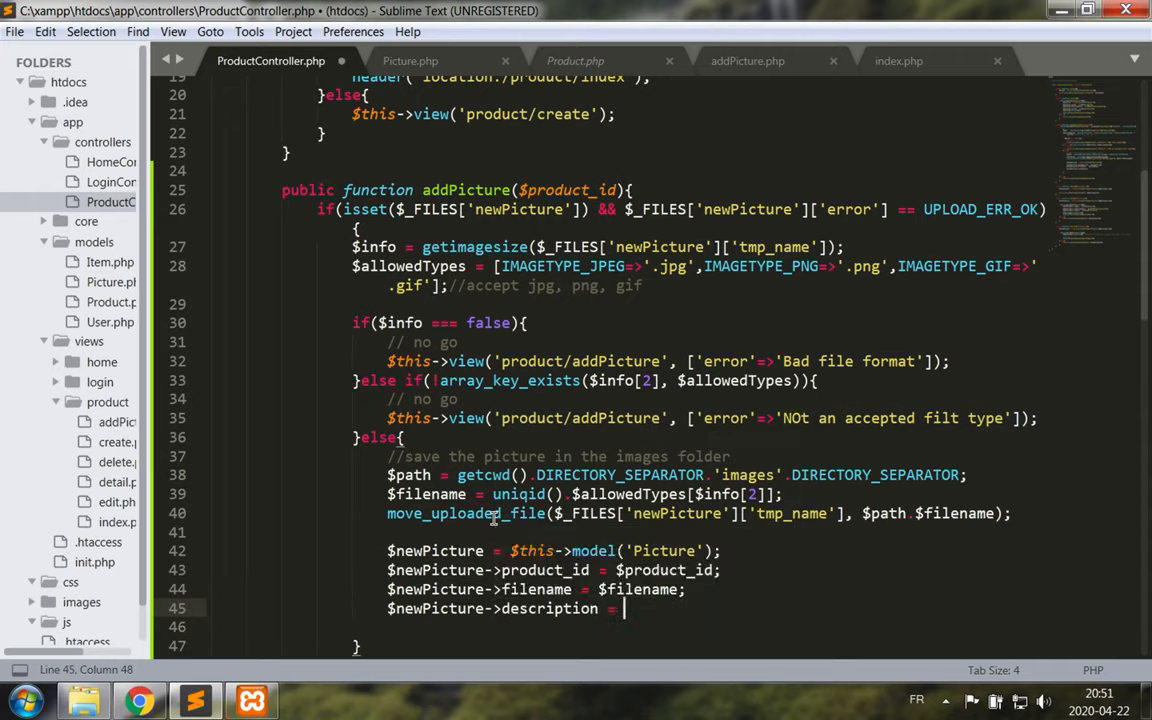
text($_POST)
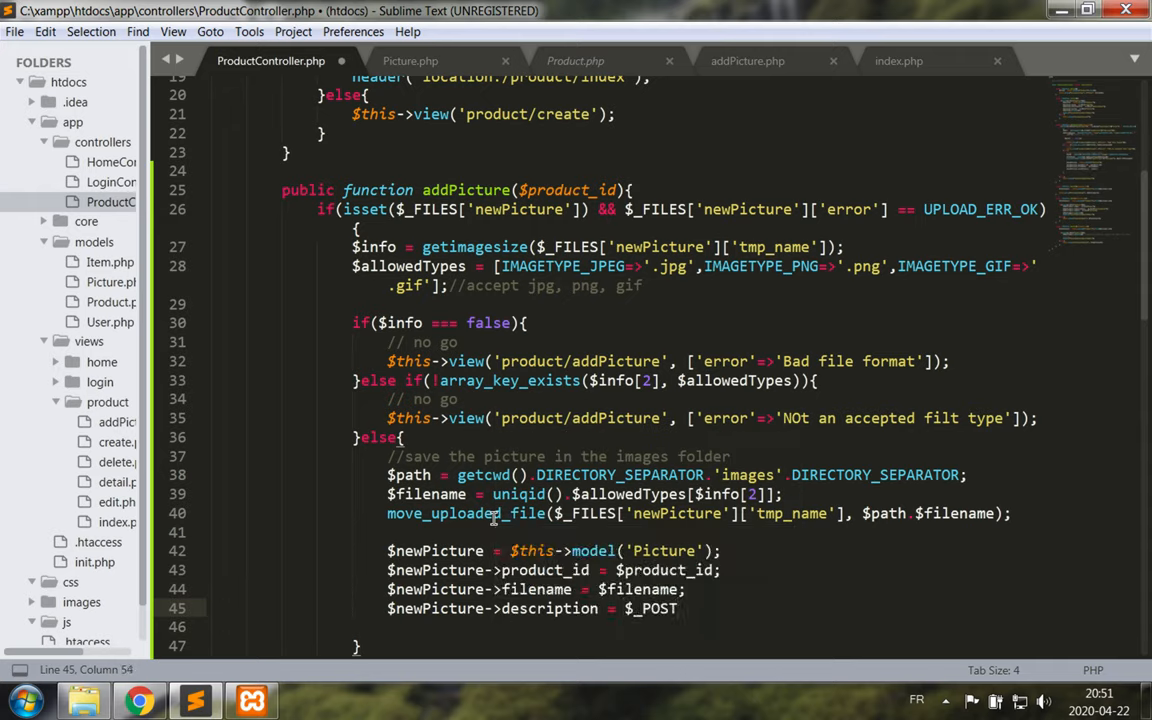
text([''])
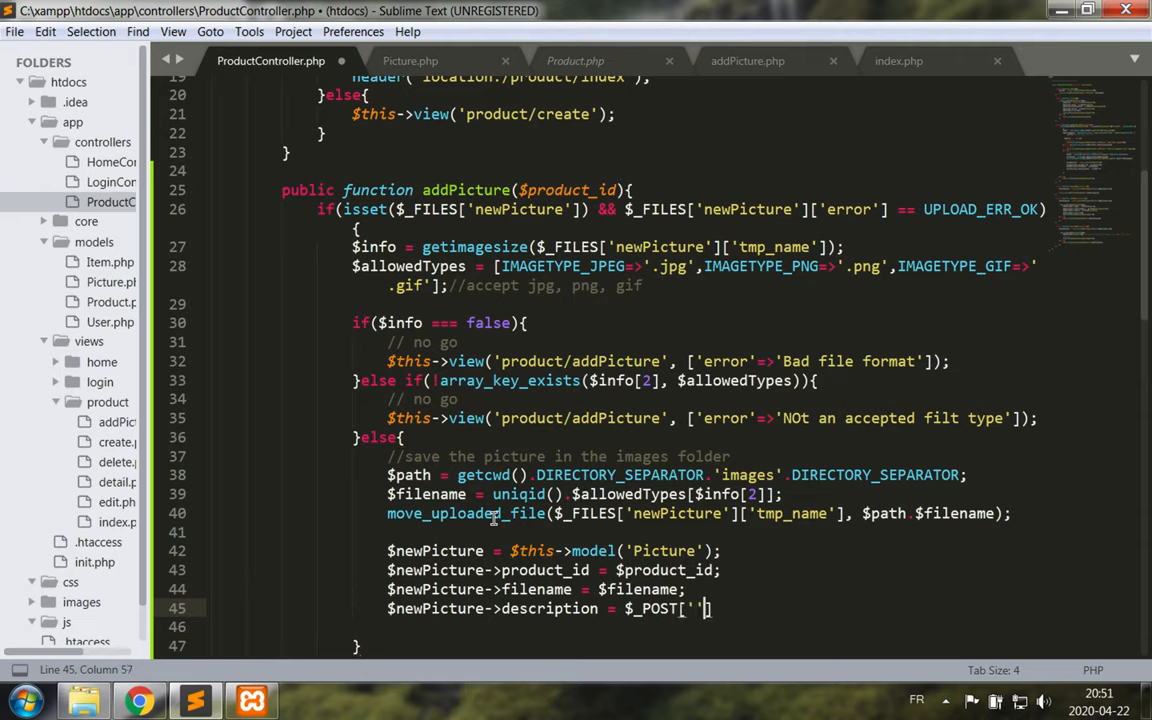
text(description)
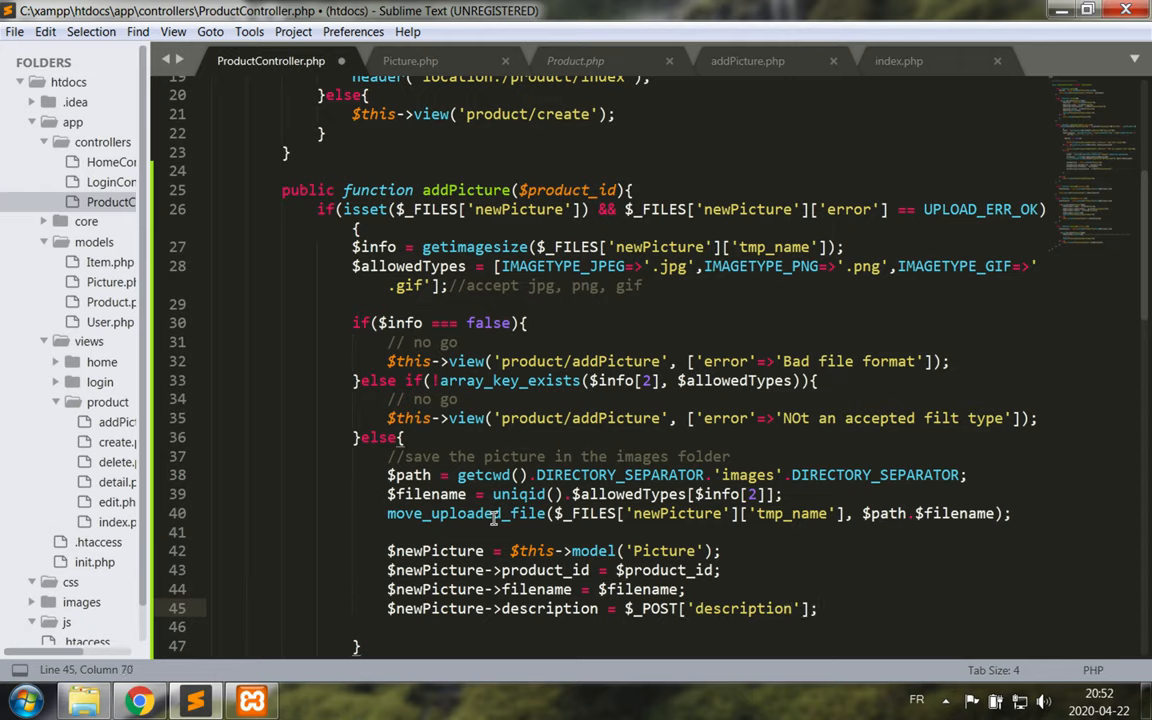
text($newPicture->create();)
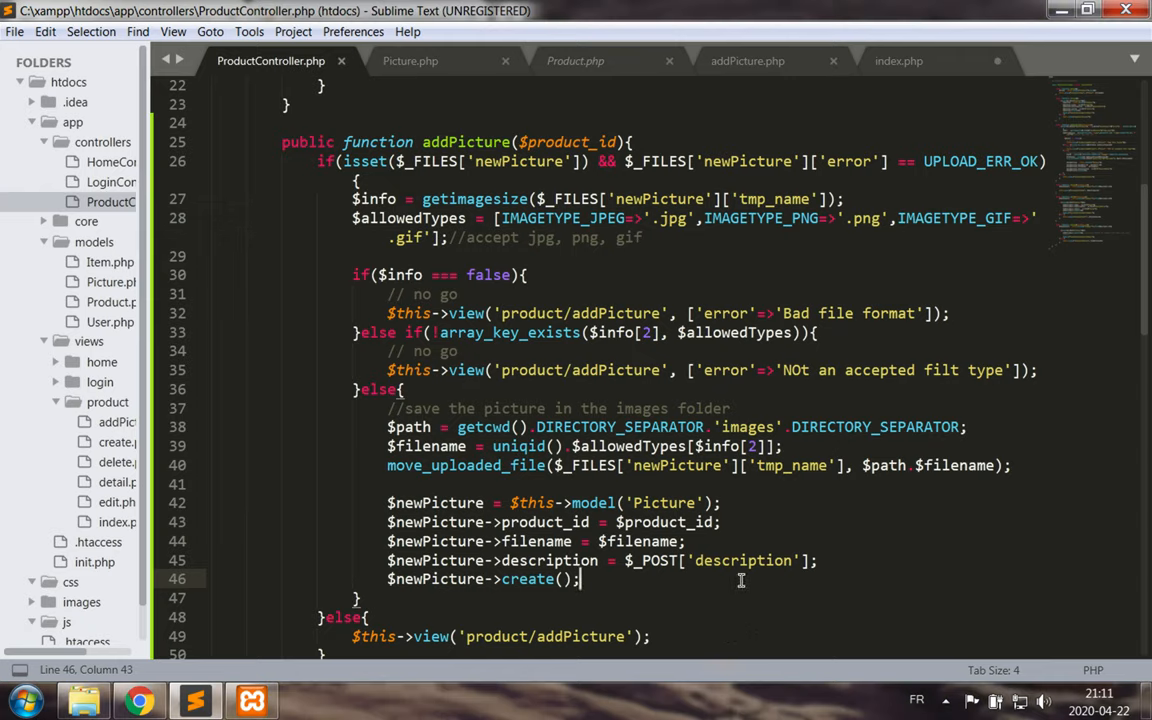
Add header('location:/product/index'); after create(), save, and return to Picture.php
key(enter)
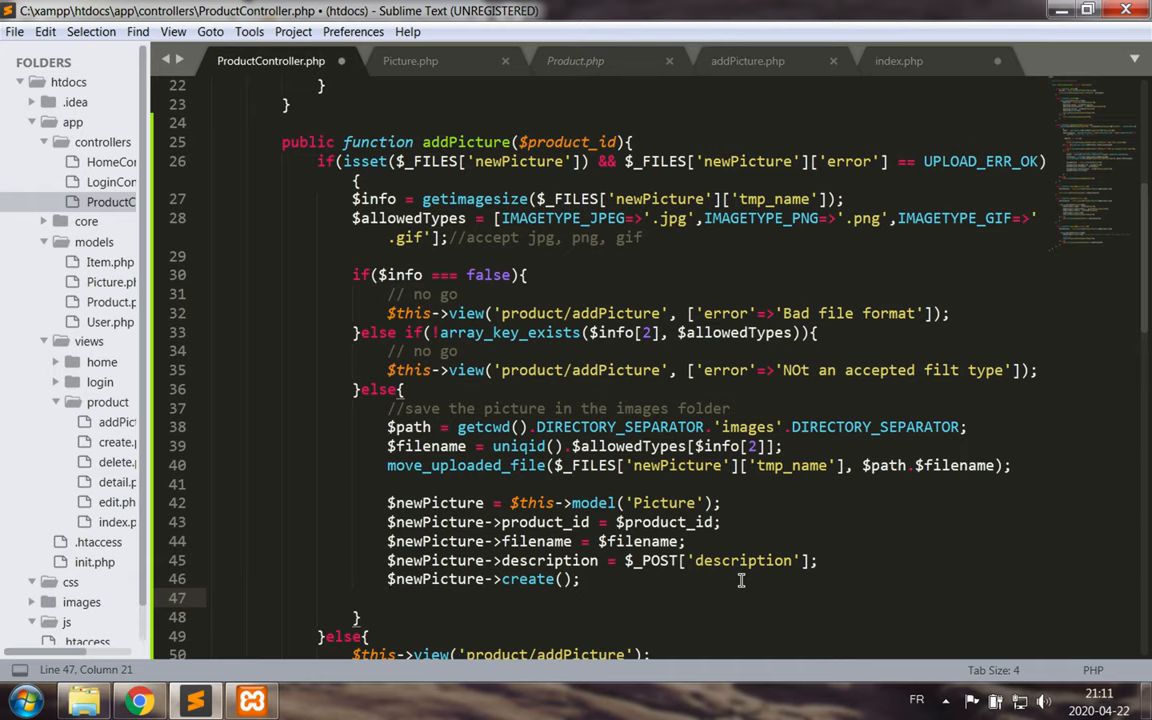
text(header()
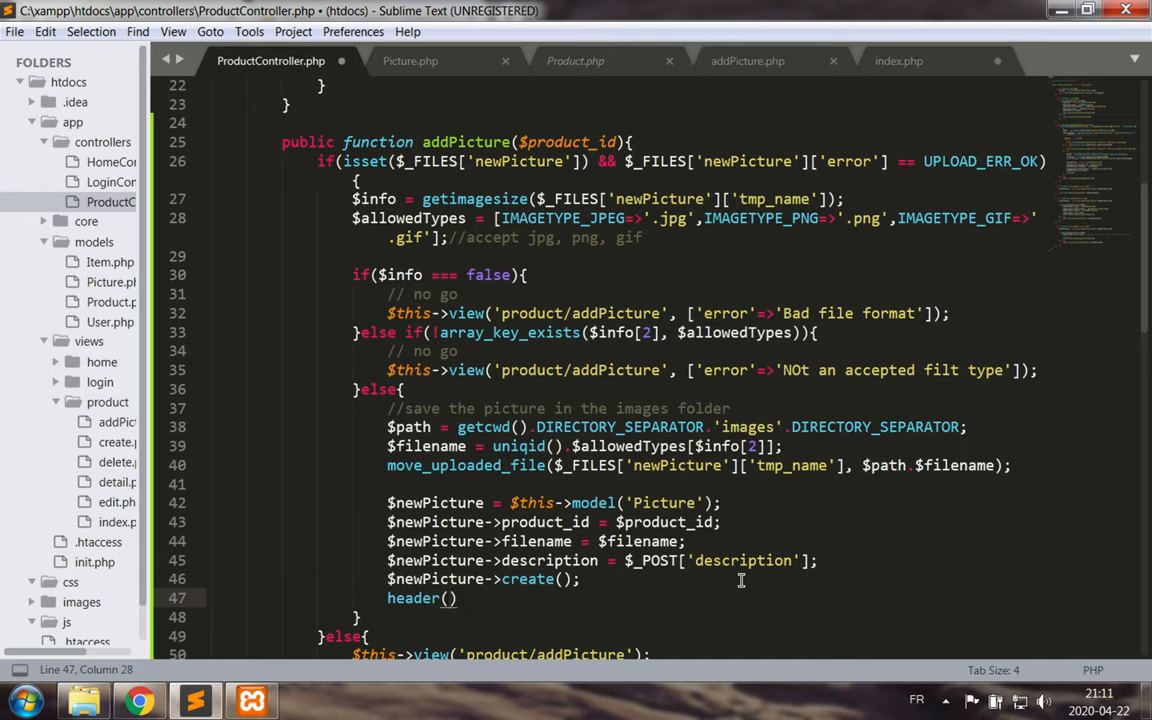
text(local)
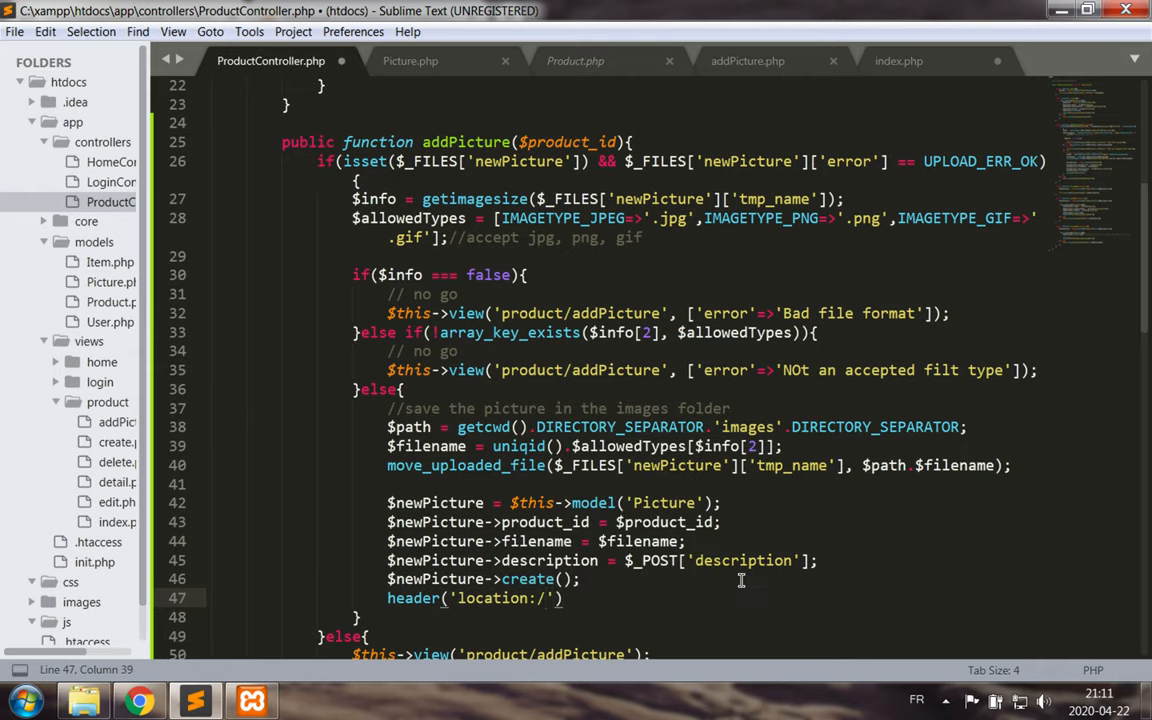
text(product/index)
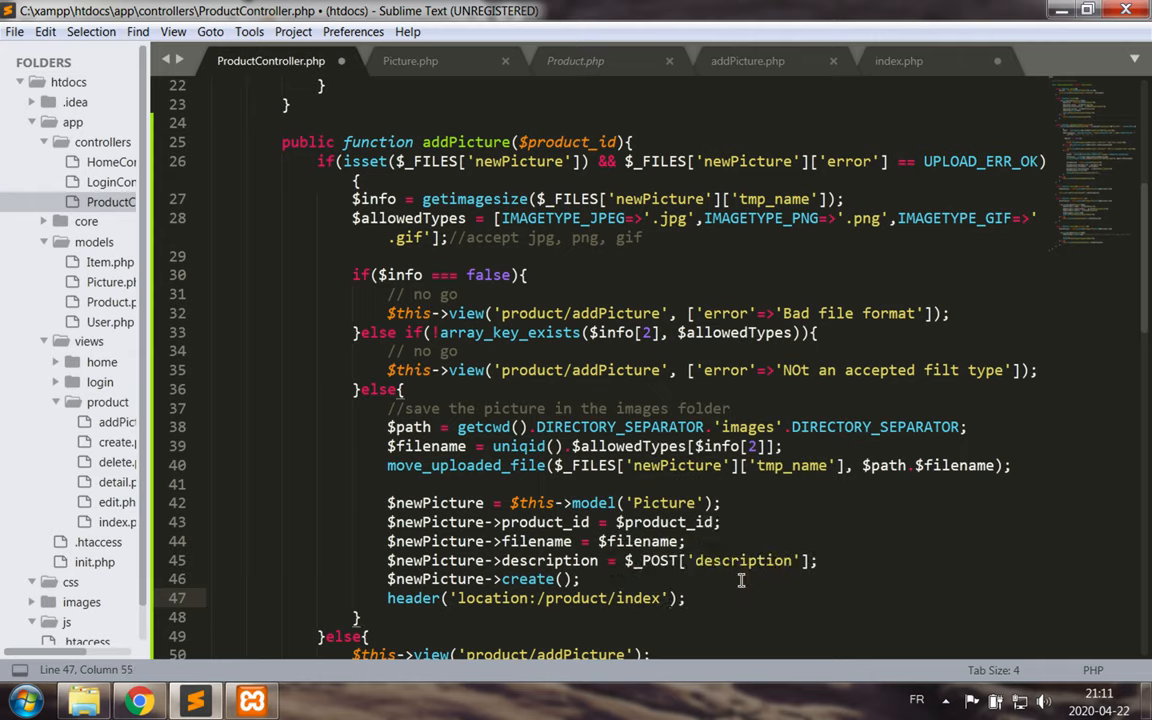
click(410, 60)
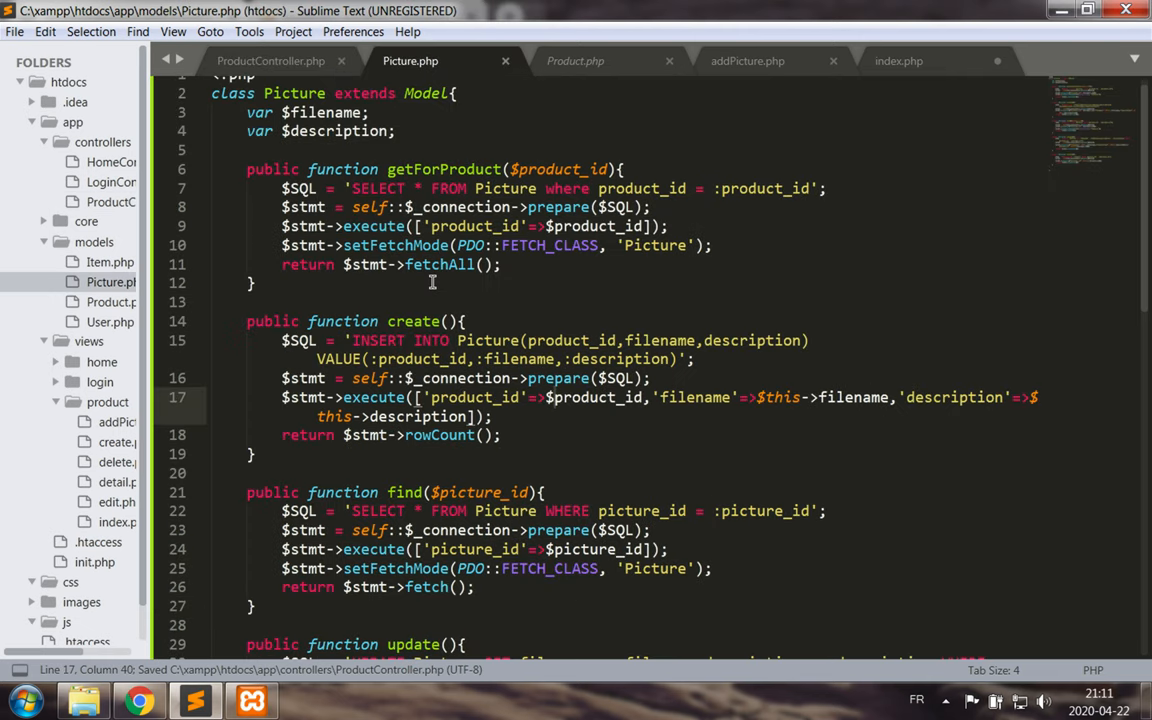
Change create() to bind $this->product_id, save Picture.php, and switch to Chrome
click(560, 396)
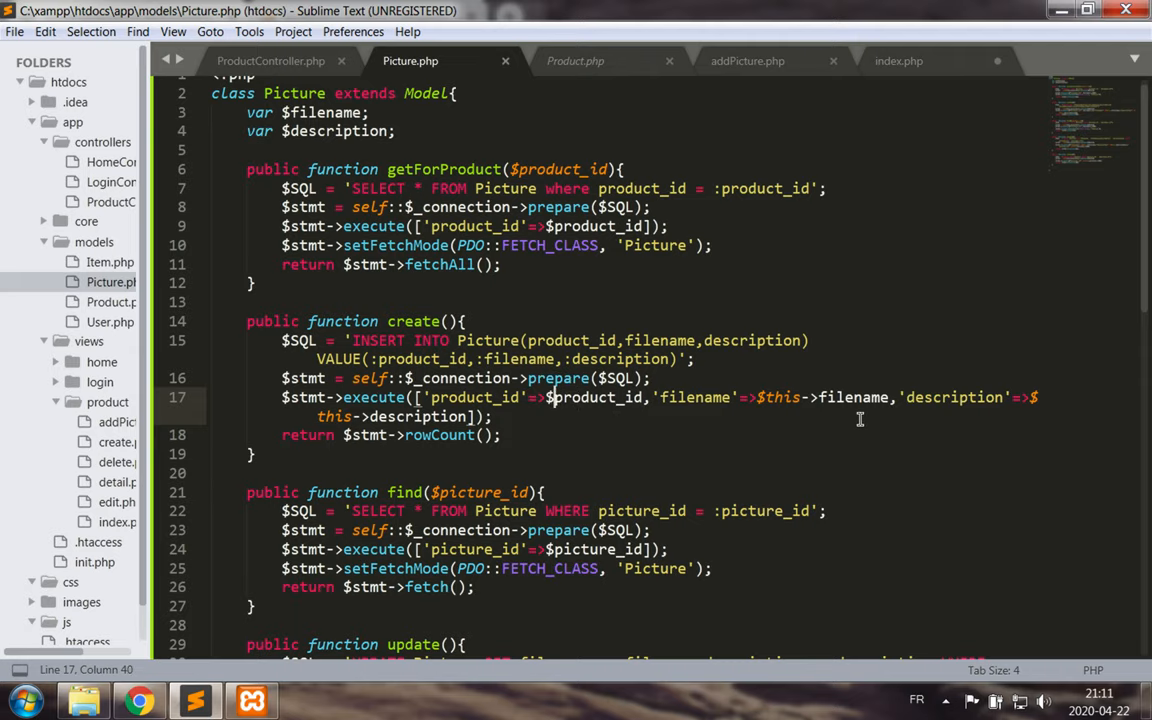
text($this->)
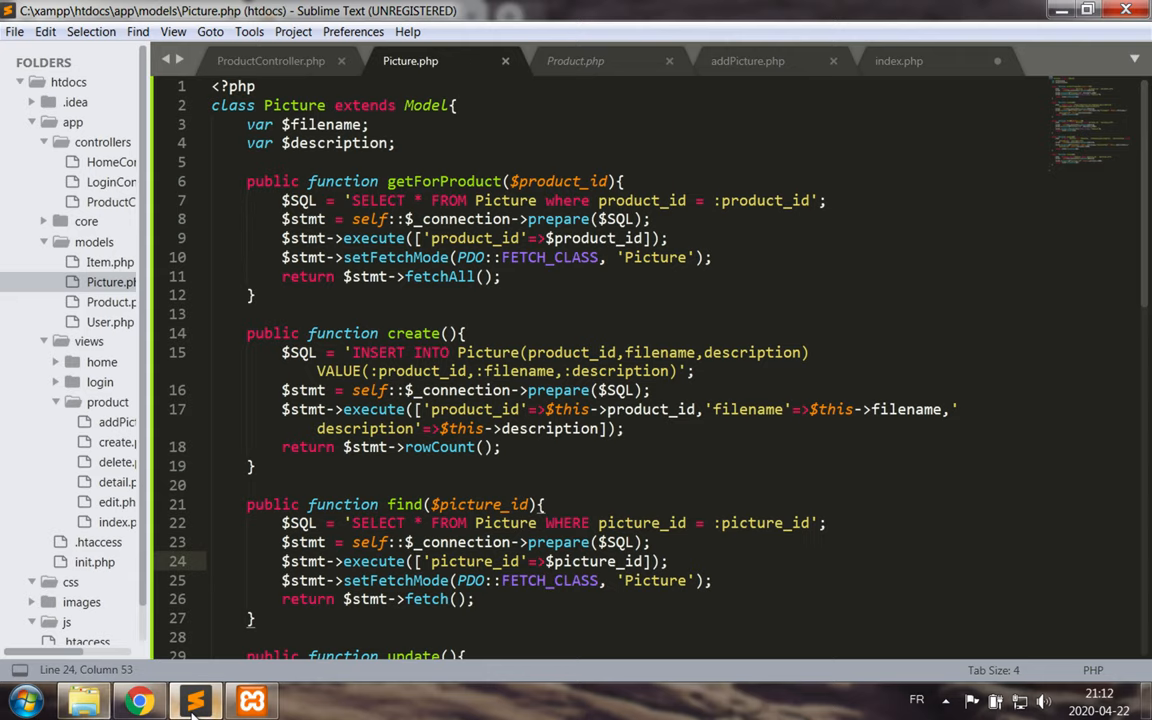
click(712, 580)
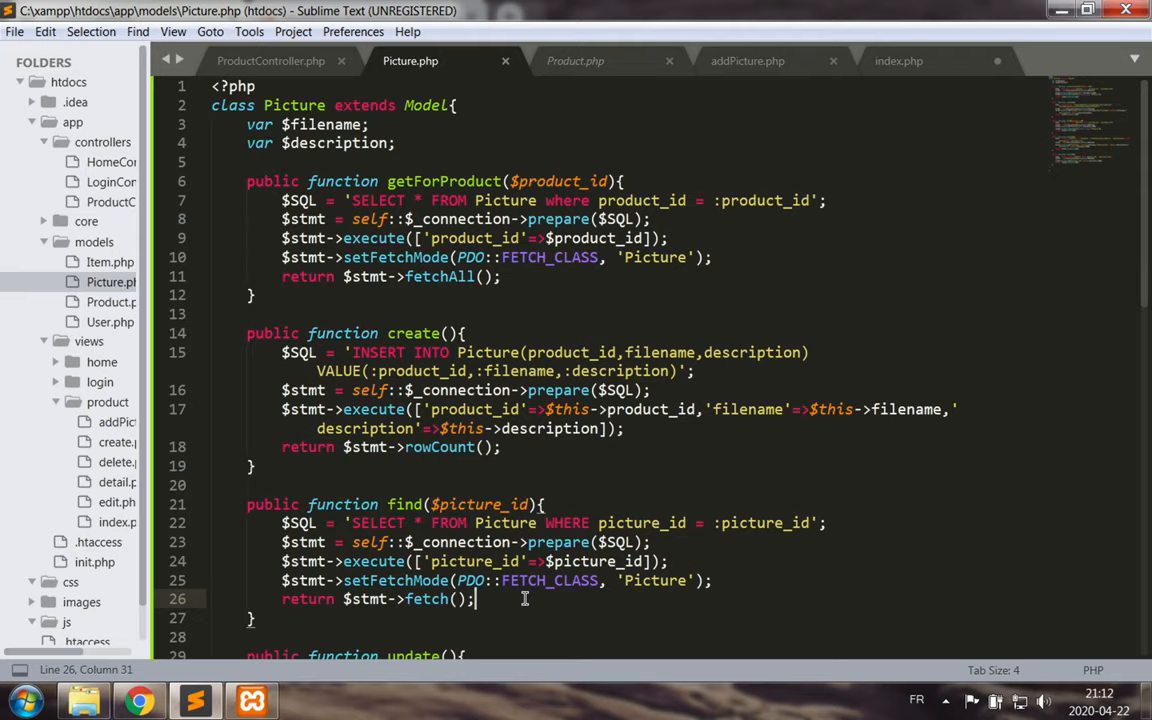
click(140, 700)
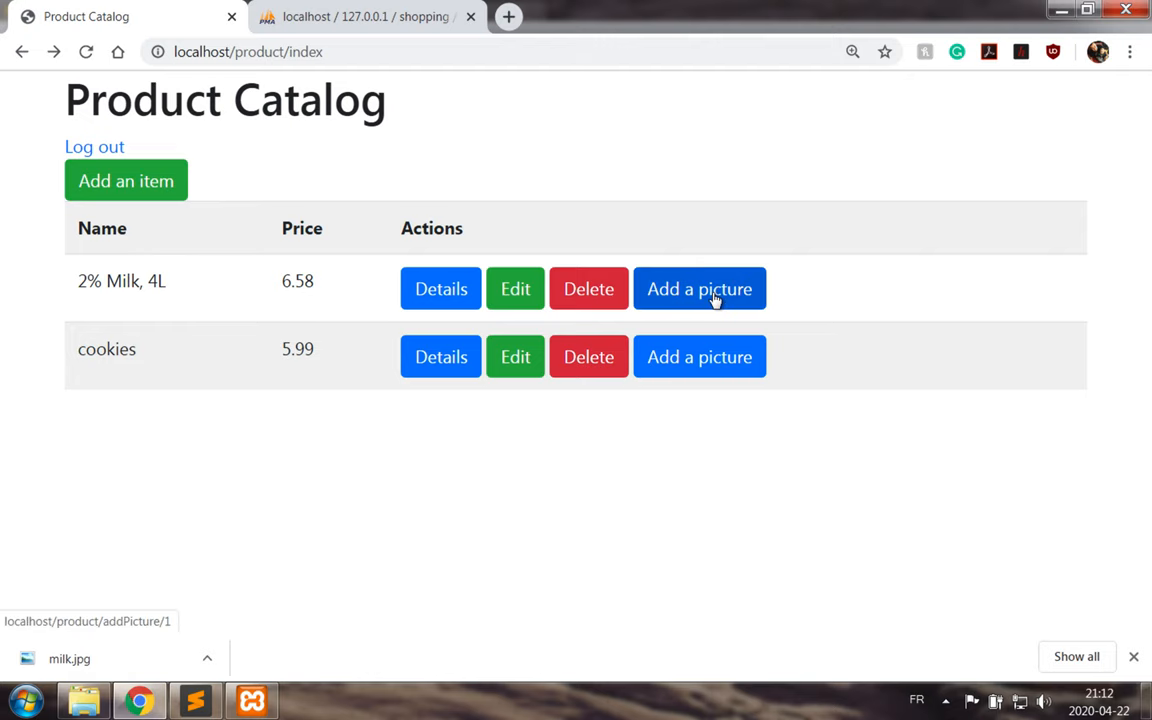
Add picture milk.jpg with description "4L of milk, 2%" to the 2% Milk, 4L product
click(700, 288)
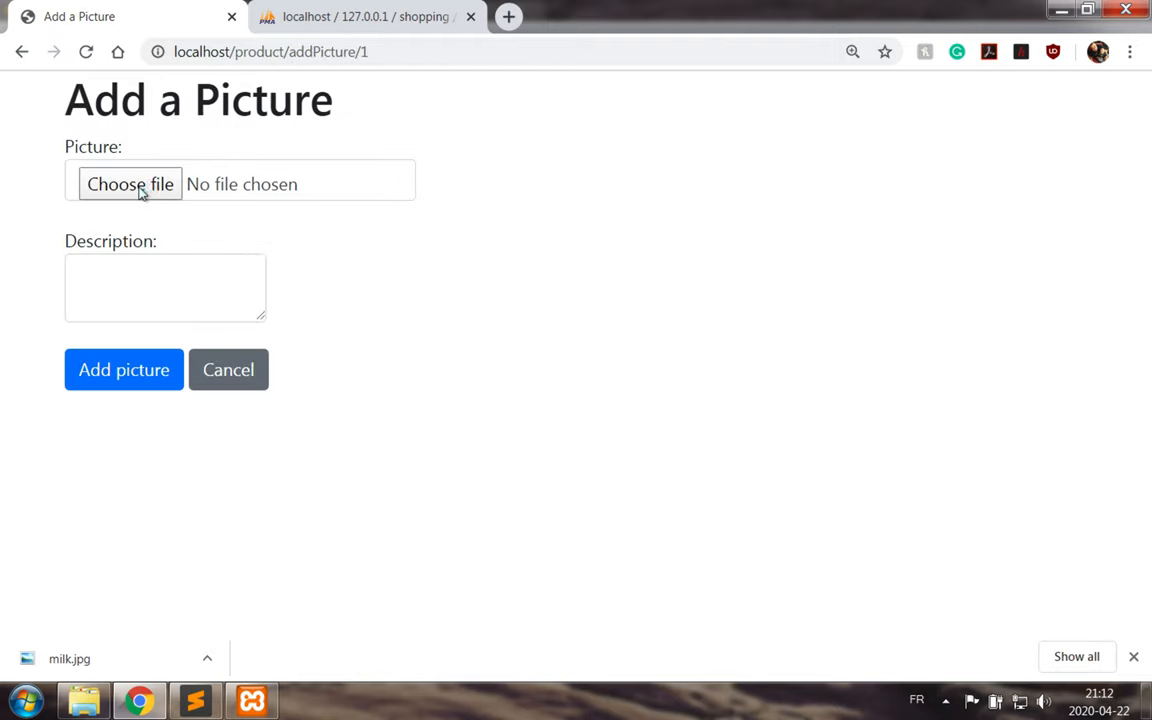
click(130, 184)
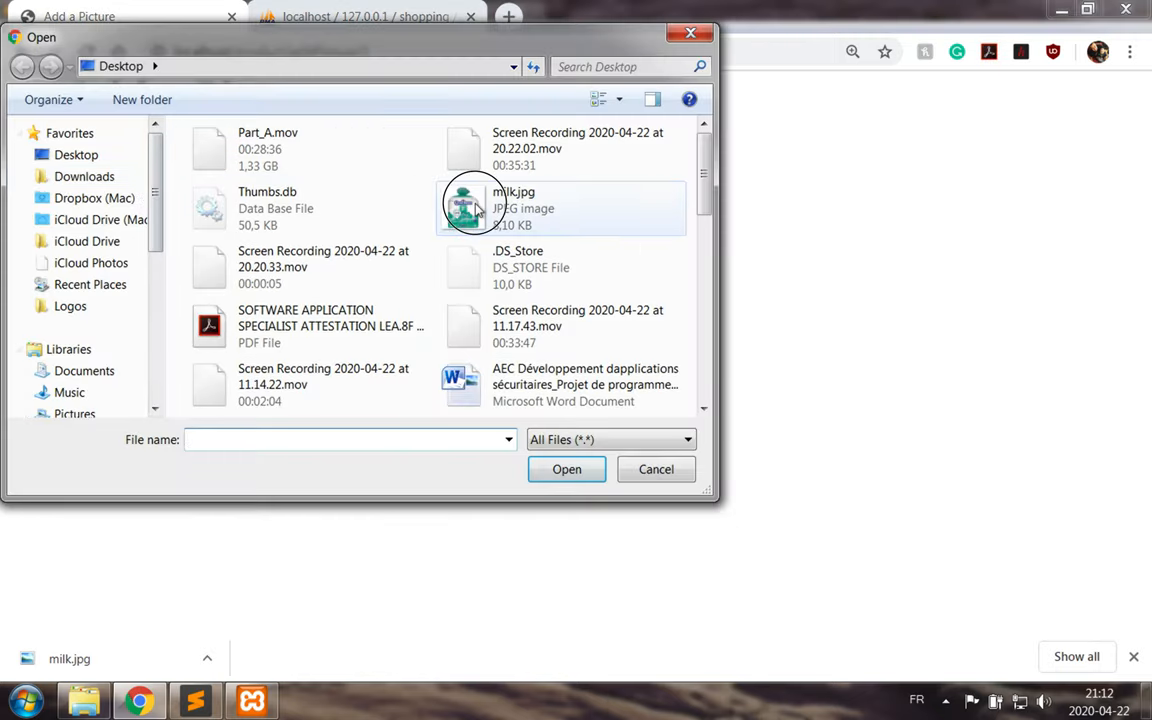
click(566, 468)
text(4L of milk)
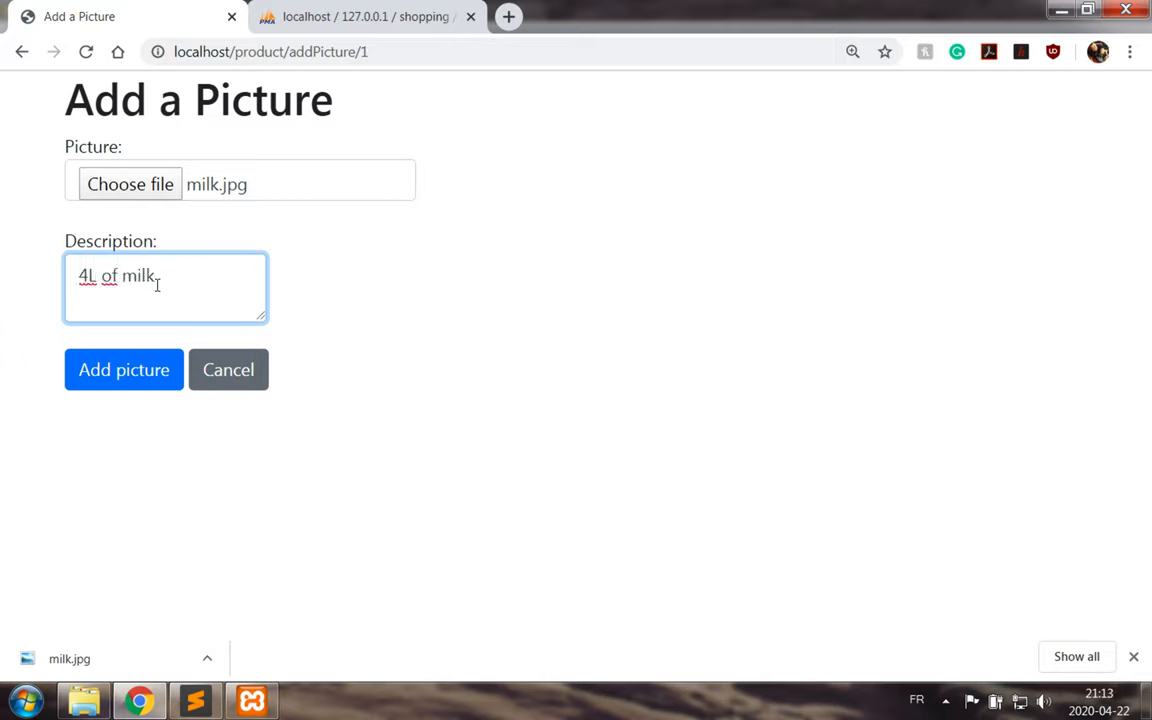
text(2)
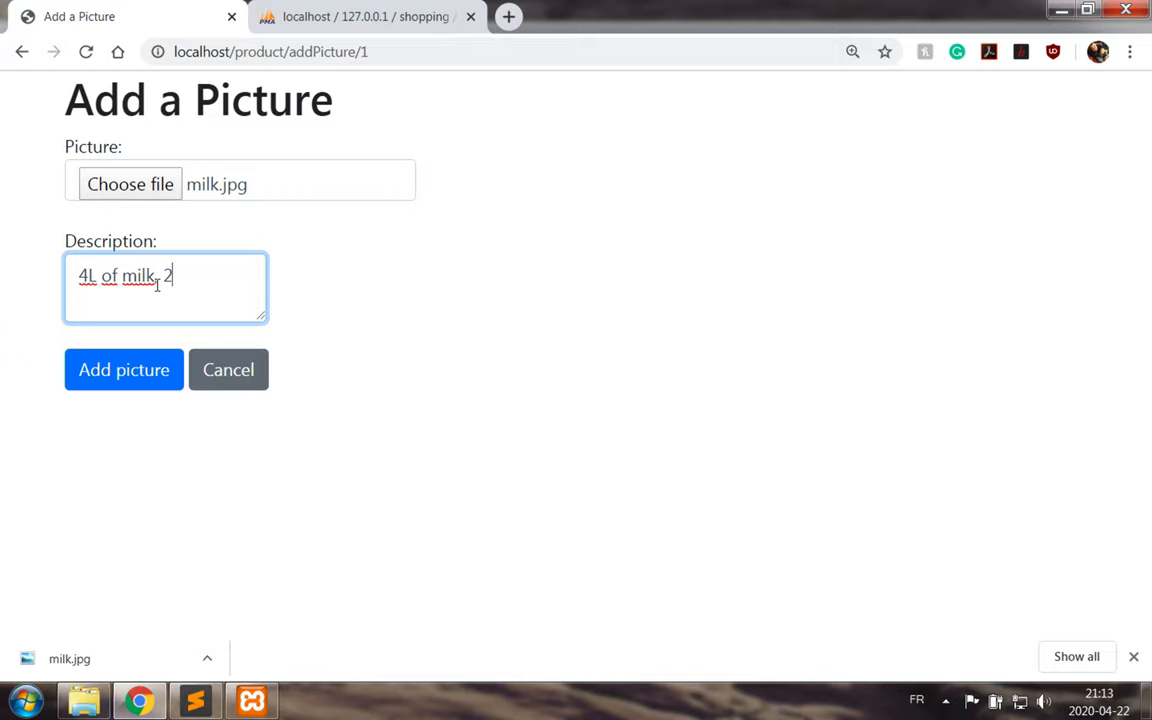
text(%)
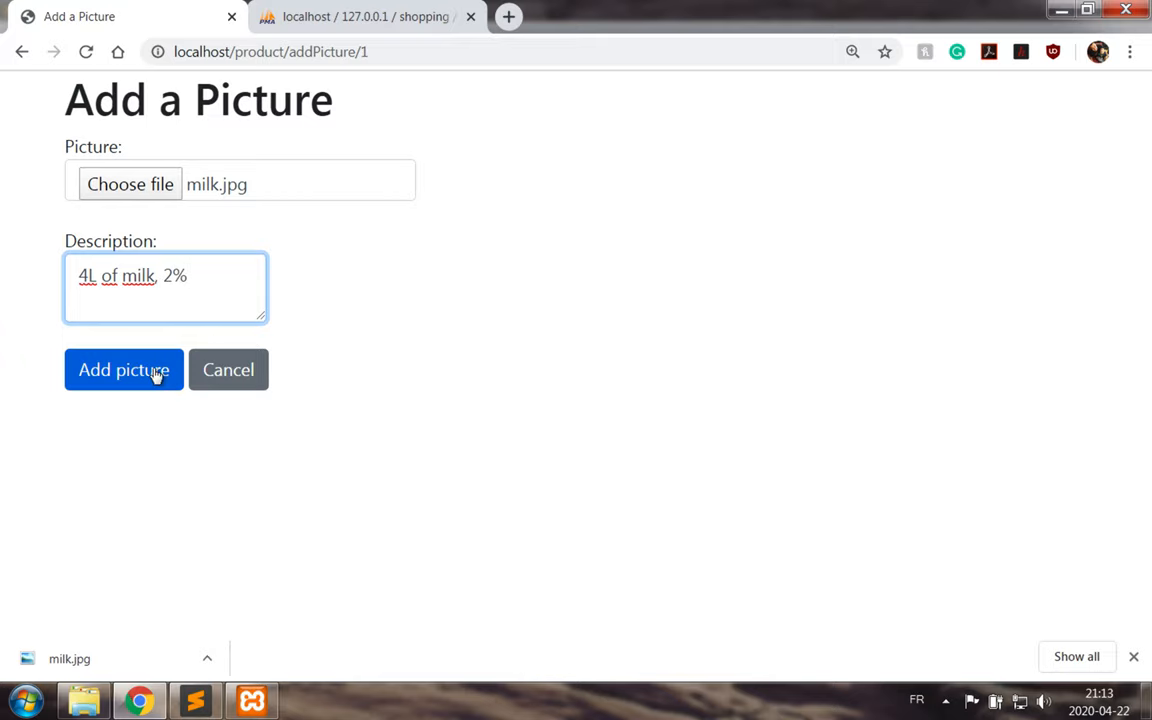
click(124, 368)
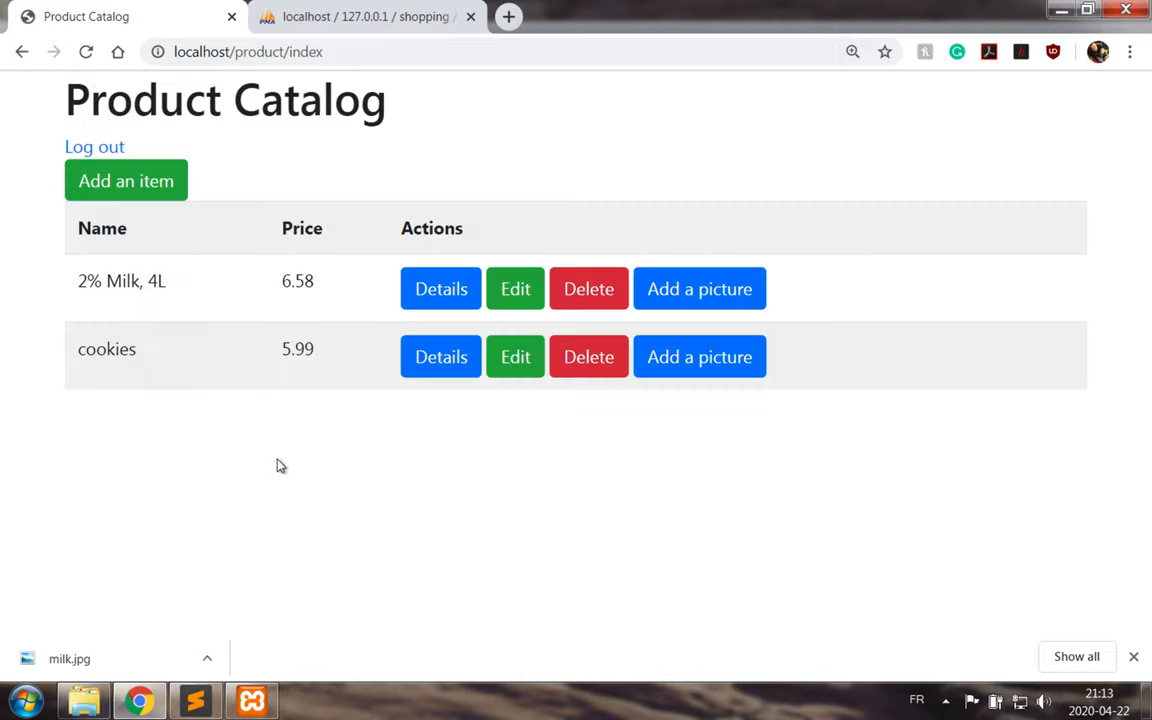
mouse_move(316, 500)
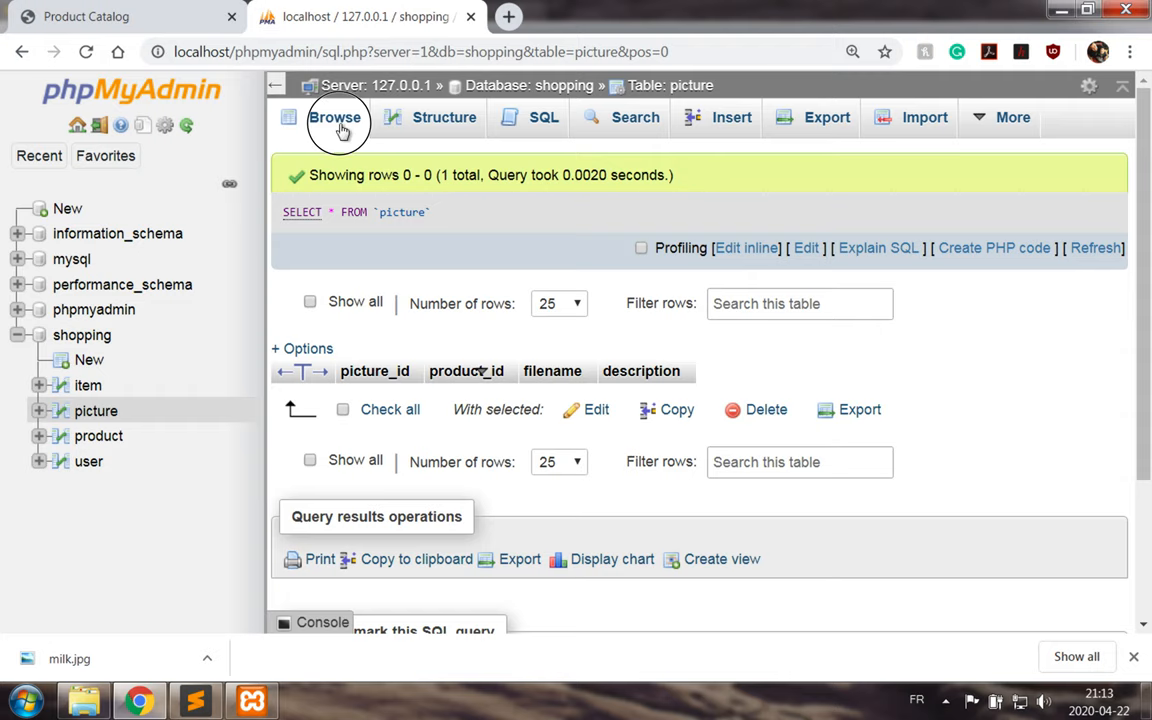
Browse the picture table to show the new row for product 1 with its jpg filename
click(336, 116)
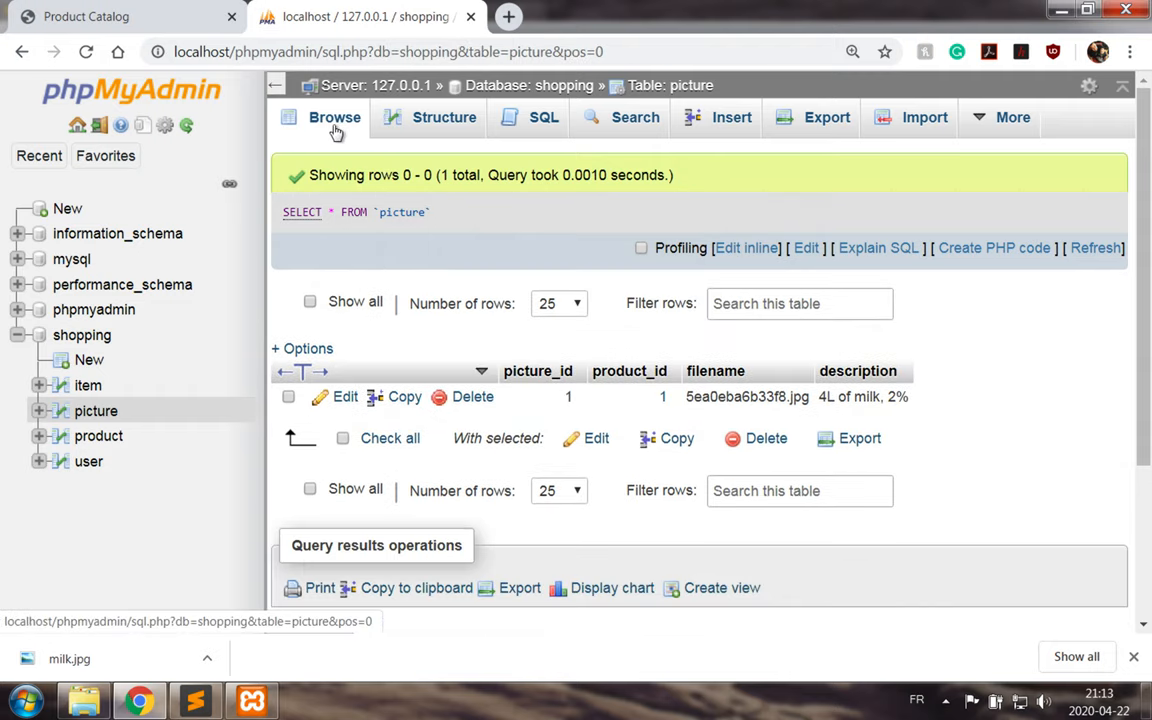